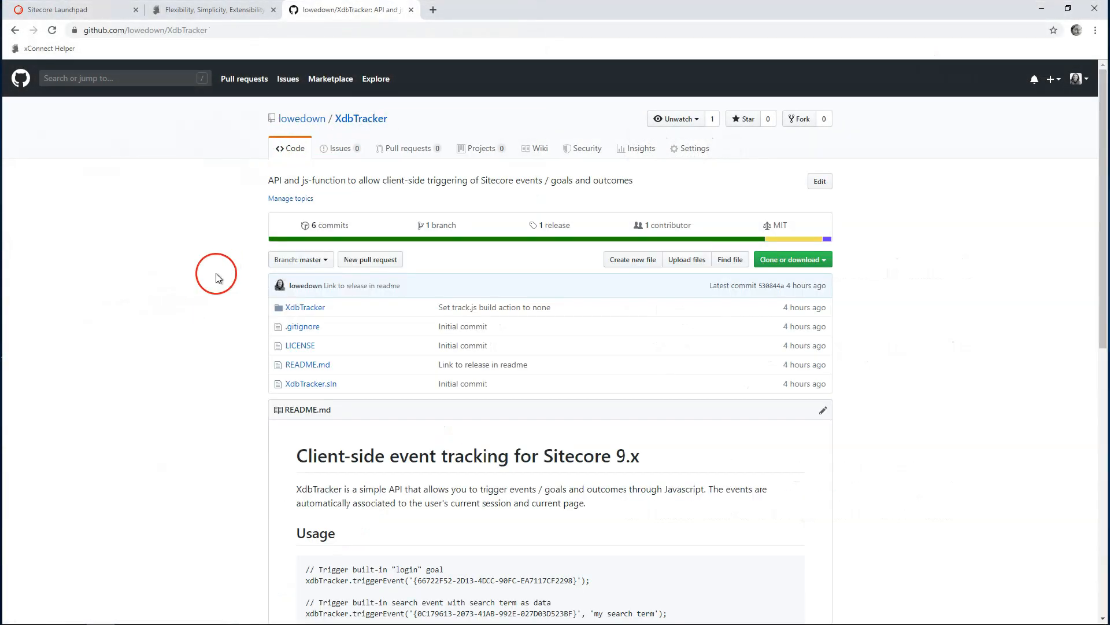
Scroll the XdbTracker README down to the Setup section with the Release ZIP link
{"action": "scroll", "scroll_direction": "down", "scroll_amount": 3}
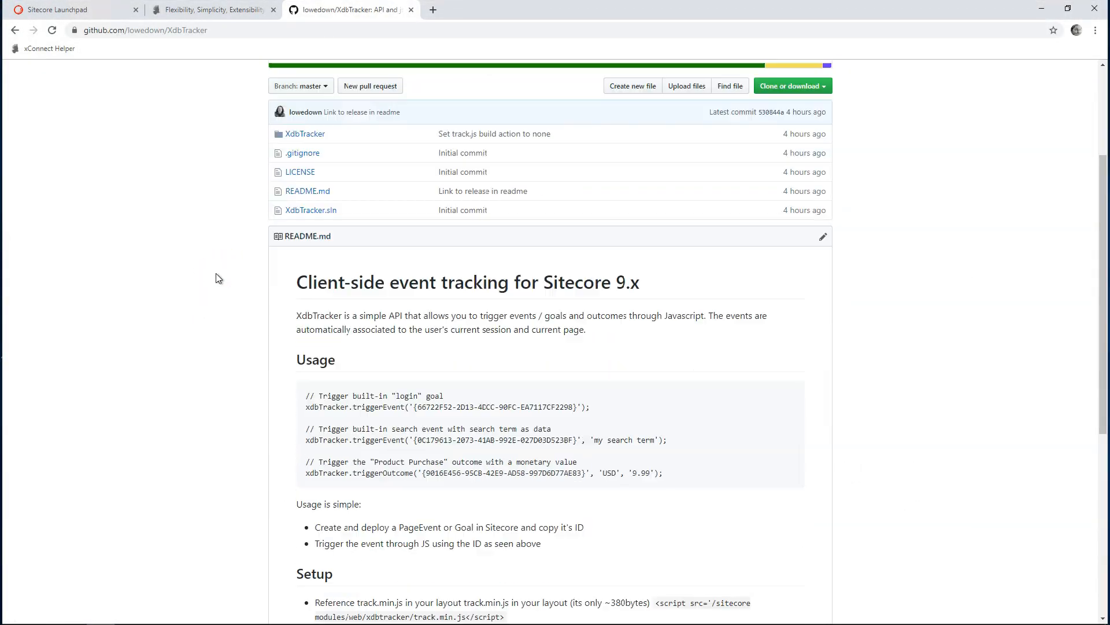
{"action": "left_click", "coordinate": [338, 439]}
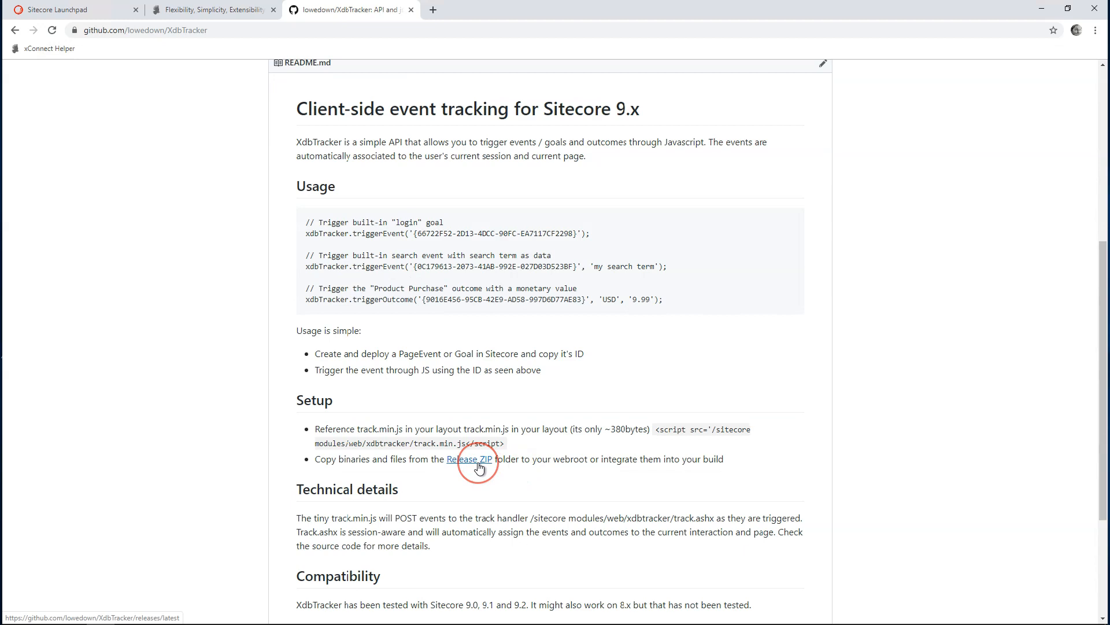
Download the XdbTracker release ZIP and copy its contents into habitat.dev.local, replacing existing files
{"action": "left_click", "coordinate": [469, 459]}
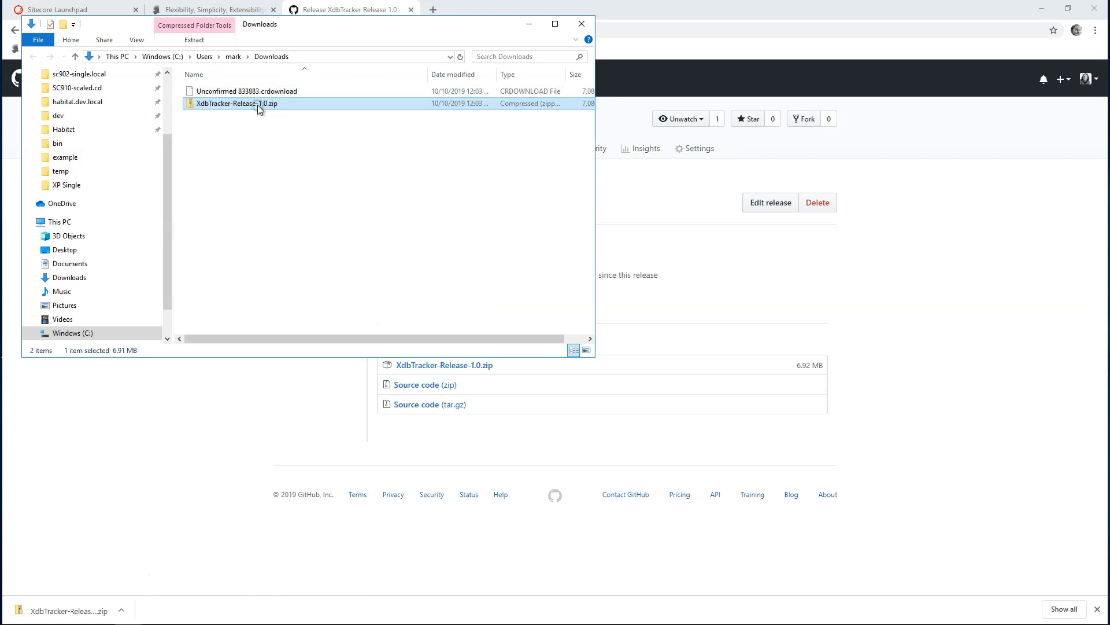
{"action": "double_click", "coordinate": [236, 103]}
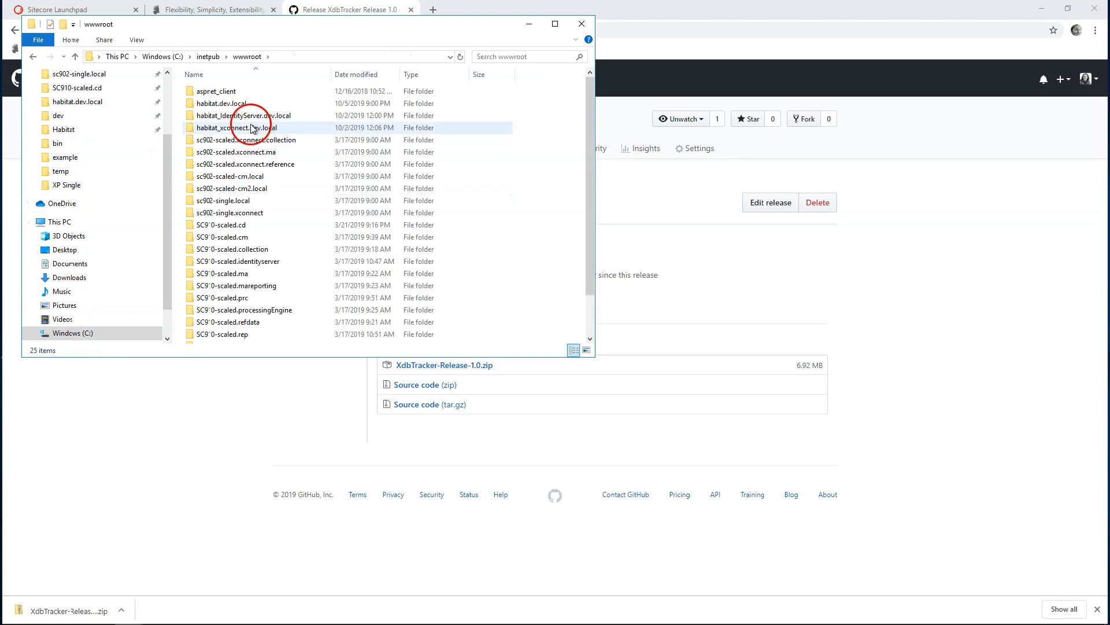
{"action": "double_click", "coordinate": [219, 103]}
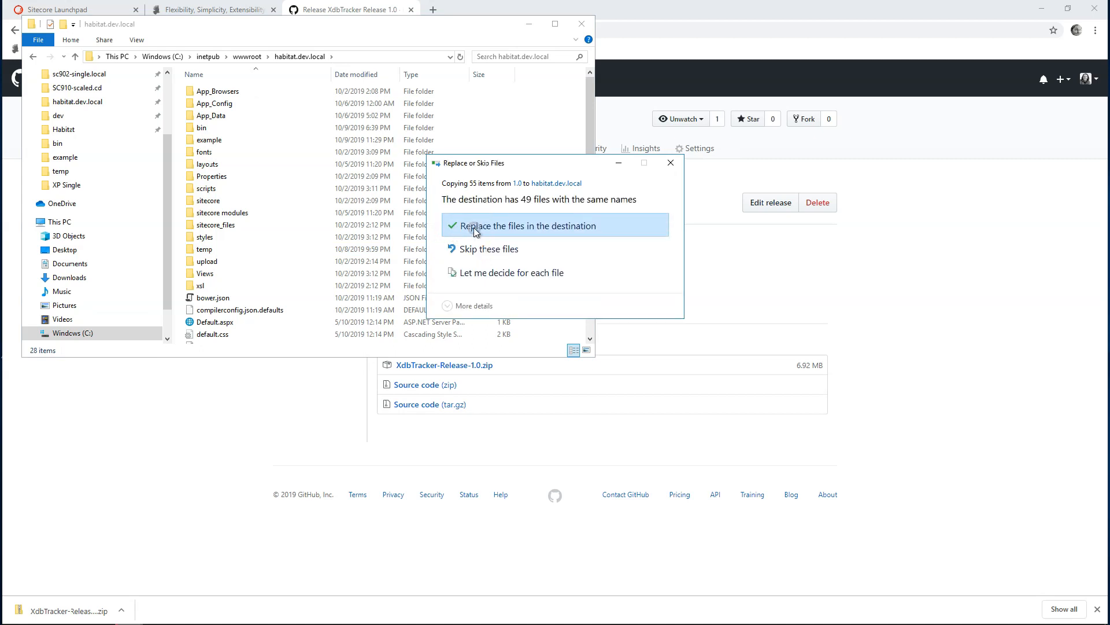
{"action": "left_click", "coordinate": [527, 225]}
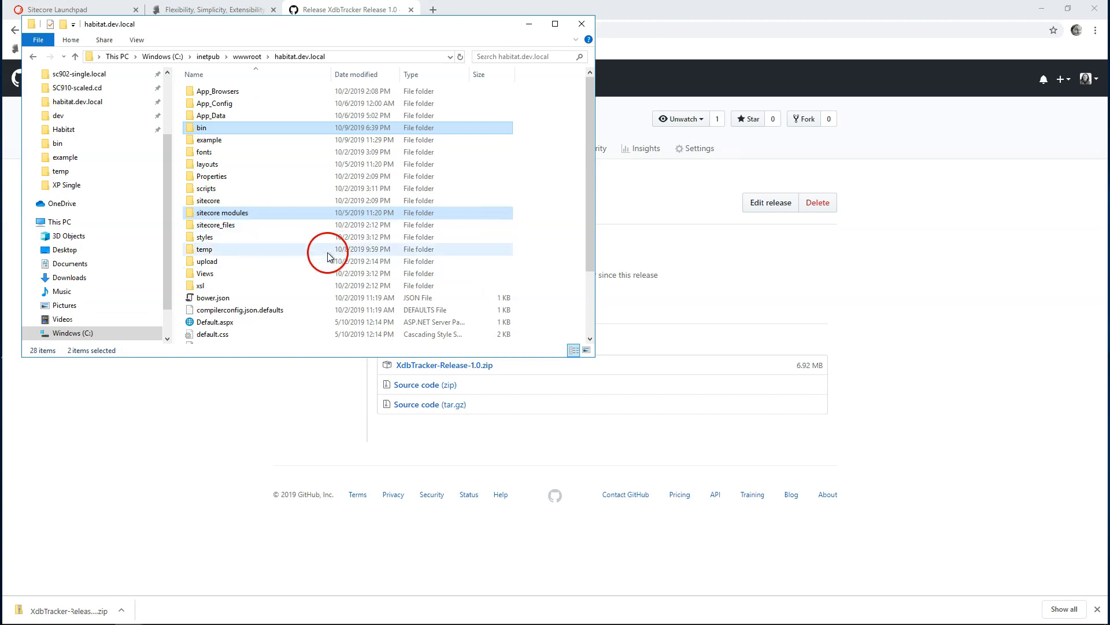
Return from the release page to the XdbTracker repository's Code page and README
{"action": "left_click", "coordinate": [581, 23]}
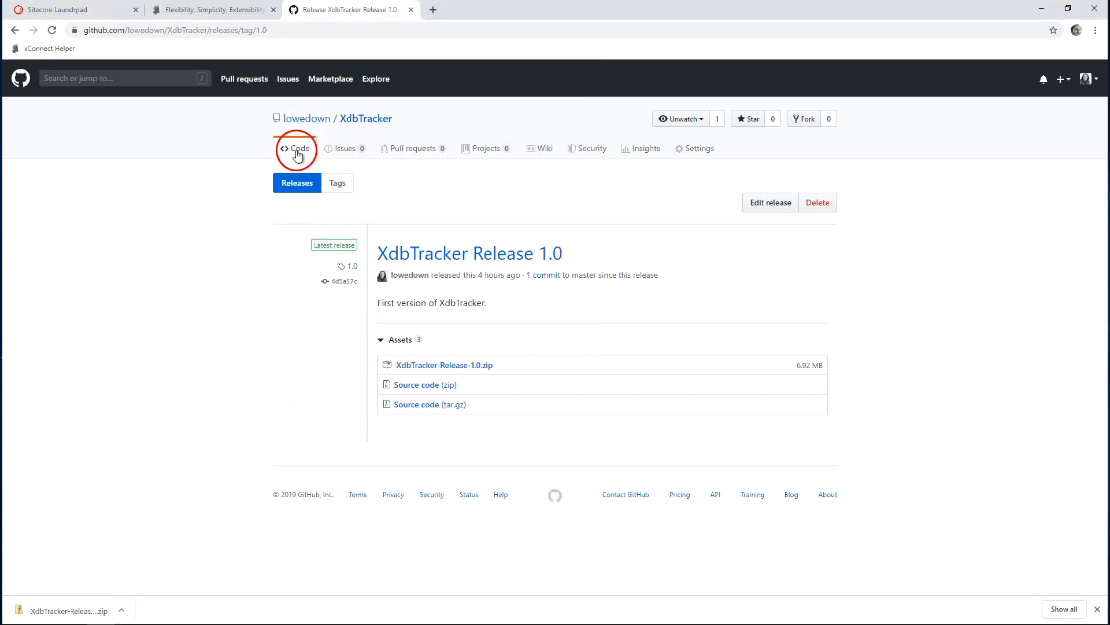
{"action": "left_click", "coordinate": [296, 148]}
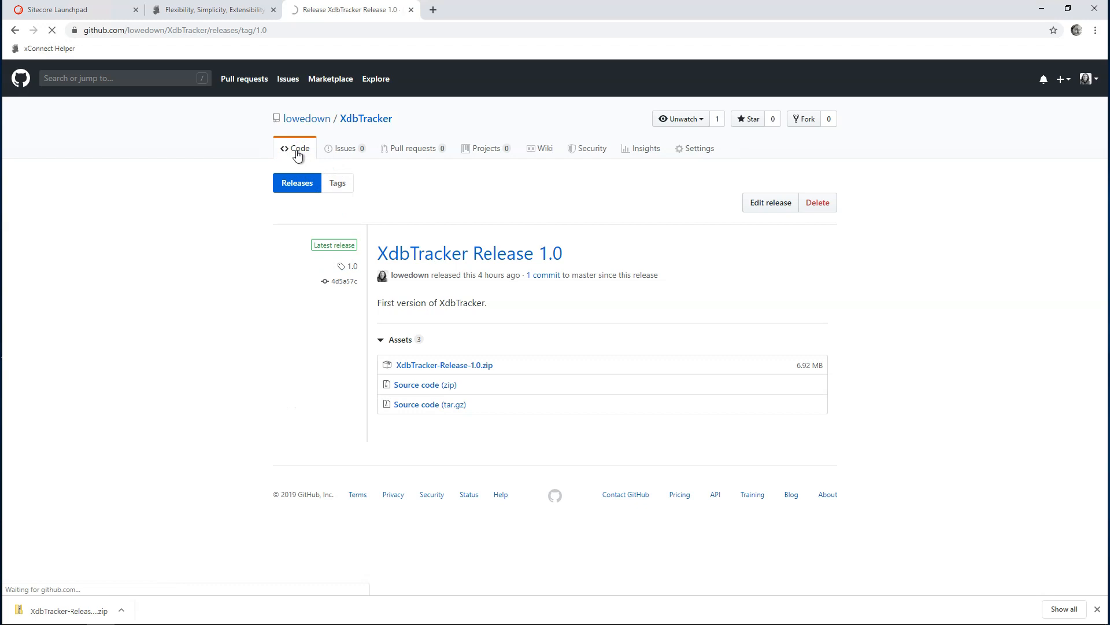
{"action": "left_click", "coordinate": [296, 152]}
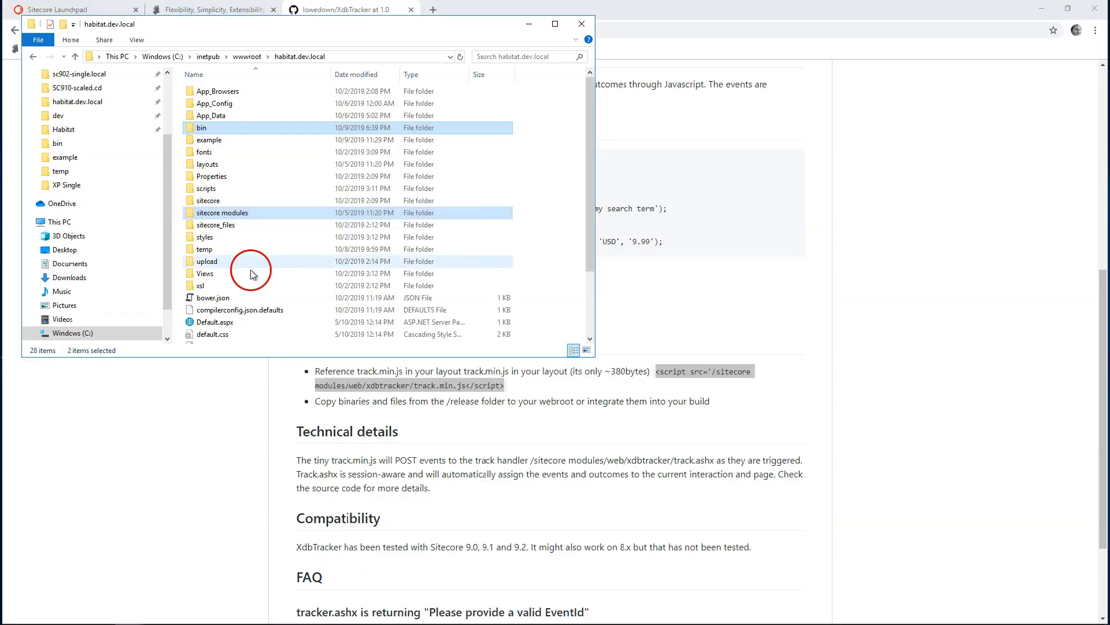
Open Views/Website/Layouts/Default.cshtml from the habitat.dev.local folder in Notepad++
{"action": "double_click", "coordinate": [205, 274]}
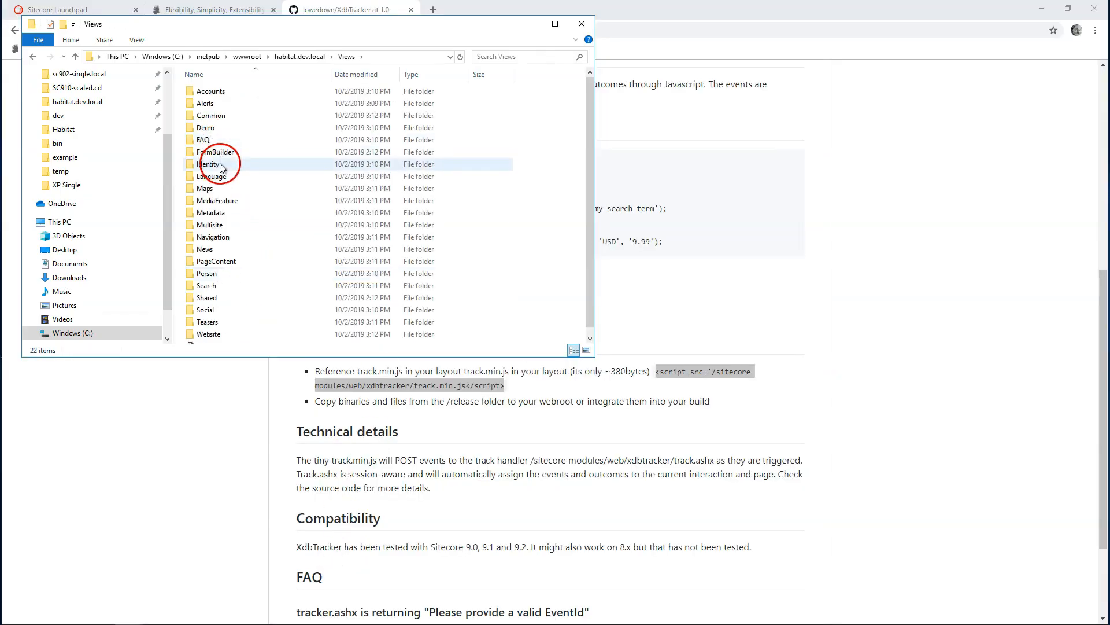
{"action": "left_click", "coordinate": [208, 324]}
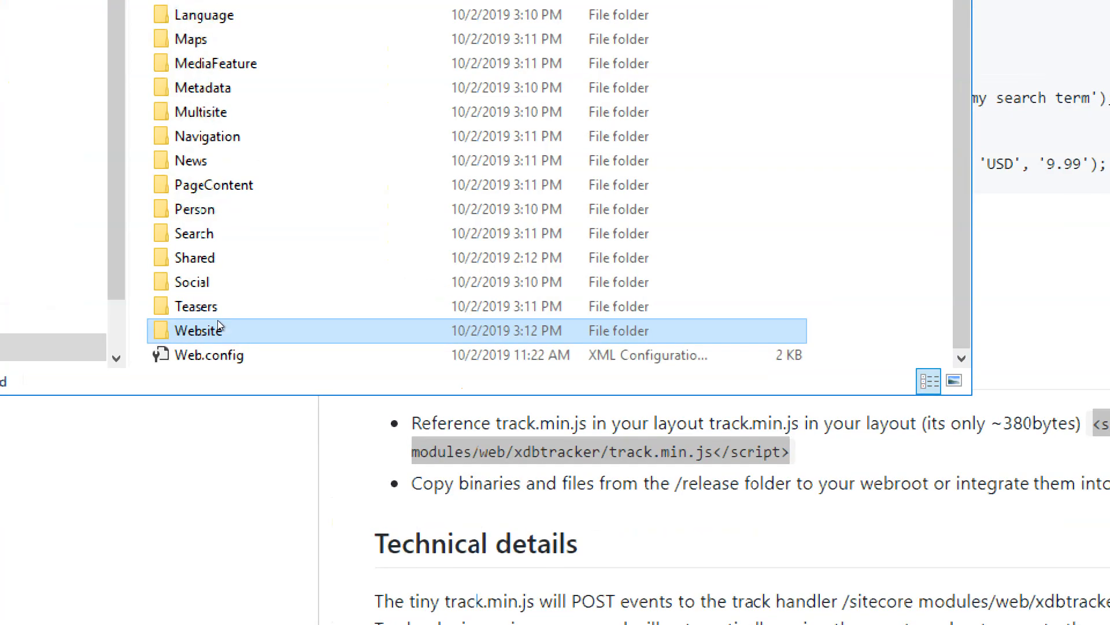
{"action": "double_click", "coordinate": [200, 330]}
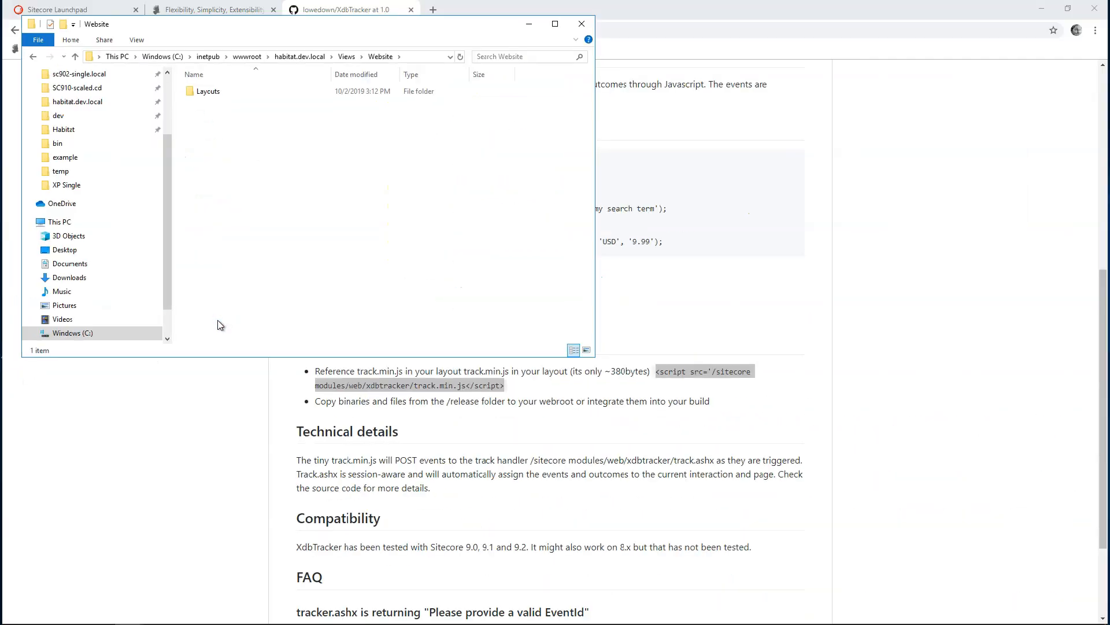
{"action": "double_click", "coordinate": [207, 91]}
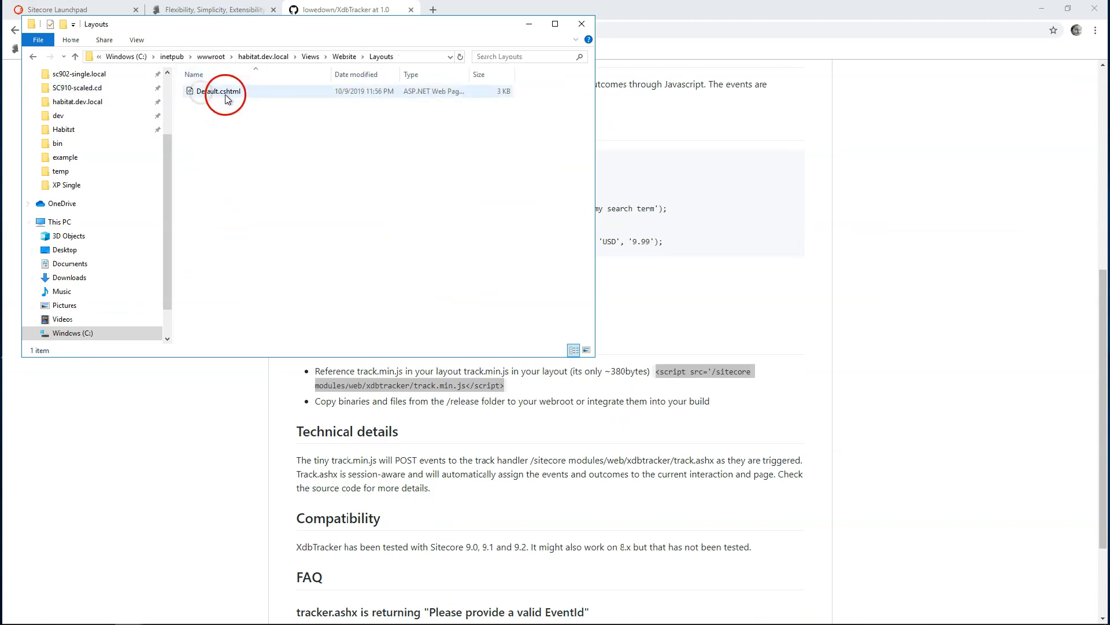
{"action": "double_click", "coordinate": [219, 91]}
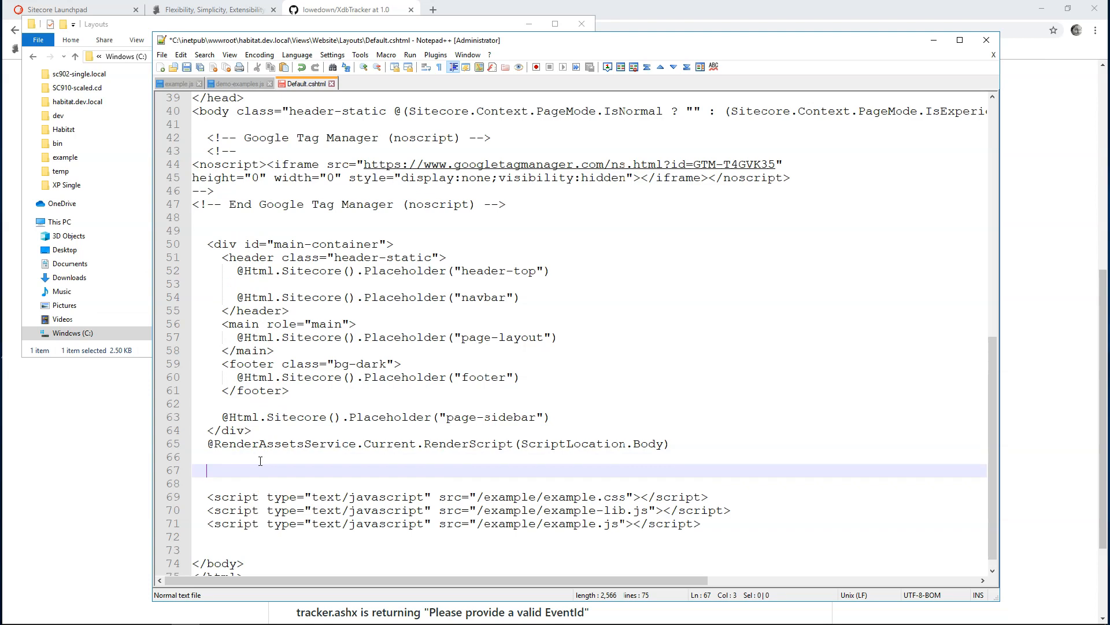
Add a script tag for /sitecore modules/web/xdbtracker/track.min.js to Default.cshtml and save
{"action": "type", "text": "<script src='/sitecore modules/web/xdbtracker/track.min.js</script>"}
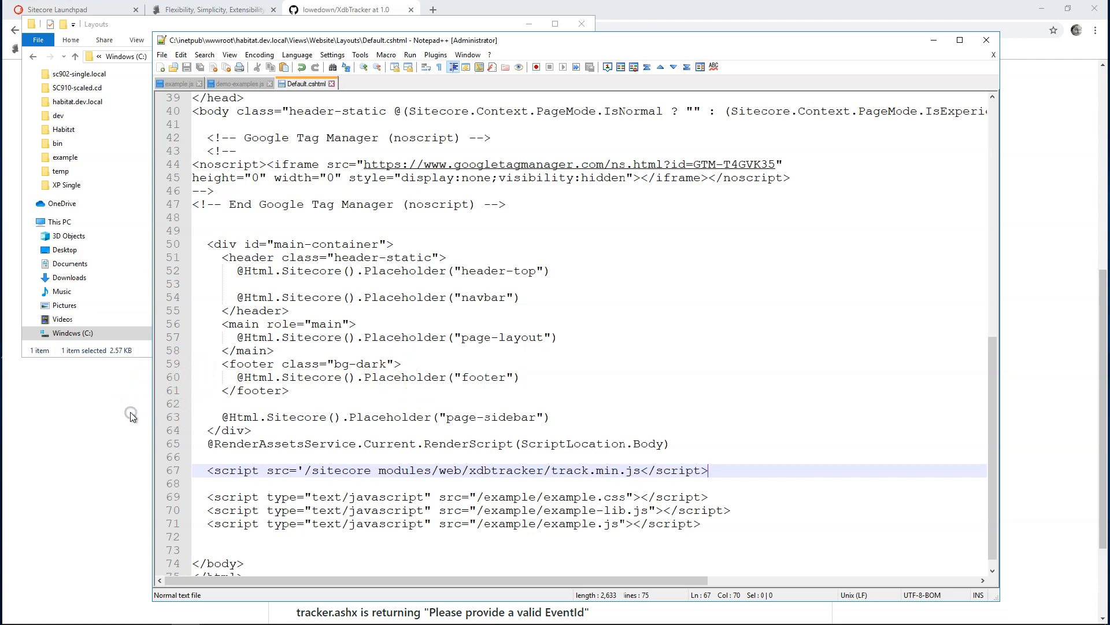
{"action": "left_click", "coordinate": [209, 9]}
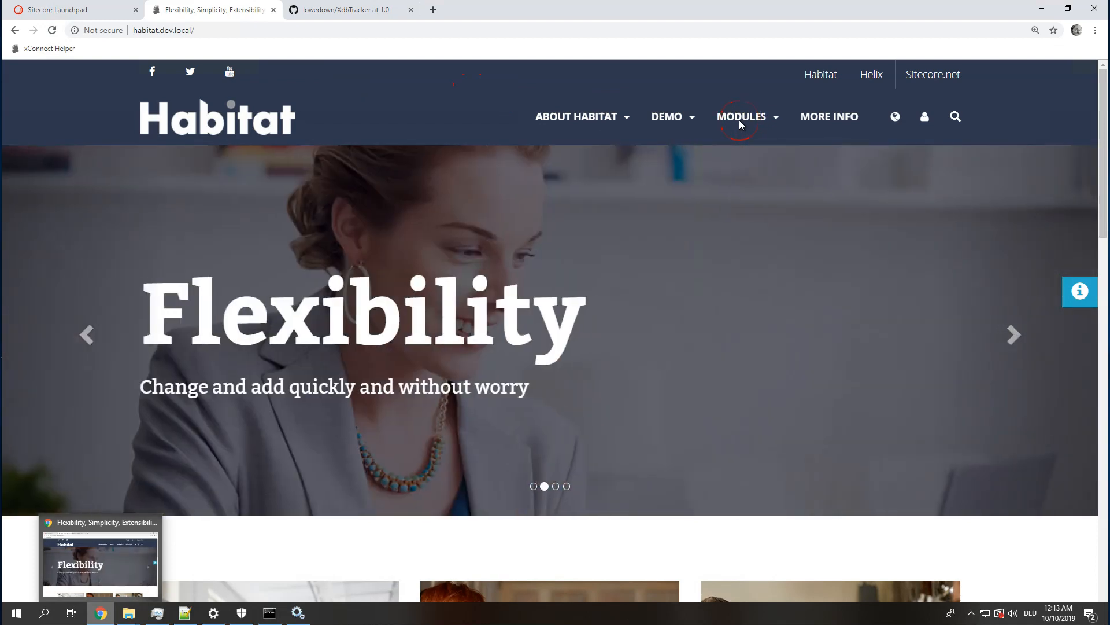
Go to DEMO > Zebras, enlarge the zebra photo, and close the lightbox
{"action": "left_click", "coordinate": [665, 116]}
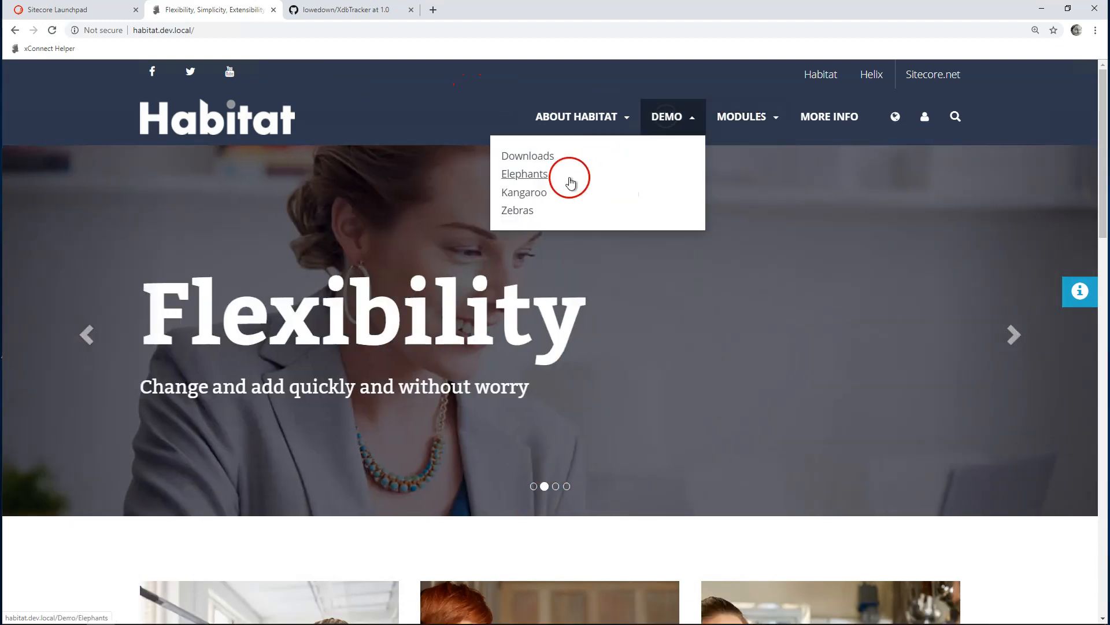
{"action": "left_click", "coordinate": [517, 211]}
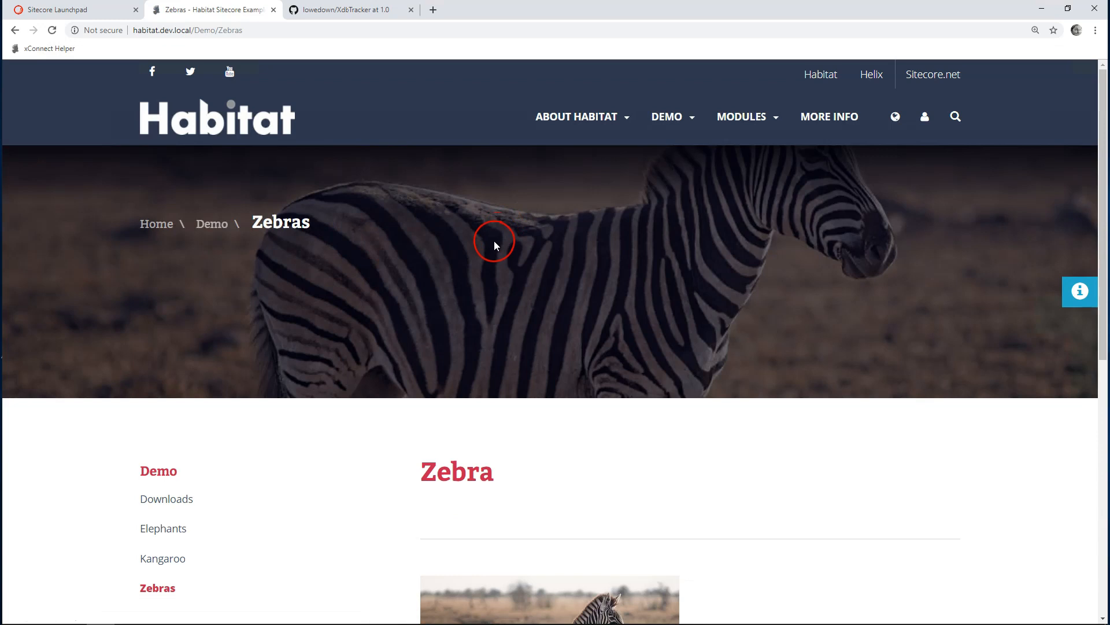
{"action": "scroll", "scroll_direction": "down", "scroll_amount": 3}
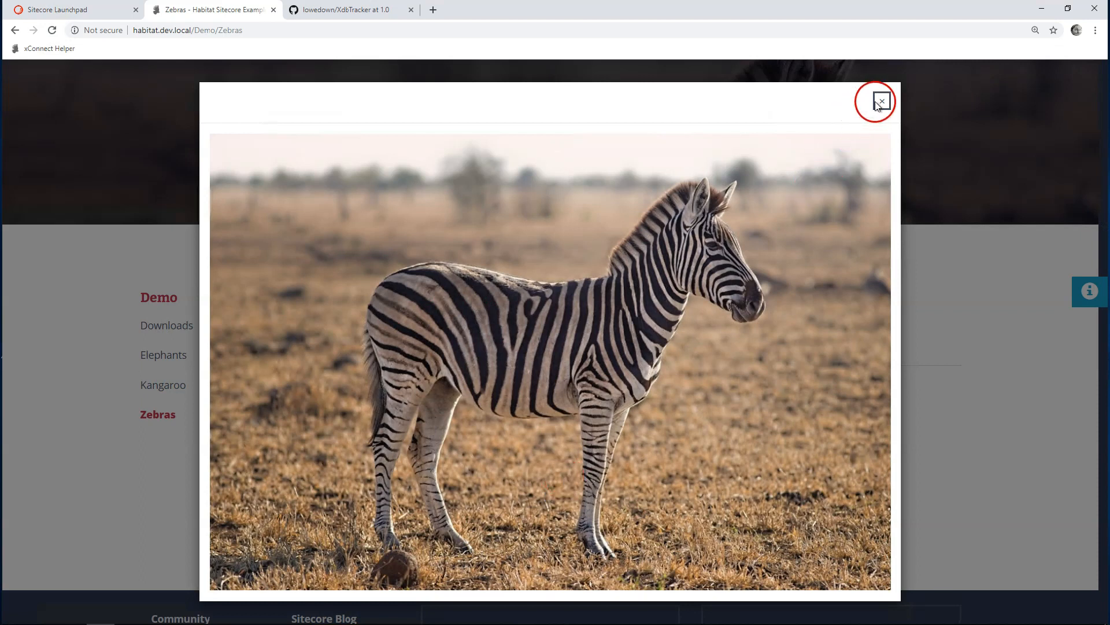
{"action": "left_click", "coordinate": [880, 101]}
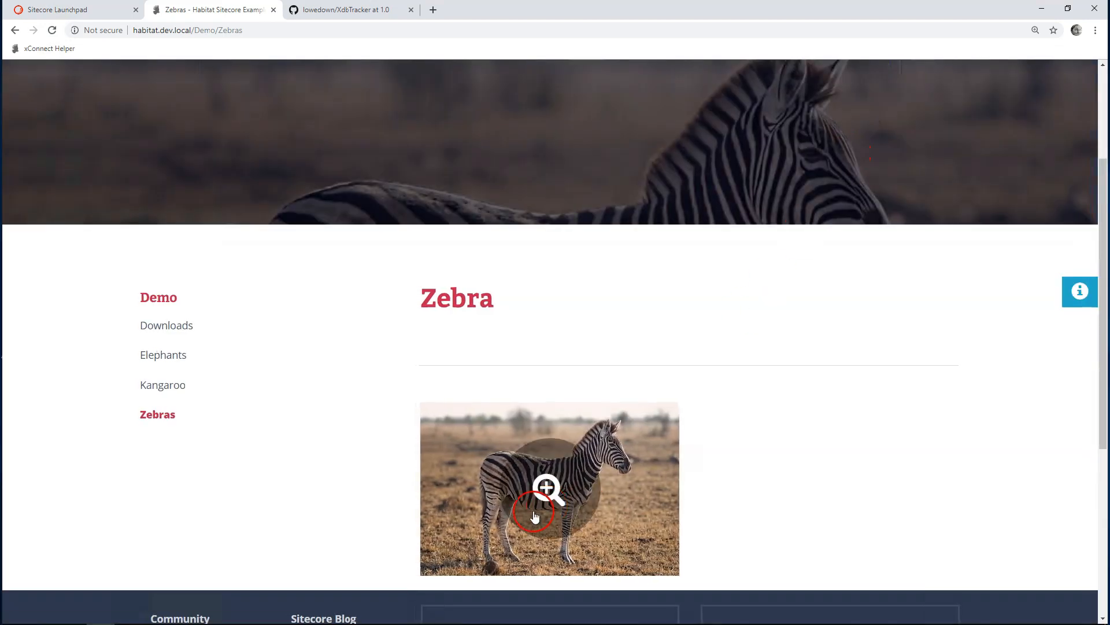
{"action": "left_click", "coordinate": [548, 489]}
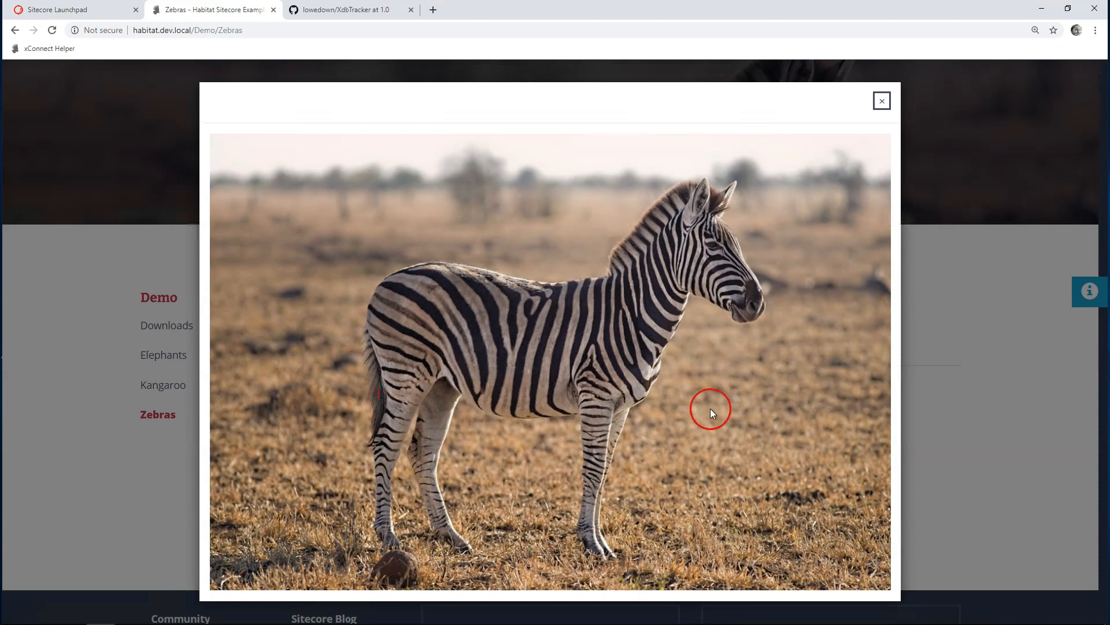
{"action": "mouse_move", "coordinate": [882, 100]}
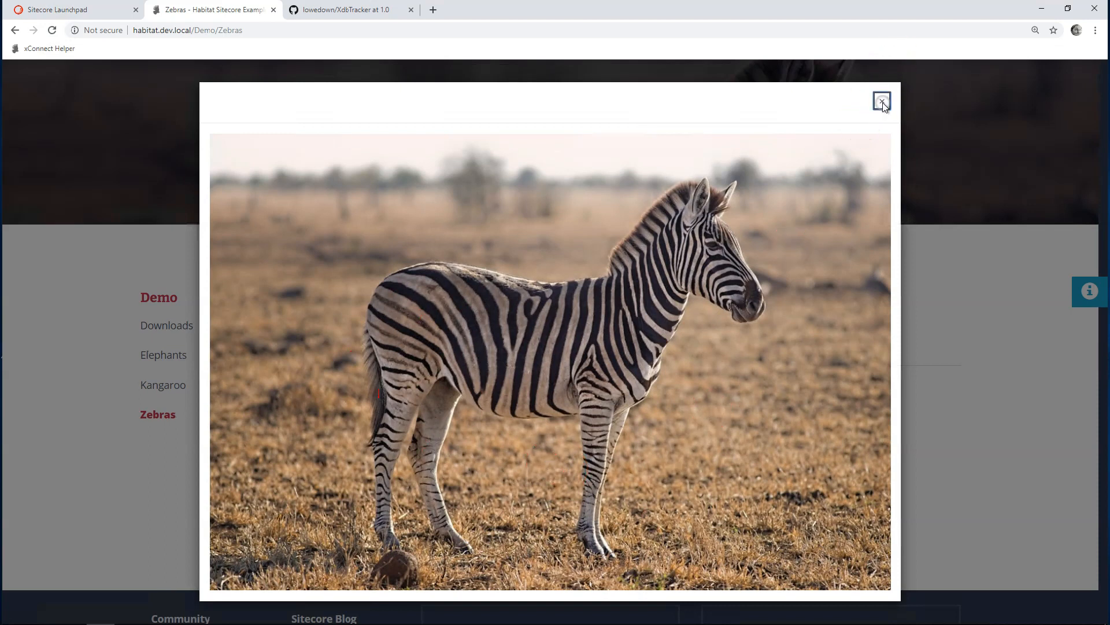
{"action": "left_click", "coordinate": [881, 100]}
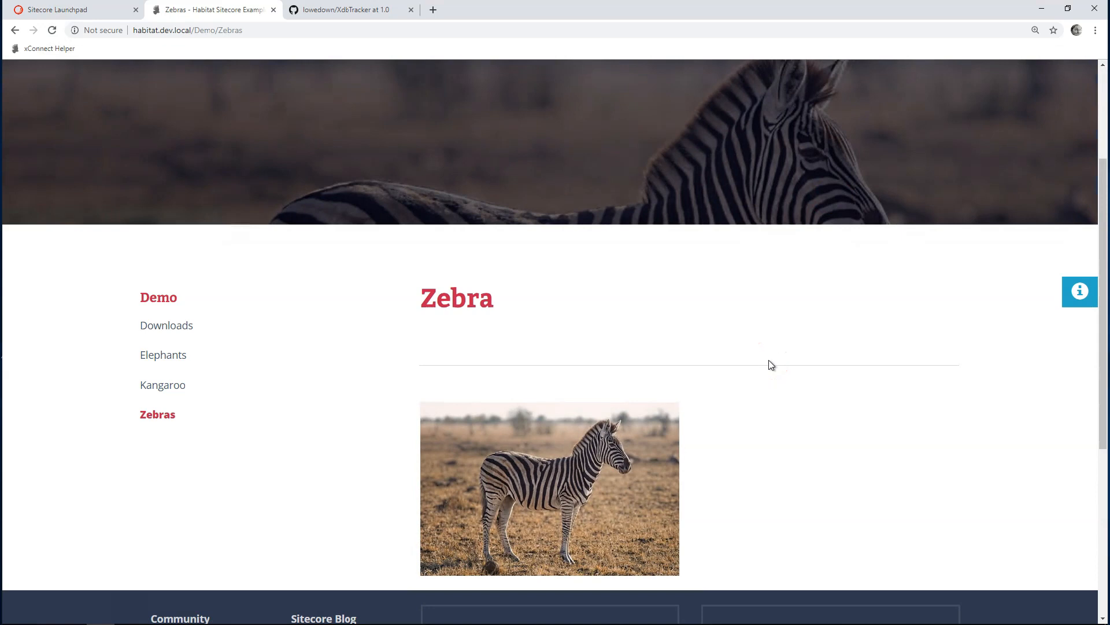
{"action": "mouse_move", "coordinate": [73, 29]}
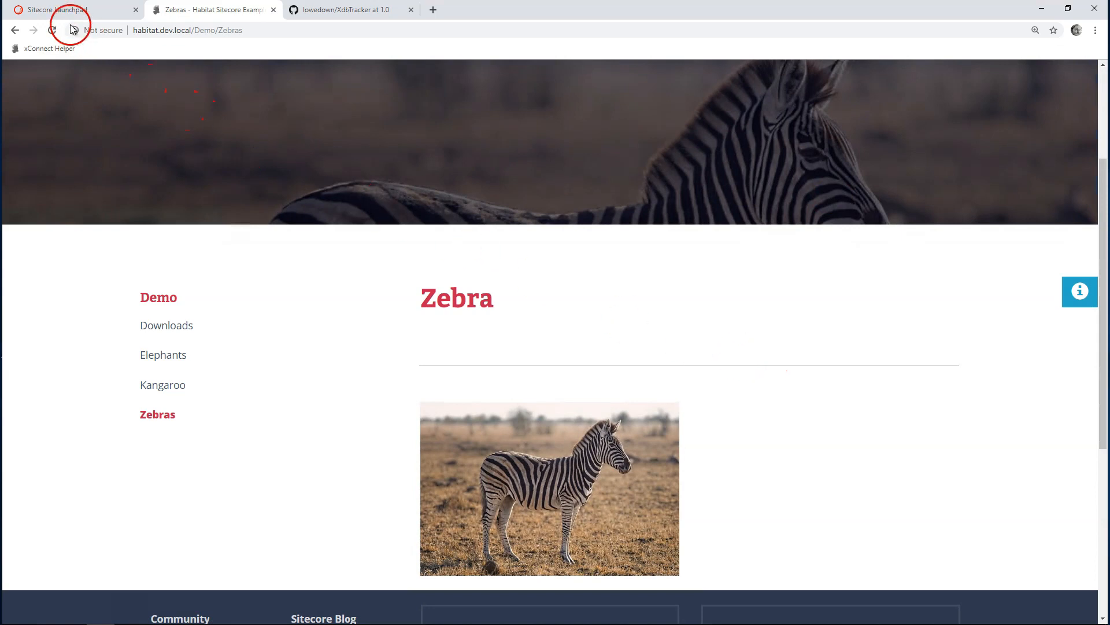
Open the Marketing Control Panel from the Launchpad and expand the Goals folder
{"action": "left_click", "coordinate": [60, 9]}
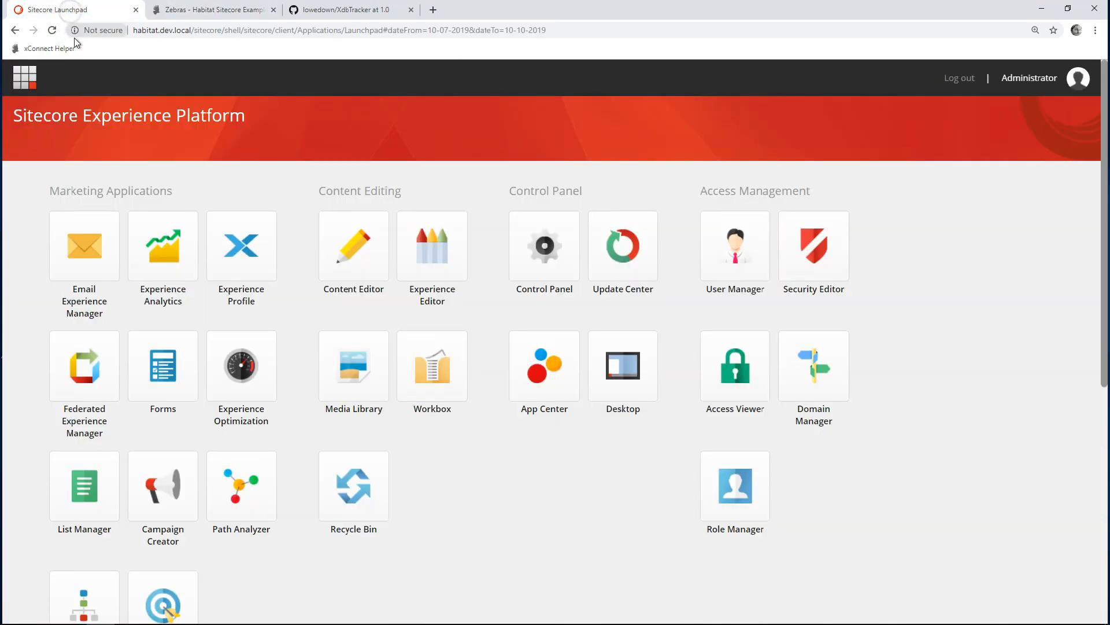
{"action": "scroll", "scroll_direction": "down", "scroll_amount": 3}
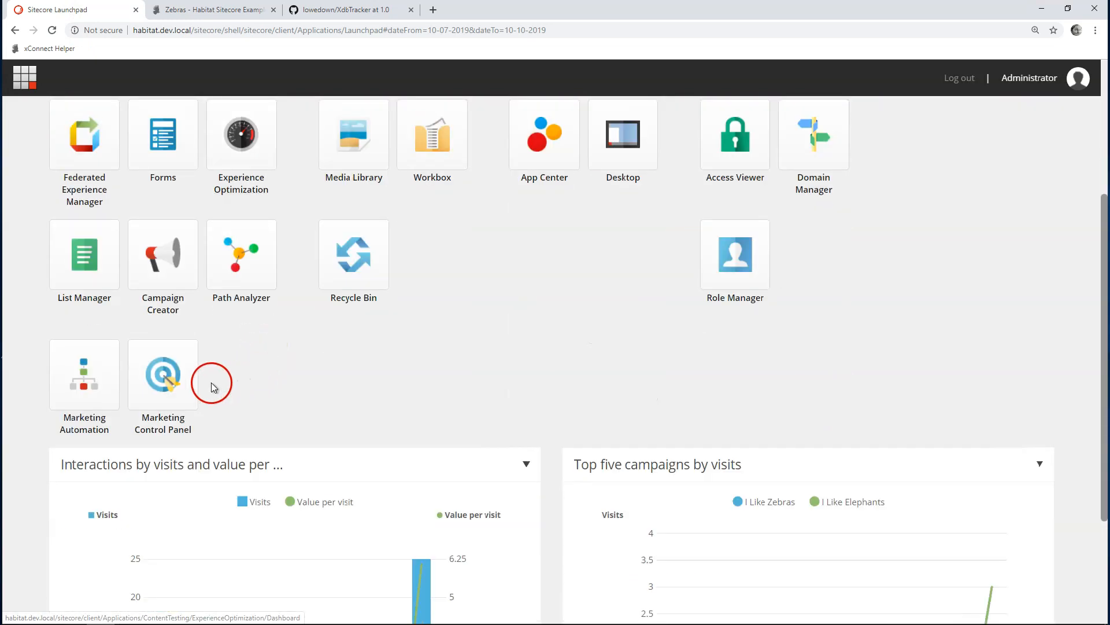
{"action": "left_click", "coordinate": [162, 374]}
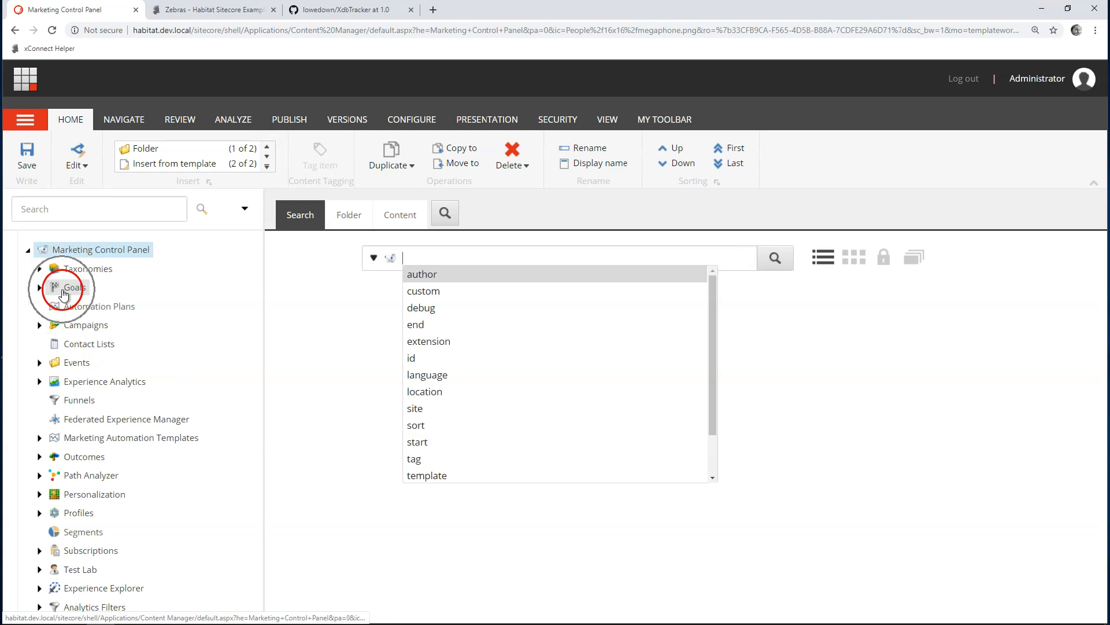
{"action": "left_click", "coordinate": [41, 287]}
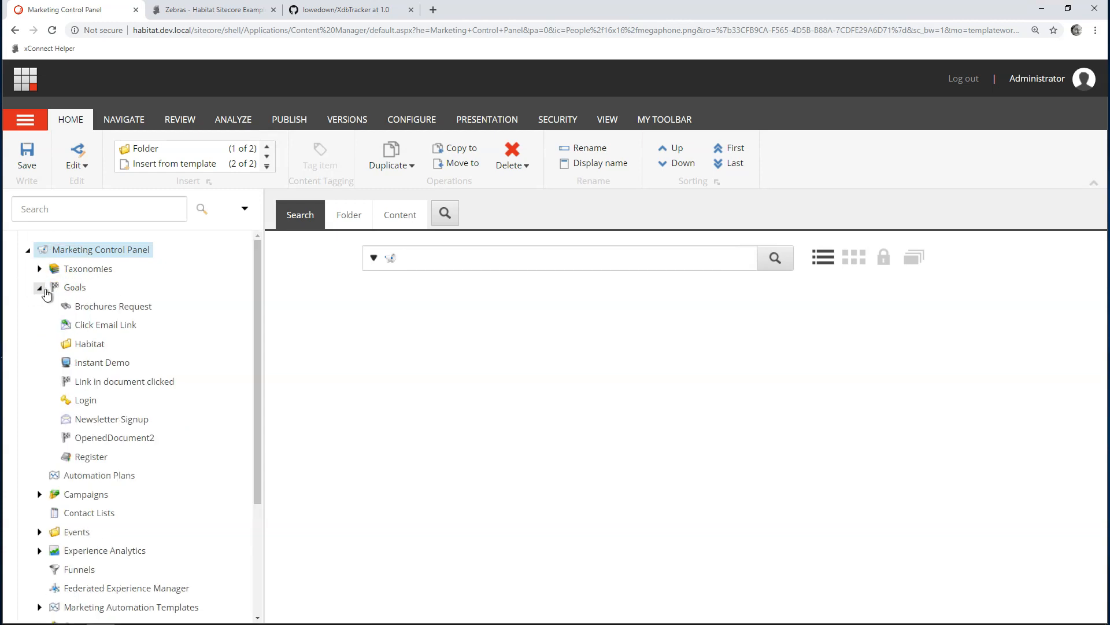
Insert a new goal item under Goals named 'Viewed Animal Image'
{"action": "right_click", "coordinate": [74, 287]}
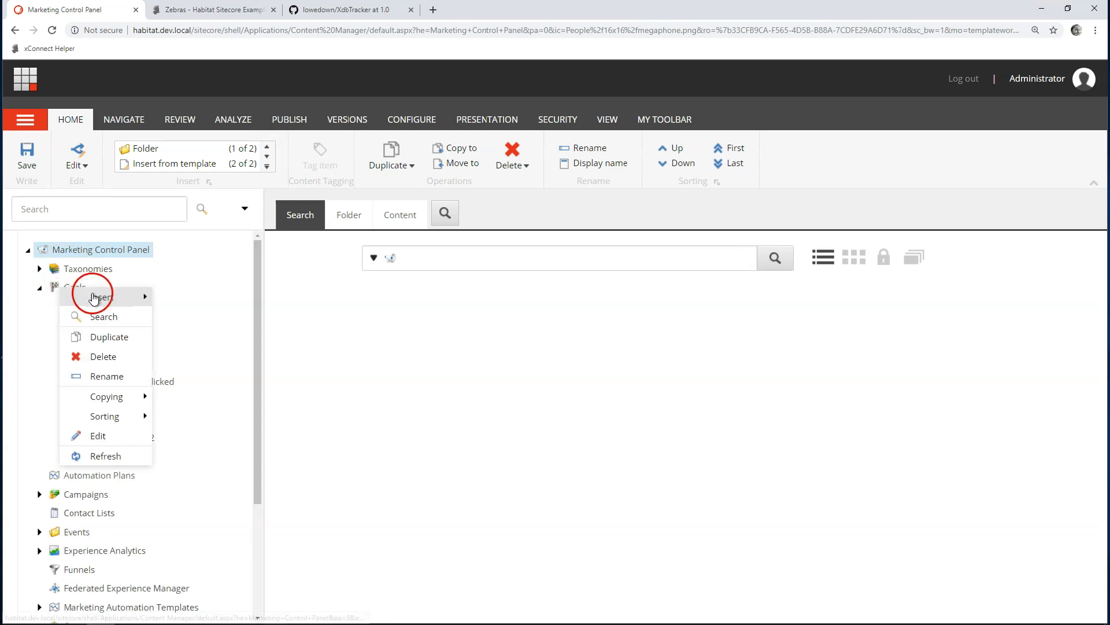
{"action": "left_click", "coordinate": [98, 296]}
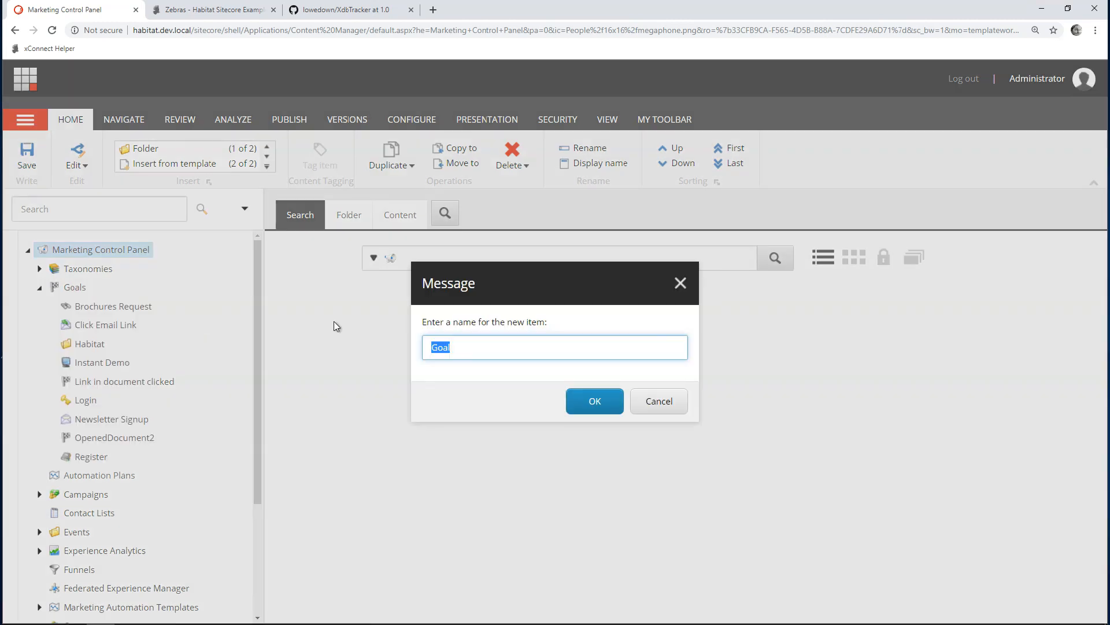
{"action": "type", "text": "Viewed Animal Image"}
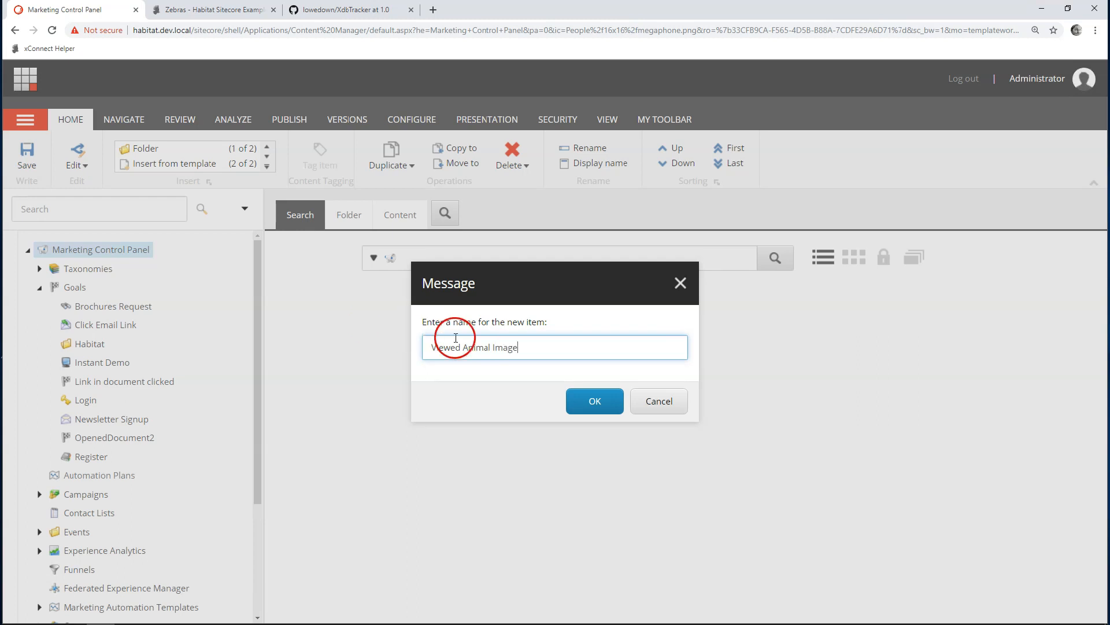
{"action": "left_click", "coordinate": [594, 400]}
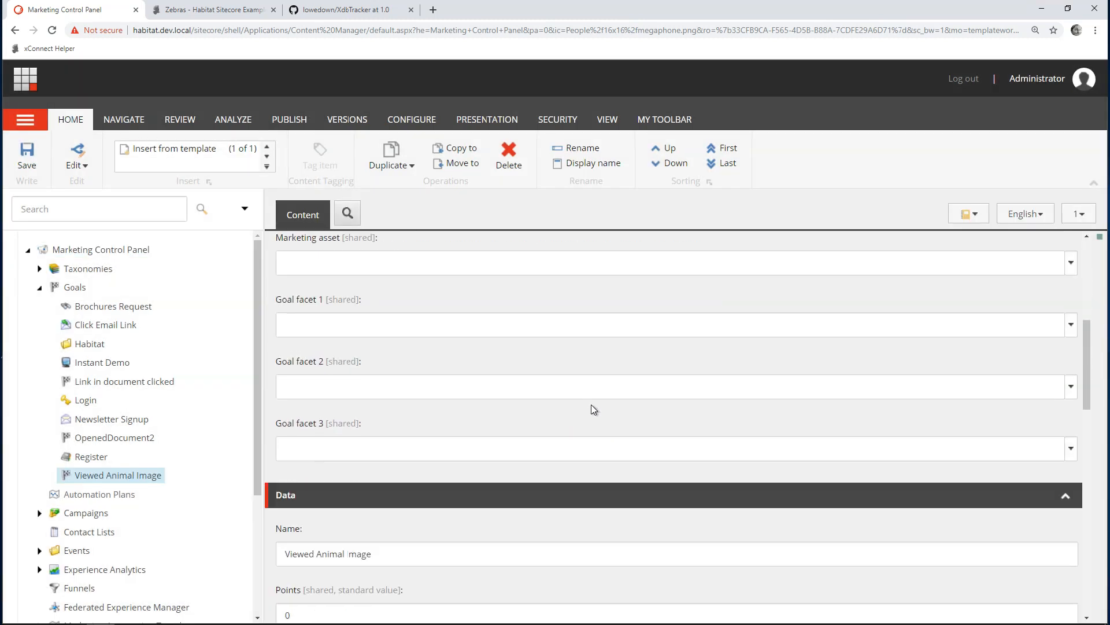
Set the goal's Points to 2 and deploy it from the Review tab without a comment
{"action": "scroll", "scroll_direction": "down", "scroll_amount": 3}
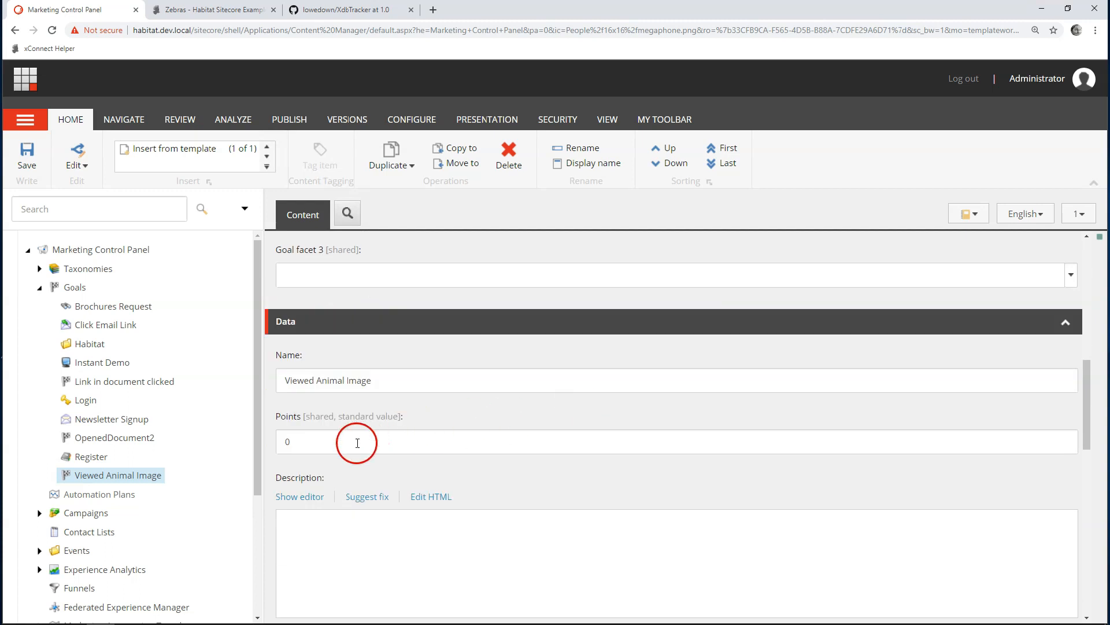
{"action": "type", "text": "2"}
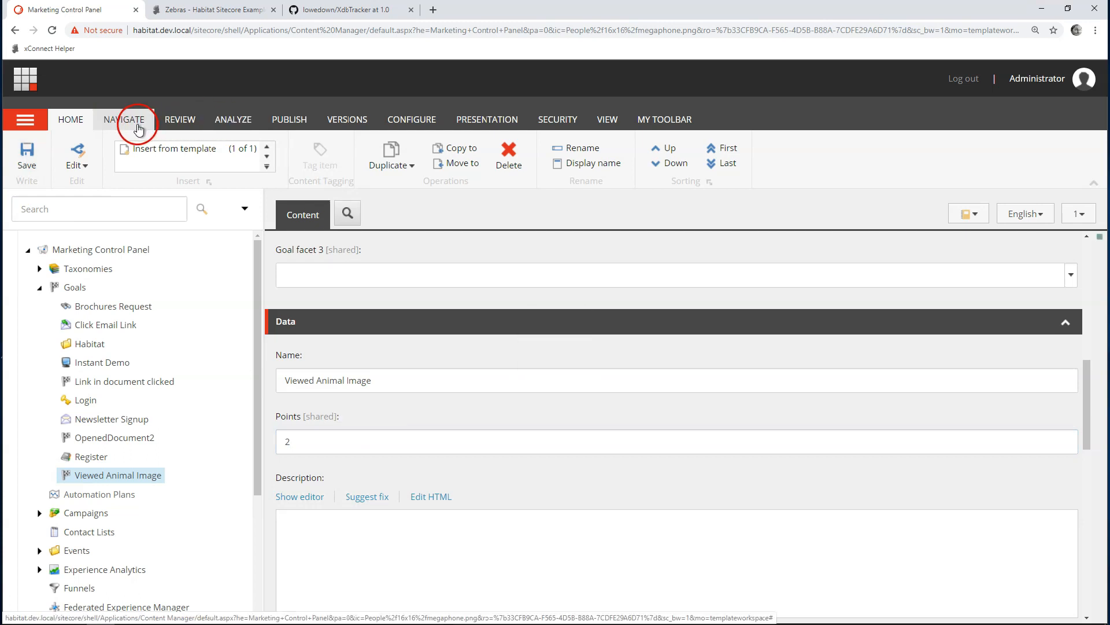
{"action": "left_click", "coordinate": [180, 119]}
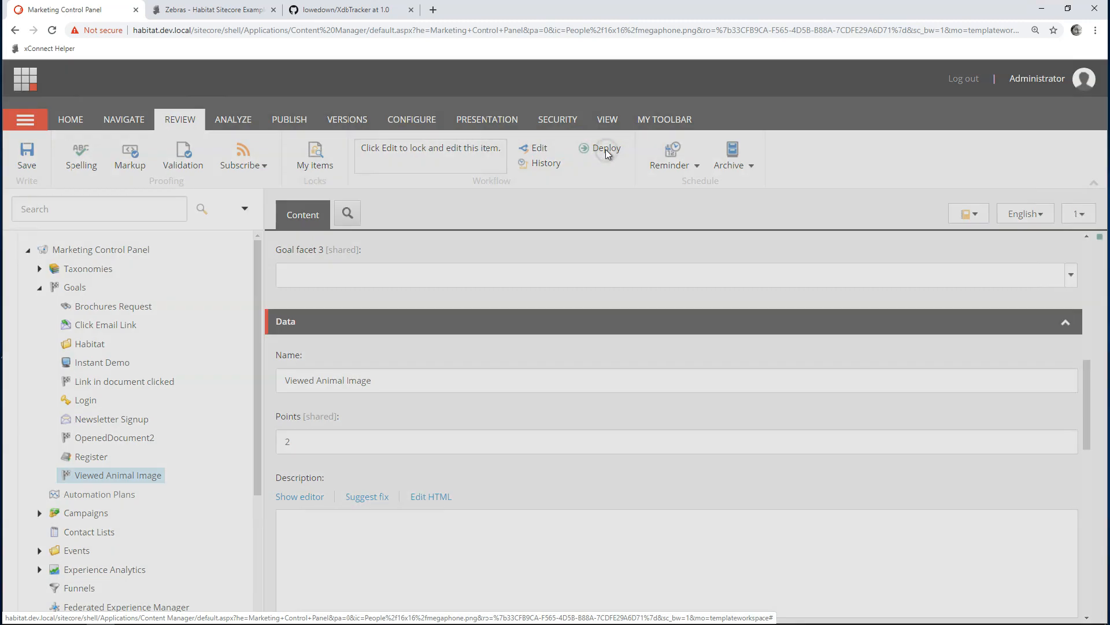
{"action": "left_click", "coordinate": [585, 149]}
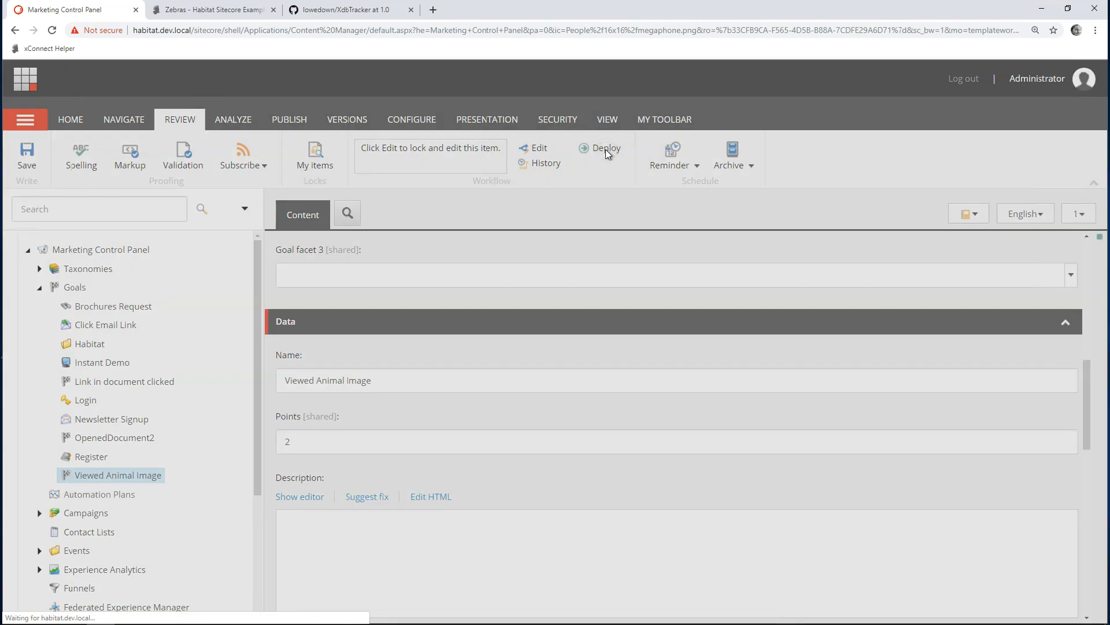
{"action": "left_click", "coordinate": [605, 148]}
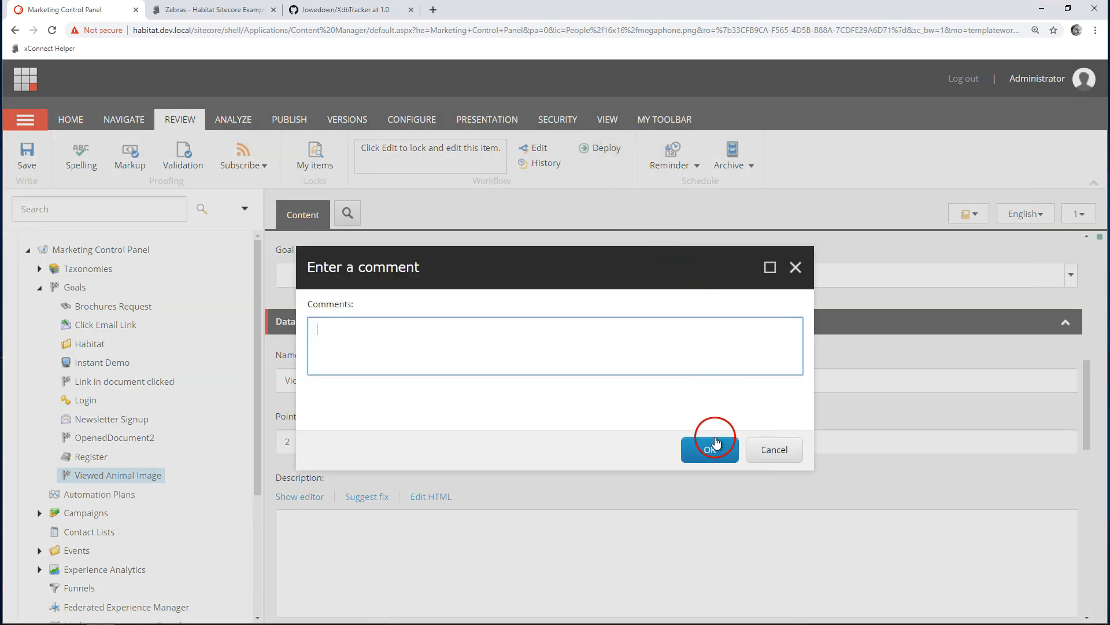
{"action": "left_click", "coordinate": [709, 449]}
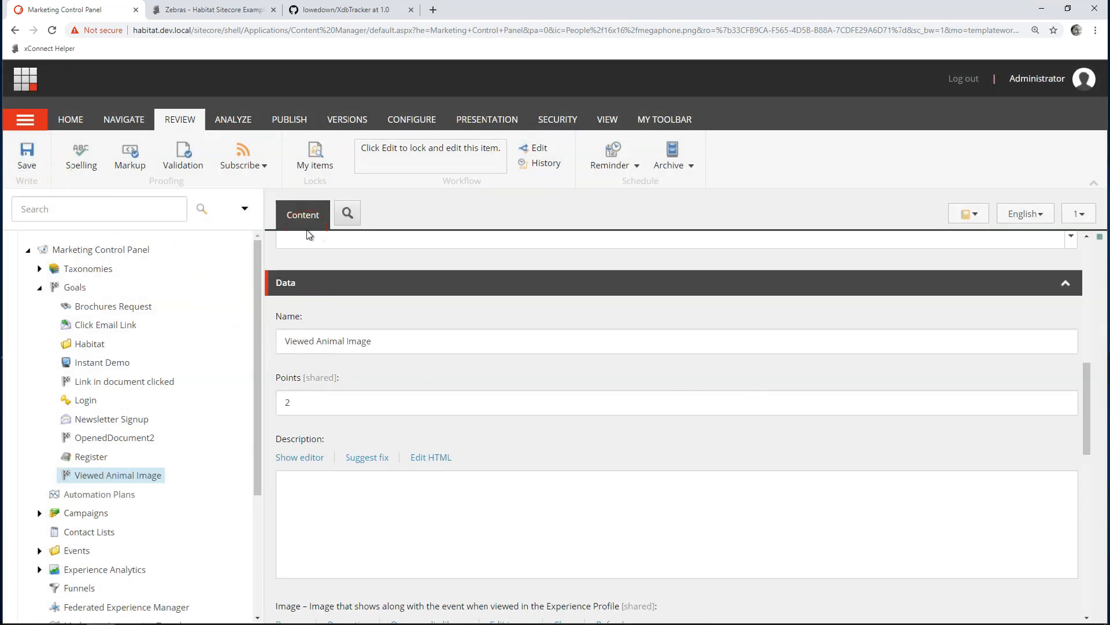
{"action": "left_click", "coordinate": [302, 214]}
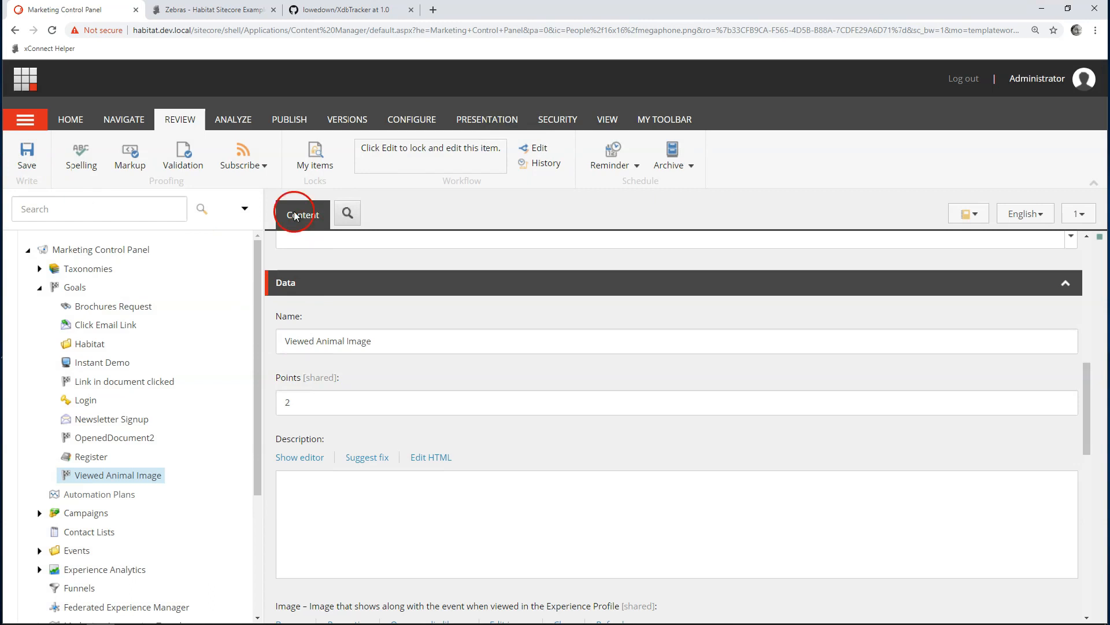
{"action": "left_click", "coordinate": [212, 9]}
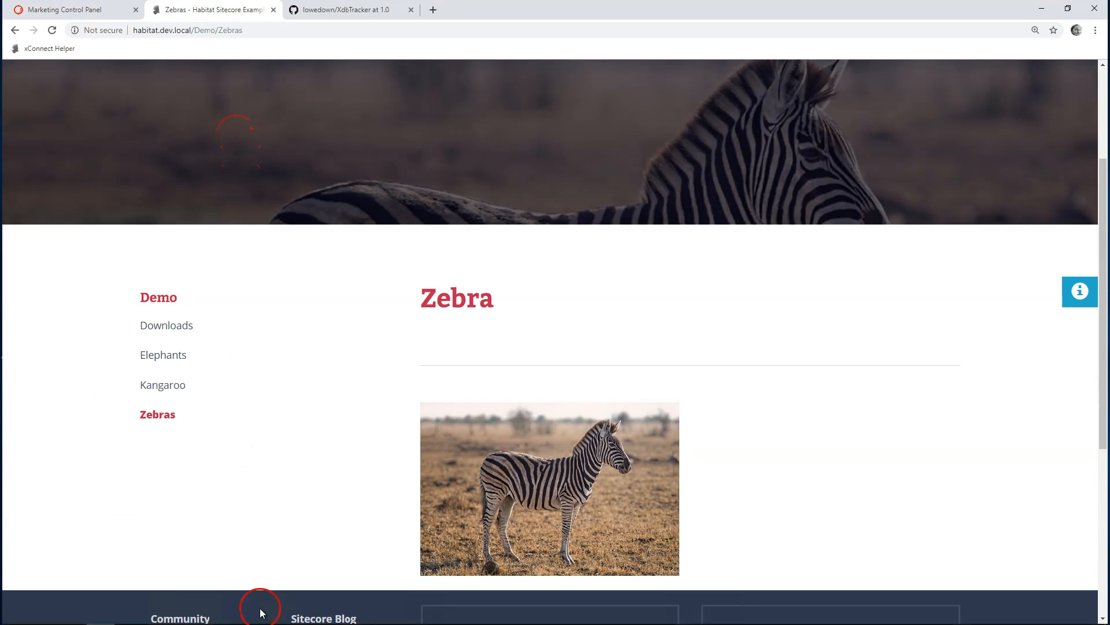
{"action": "mouse_move", "coordinate": [130, 613]}
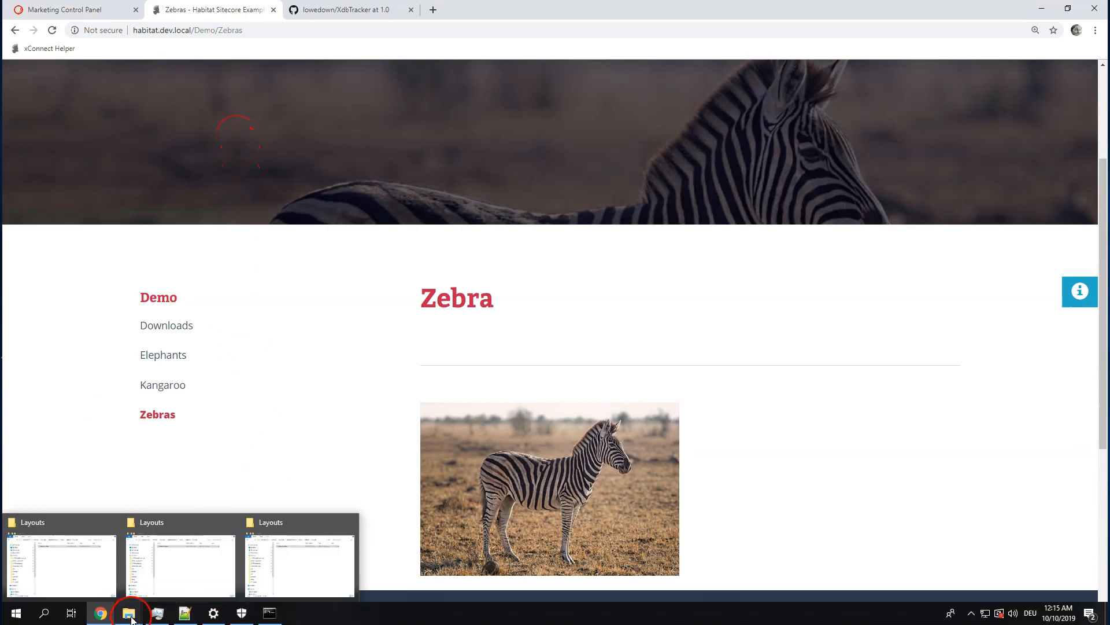
Open Default.cshtml from Layouts, find the example.js script reference, and switch to example.js
{"action": "left_click", "coordinate": [130, 613]}
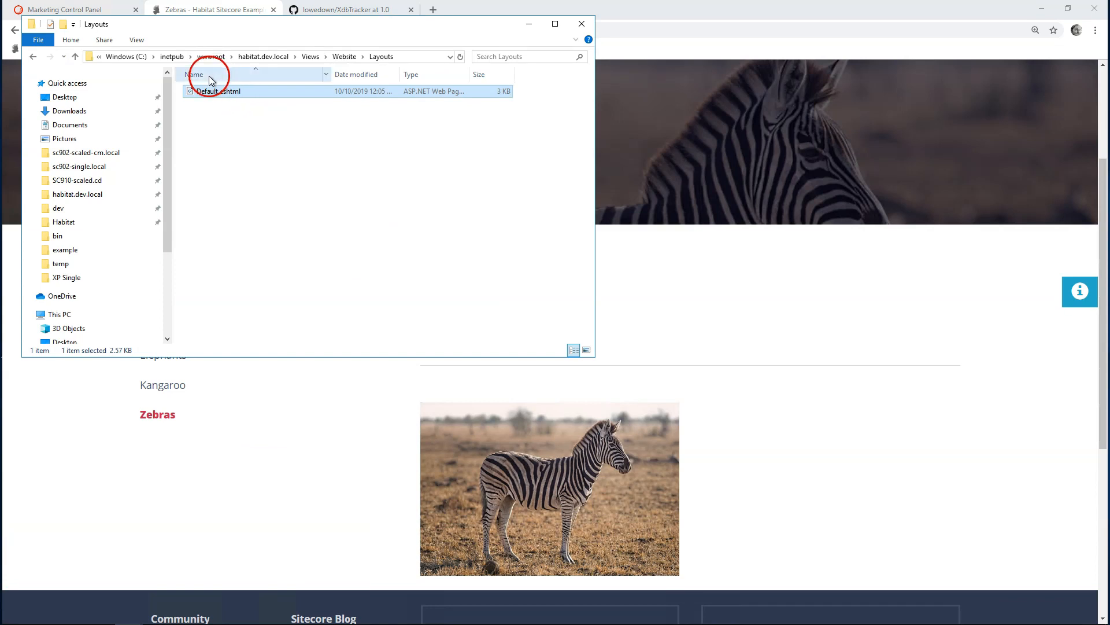
{"action": "double_click", "coordinate": [216, 91]}
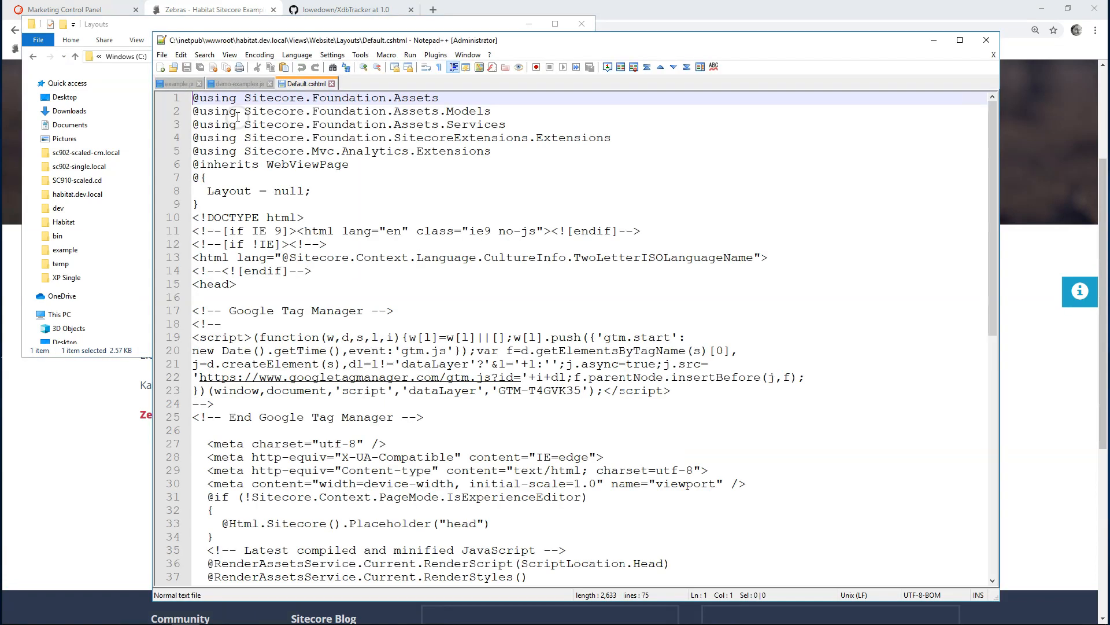
{"action": "scroll", "scroll_direction": "down", "scroll_amount": 3}
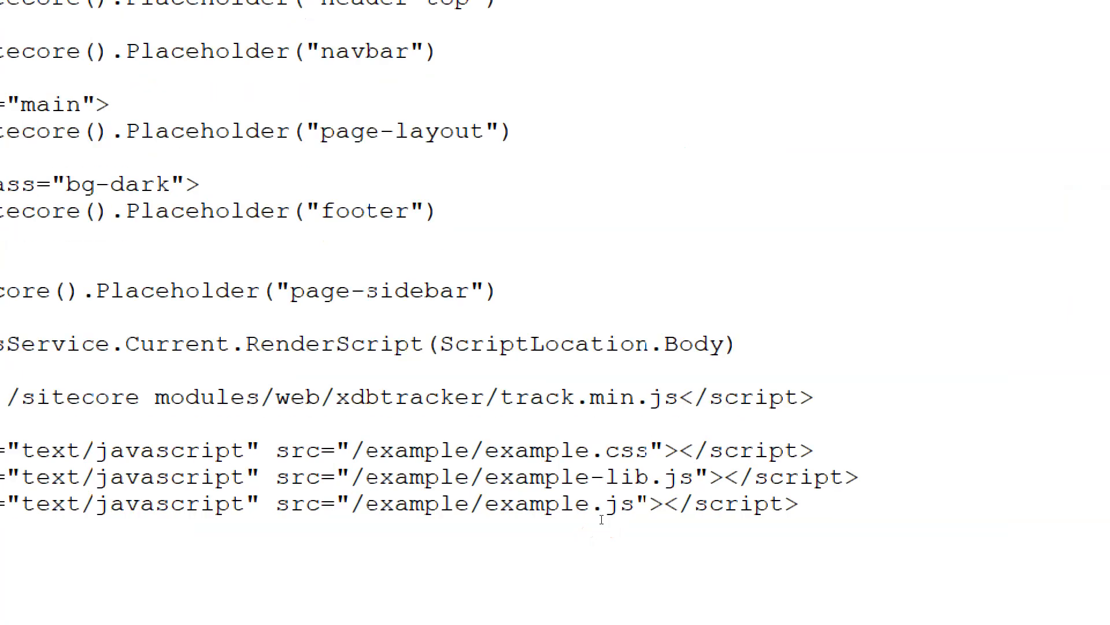
{"action": "double_click", "coordinate": [552, 503]}
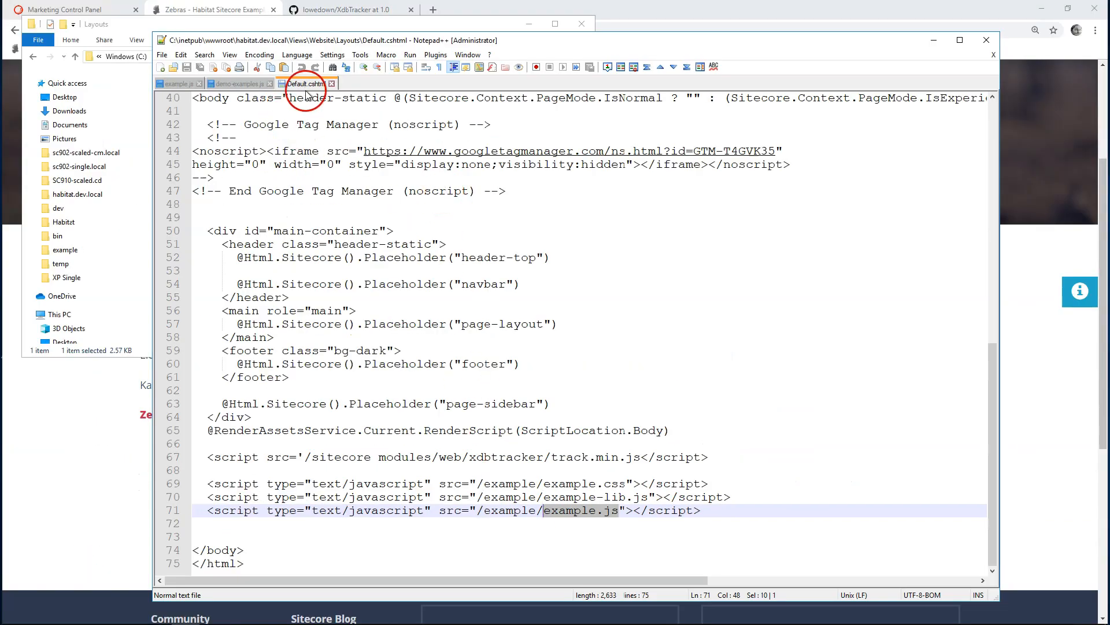
{"action": "left_click", "coordinate": [176, 83]}
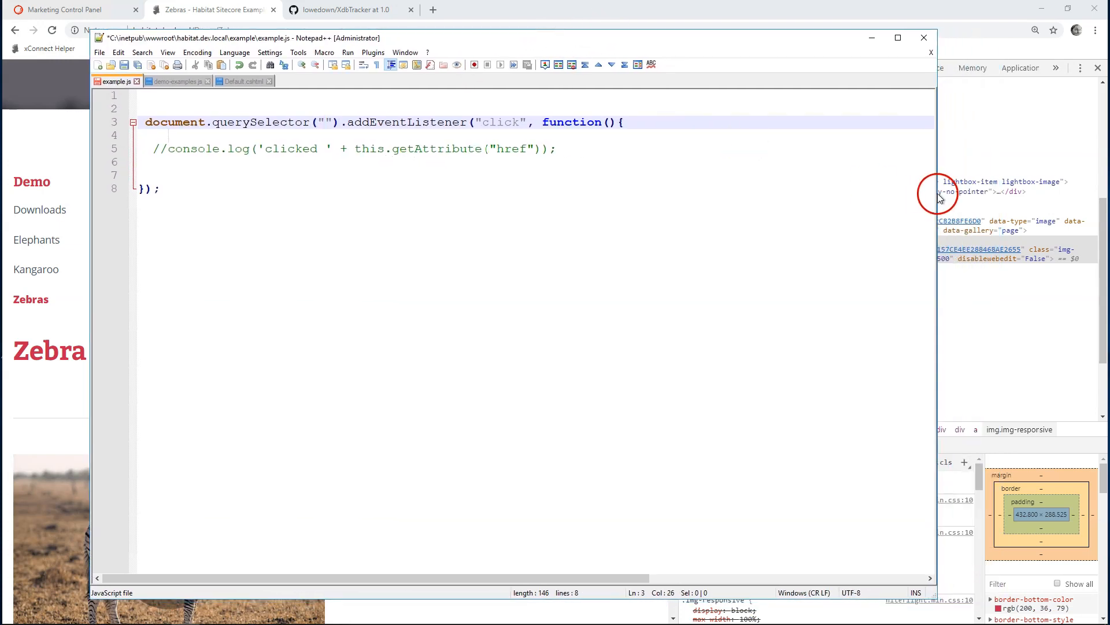
Enter '.mosaic-backdrop a' as the click listener's querySelector selector in example.js
{"action": "type", "text": ".m"}
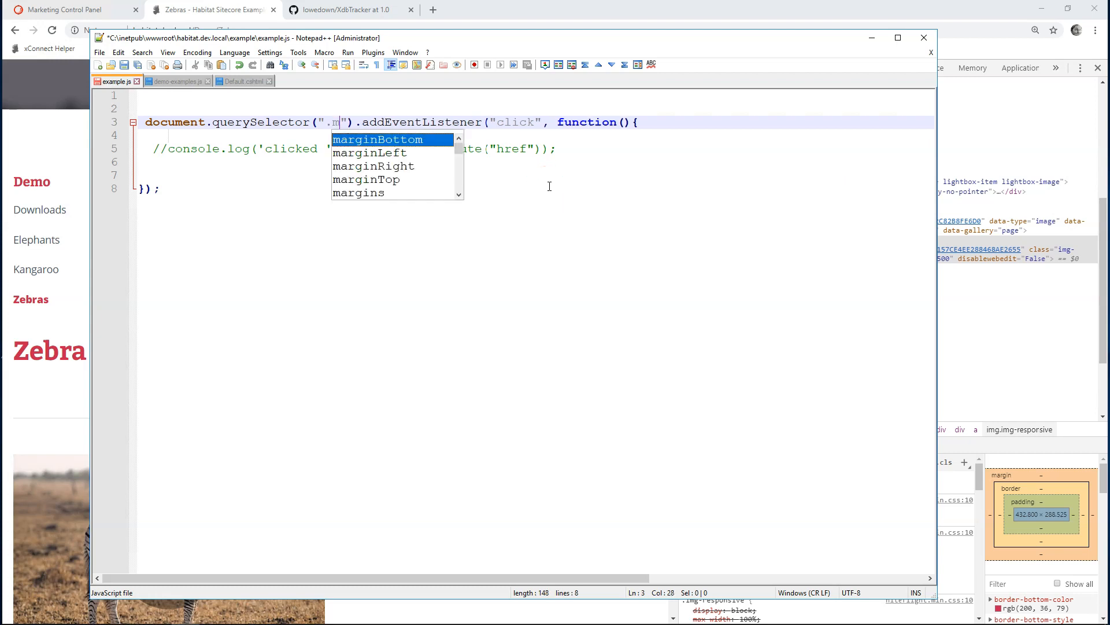
{"action": "type", "text": "osaic-backdrop"}
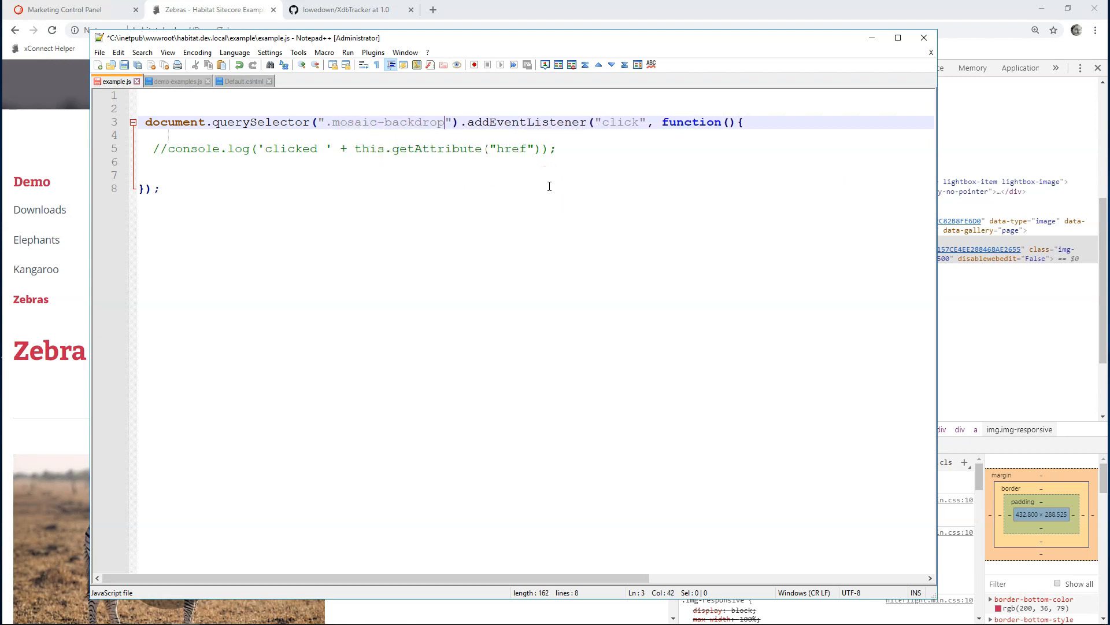
{"action": "type", "text": "a"}
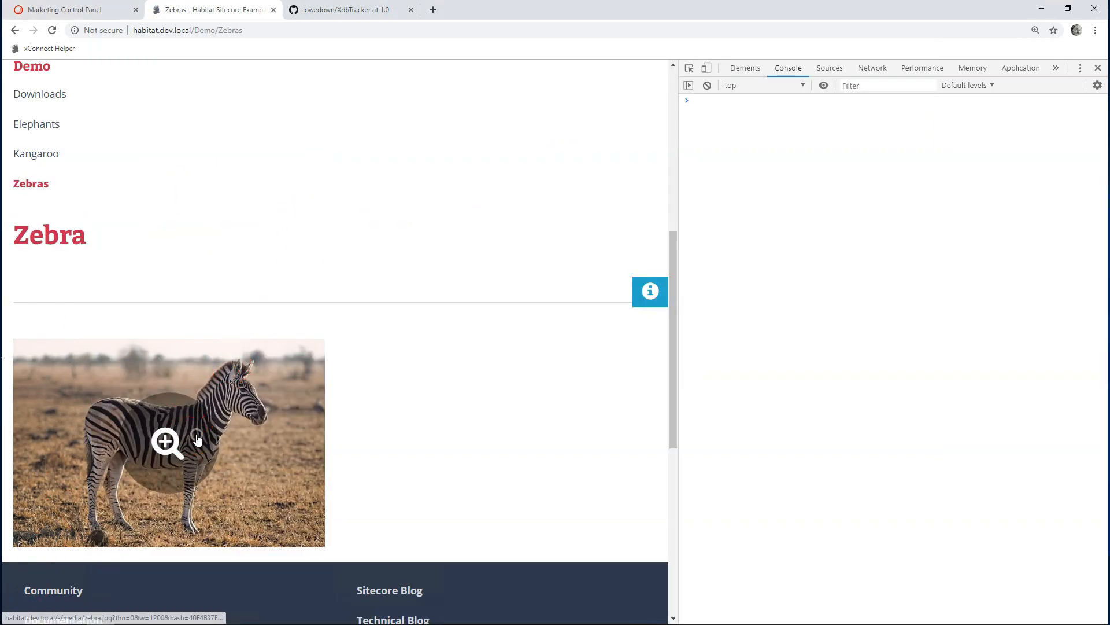
Click the zebra image so the console logs 'clicked /-/media/zebra.jpg'
{"action": "left_click", "coordinate": [166, 441]}
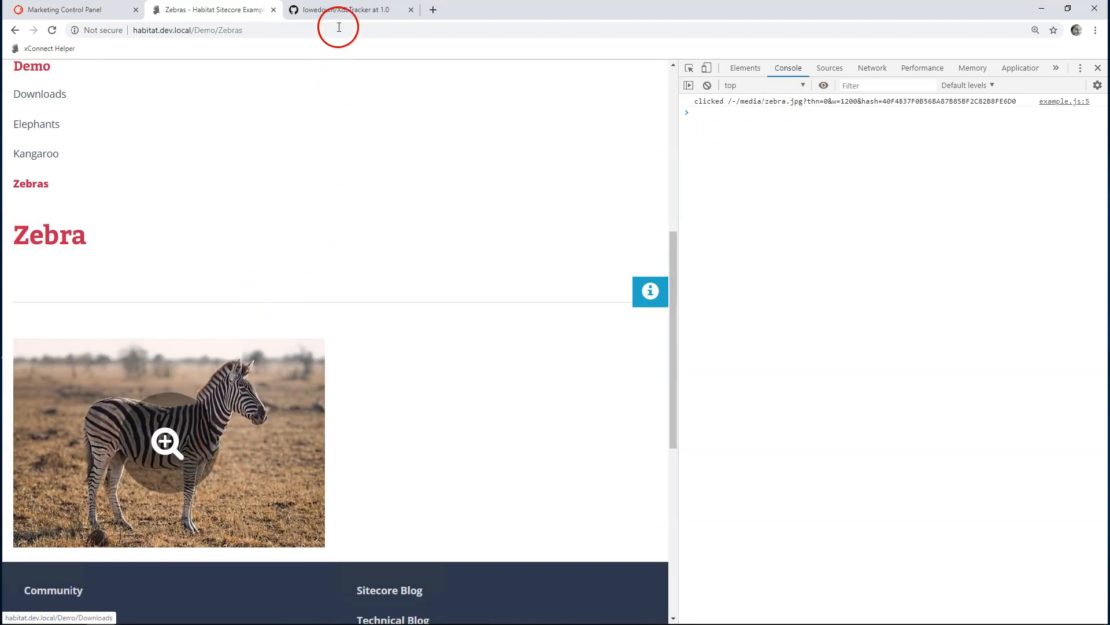
Select the xdbTracker.triggerEvent search-event example line in the XdbTracker README
{"action": "left_click", "coordinate": [340, 9]}
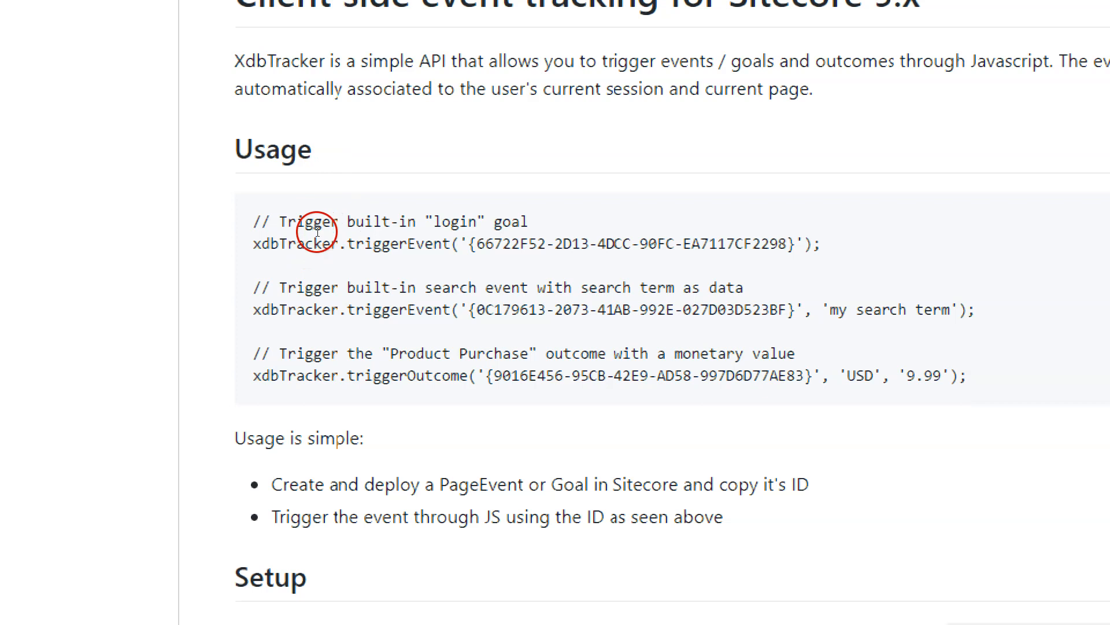
{"action": "mouse_move", "coordinate": [313, 236]}
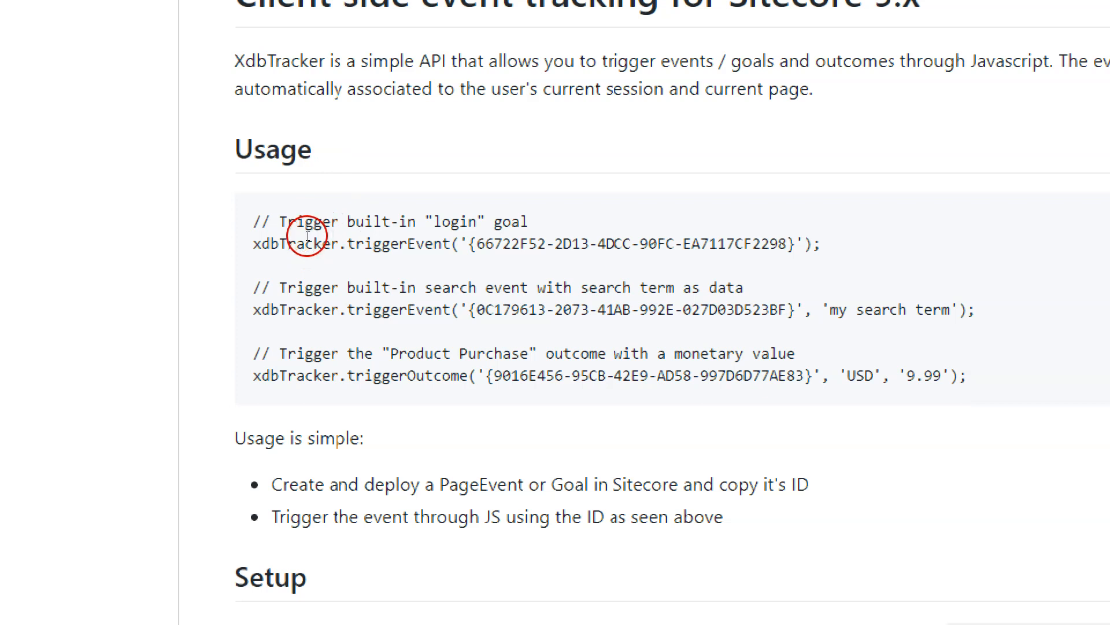
{"action": "double_click", "coordinate": [397, 309]}
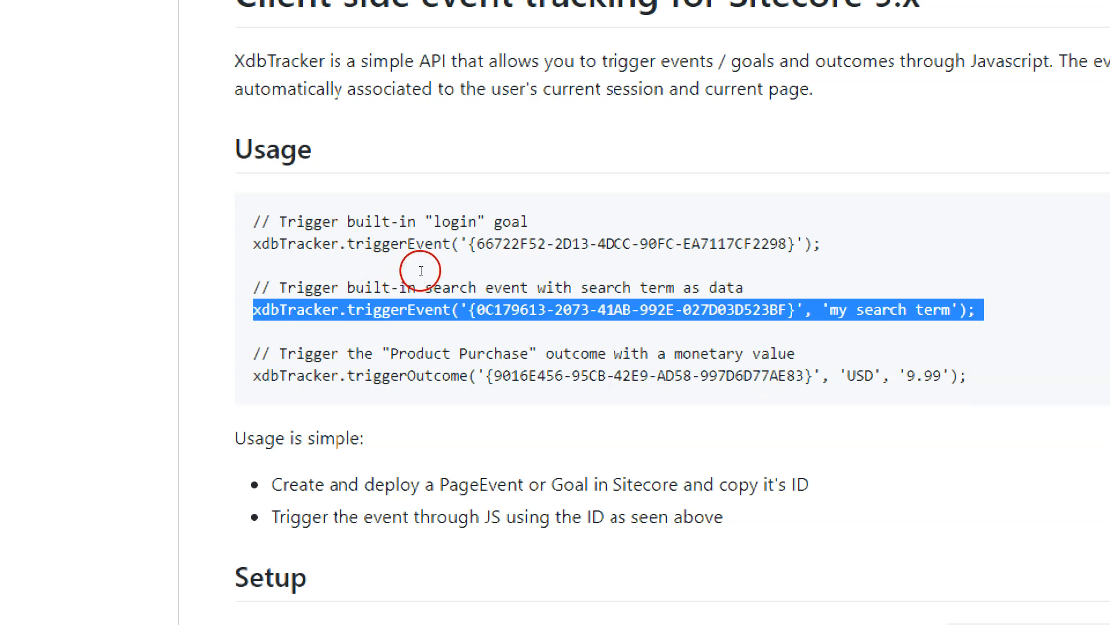
{"action": "mouse_move", "coordinate": [589, 265]}
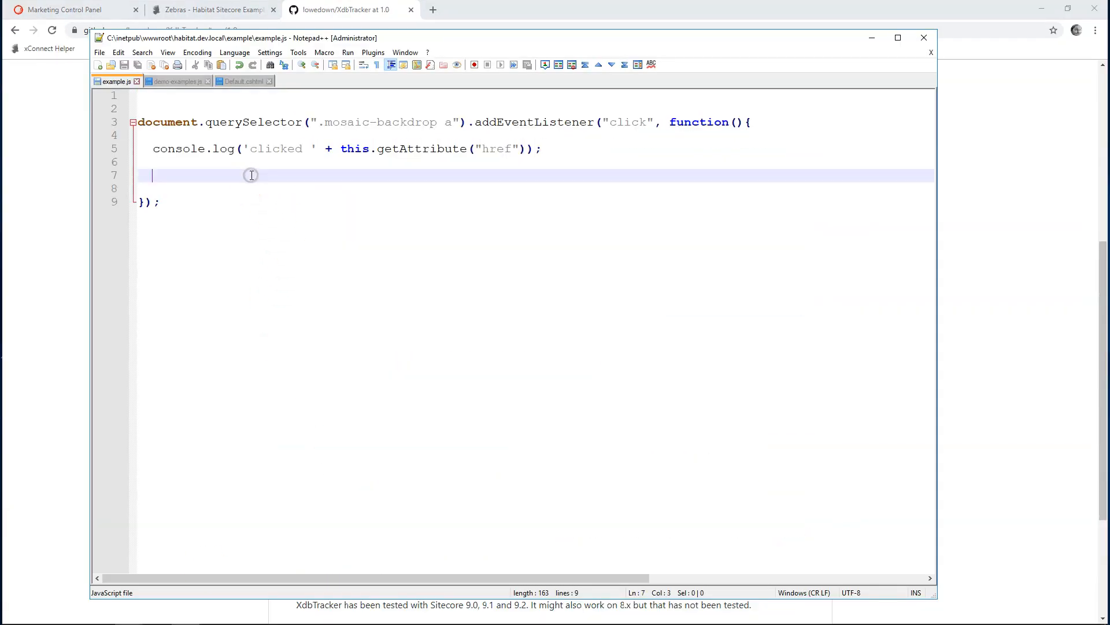
Add a triggerEvent call with goal {8670B2F8-493E-46CC-955B-1EC1E760B82B} and this.getAttribute("href") to the click handler
{"action": "type", "text": "xdbTracker.triggerEvent('{0C179613-2073-41AB-992E-027D03D523BF}', 'my search term');"}
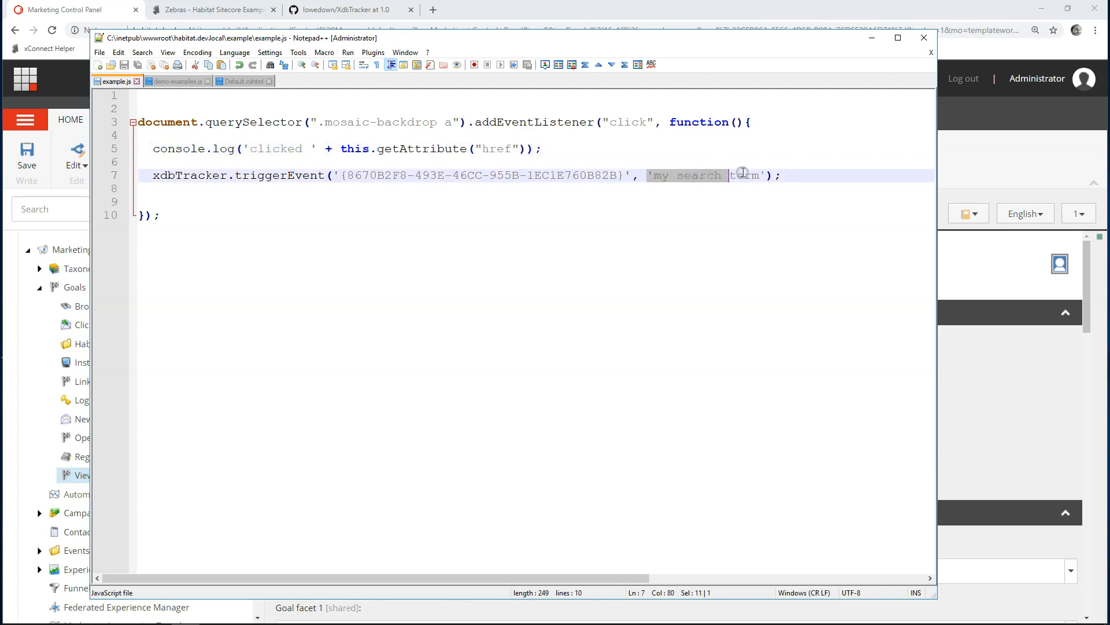
{"action": "type", "text": "this.getAttribute(\"href\")"}
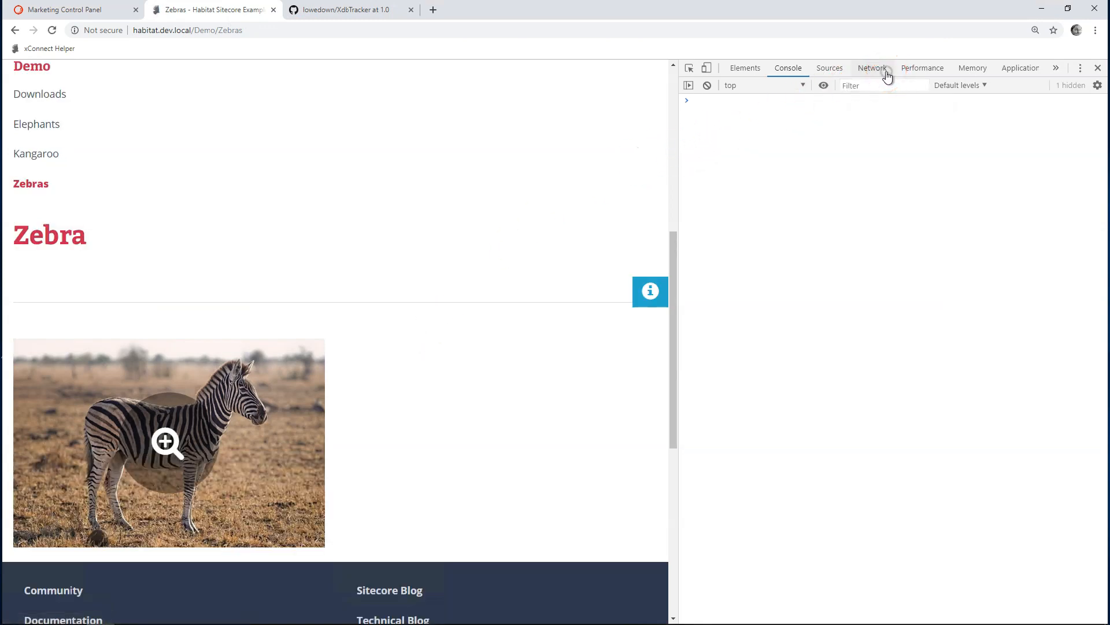
Open the zebra image, inspect the track.ashx XHR headers and payload, then close the lightbox
{"action": "left_click", "coordinate": [871, 67]}
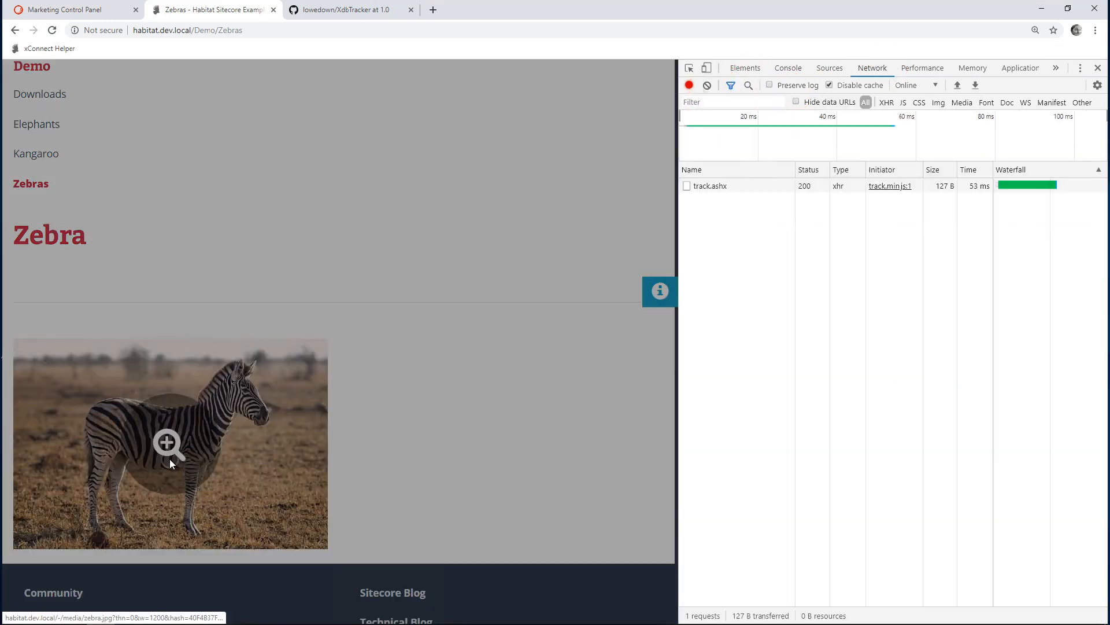
{"action": "left_click", "coordinate": [170, 445]}
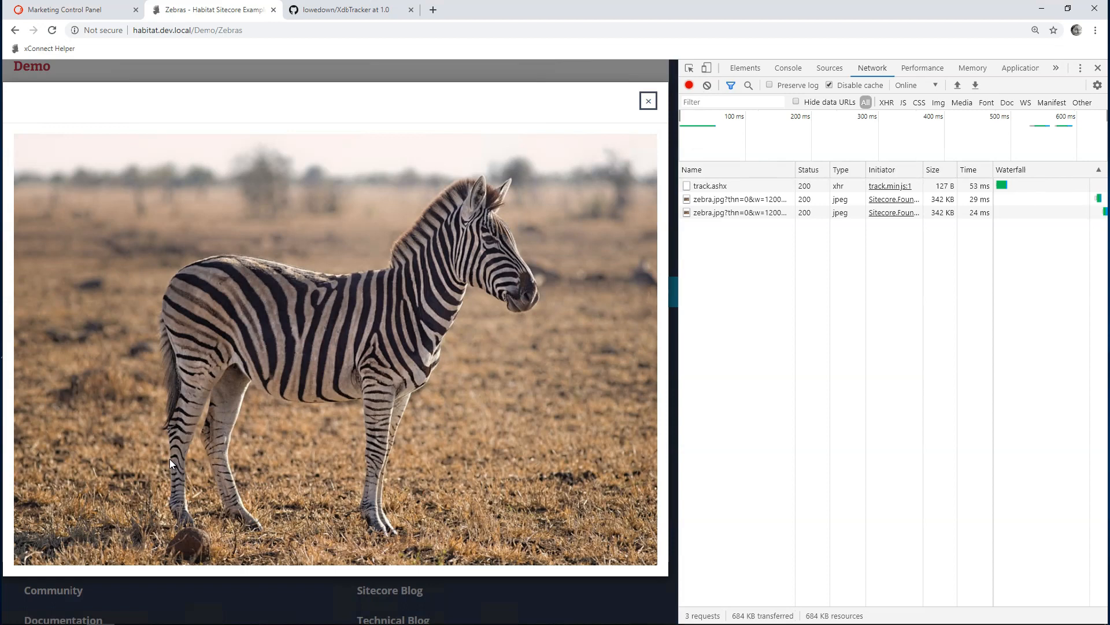
{"action": "mouse_move", "coordinate": [710, 203]}
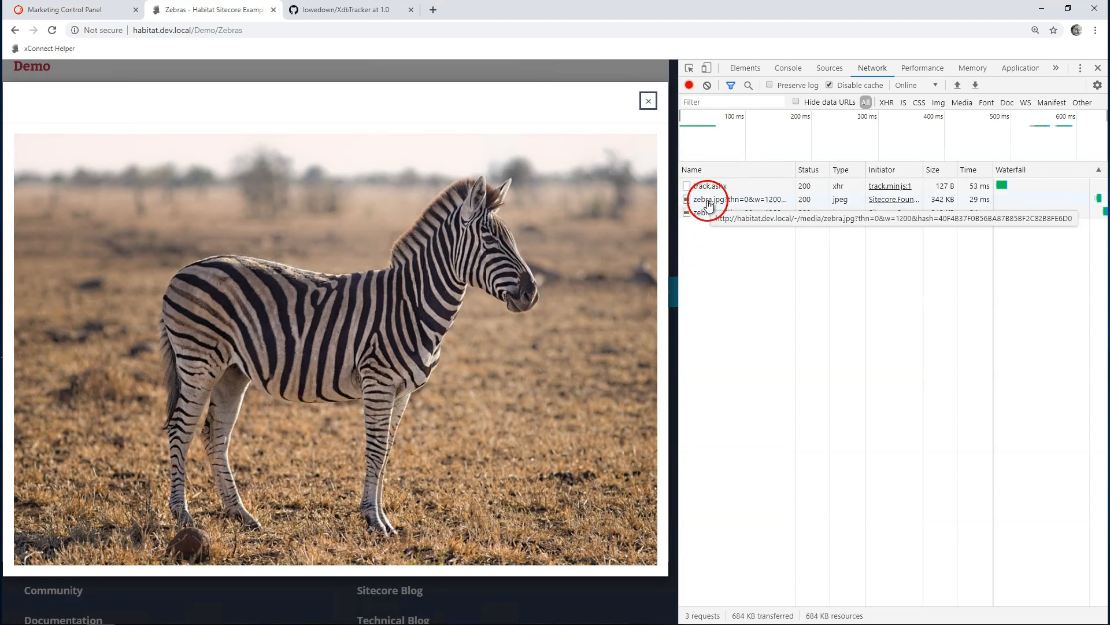
{"action": "left_click", "coordinate": [886, 102]}
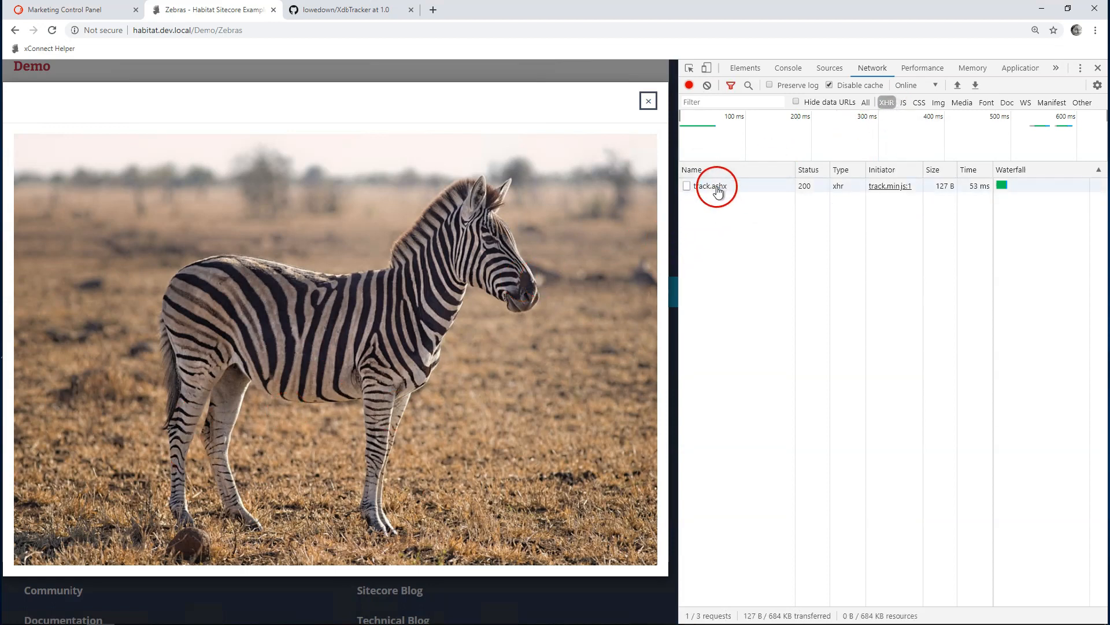
{"action": "left_click", "coordinate": [712, 185]}
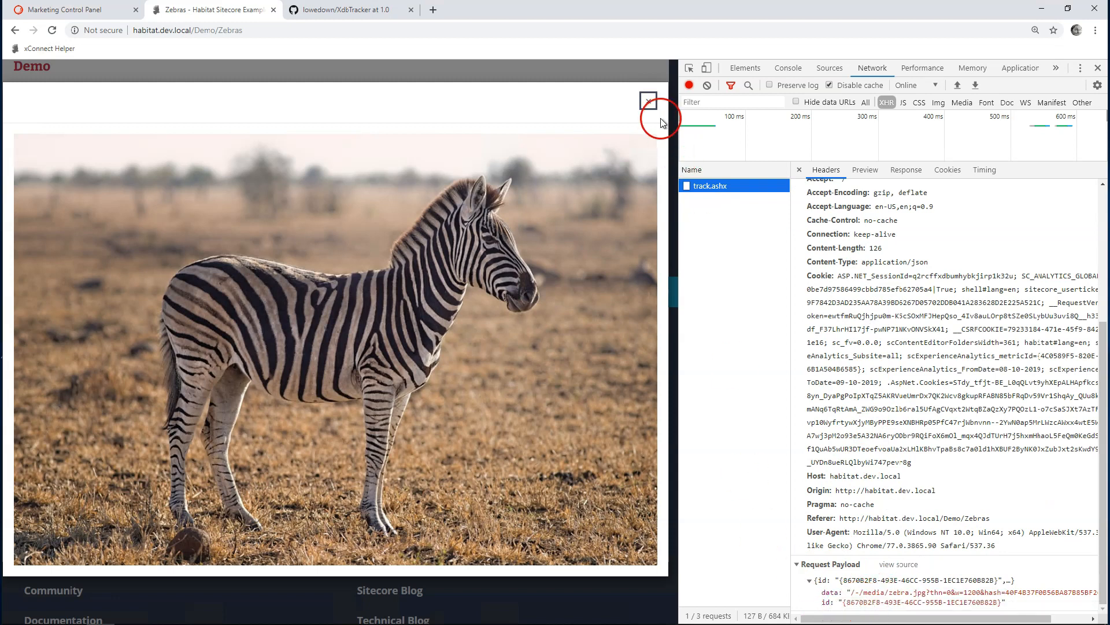
{"action": "left_click", "coordinate": [647, 100]}
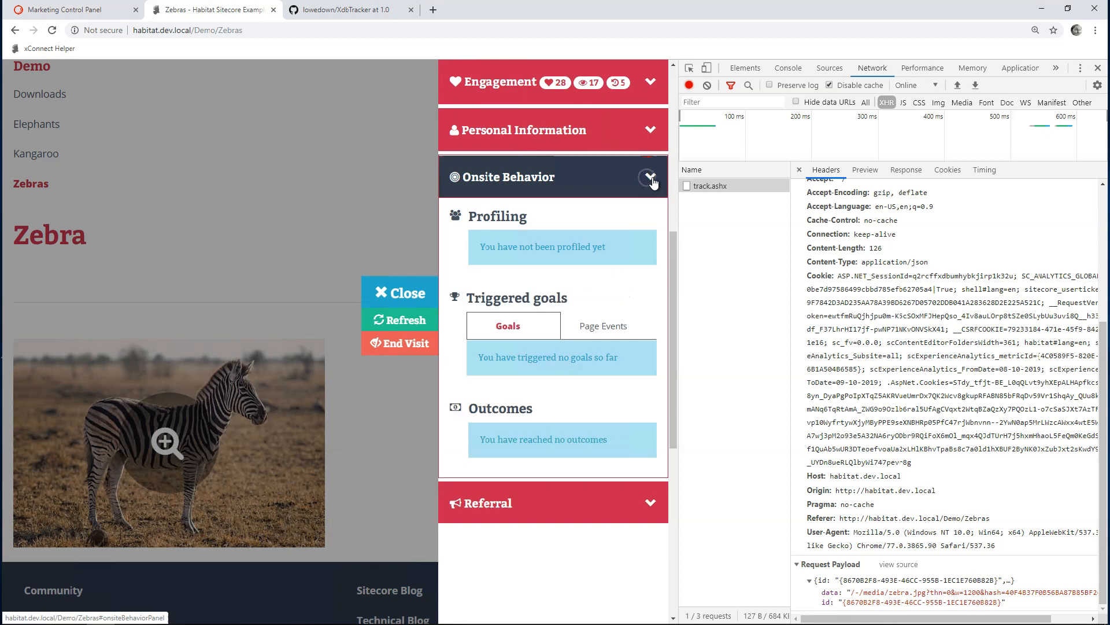
Collapse Onsite Behavior showing no goals, then search the site for 'hello'
{"action": "left_click", "coordinate": [649, 176]}
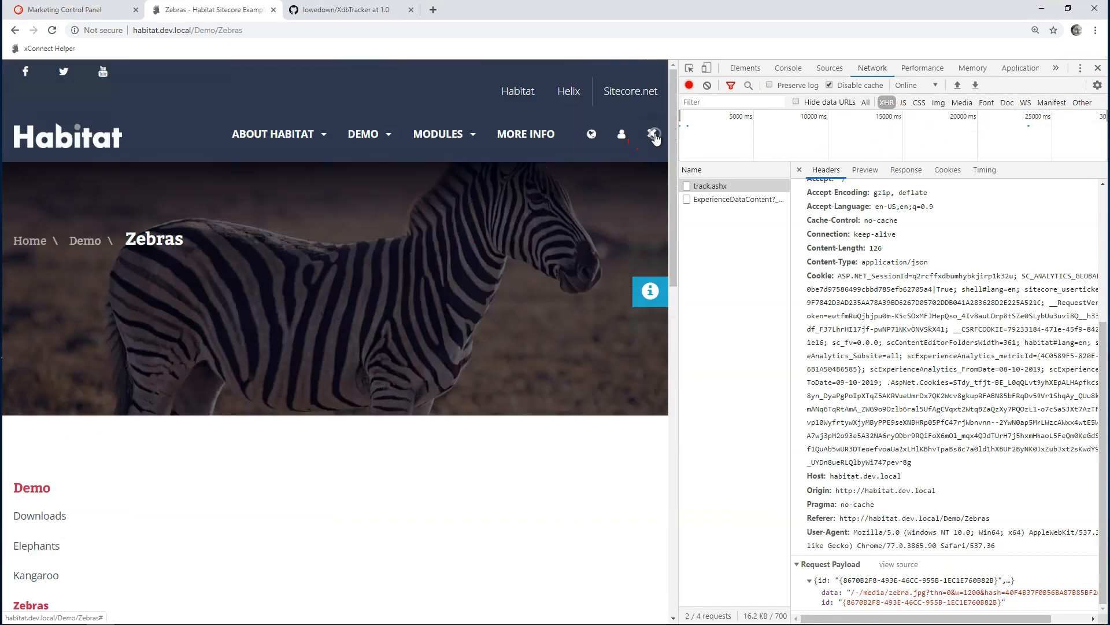
{"action": "type", "text": "hello"}
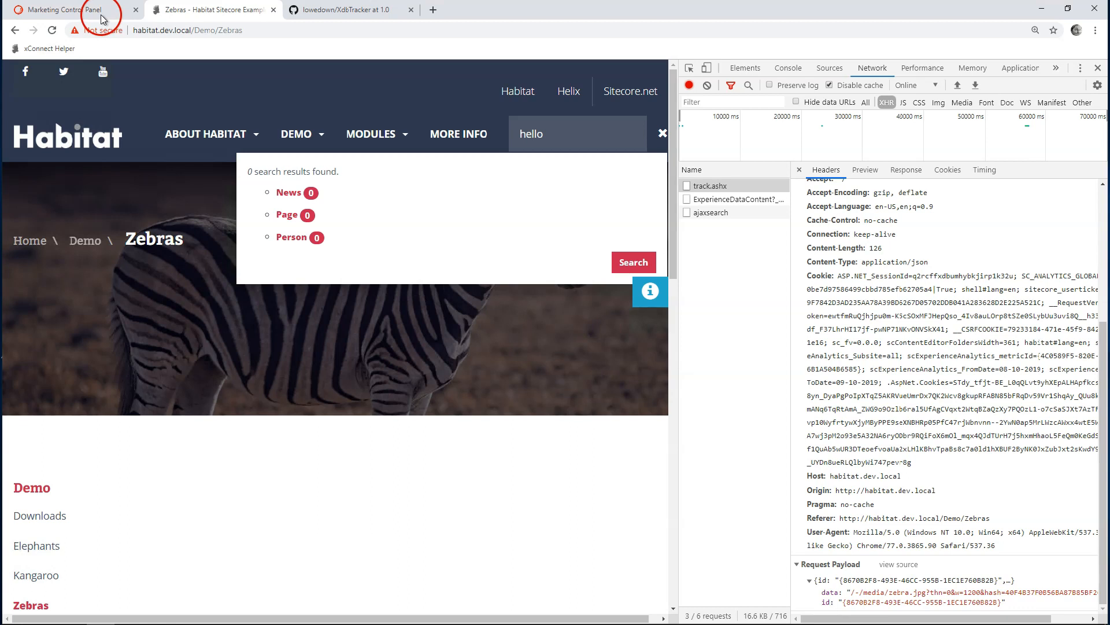
Set Points to 1 on the Settings > Analytics > Page Events > Search item and save
{"action": "left_click", "coordinate": [60, 10]}
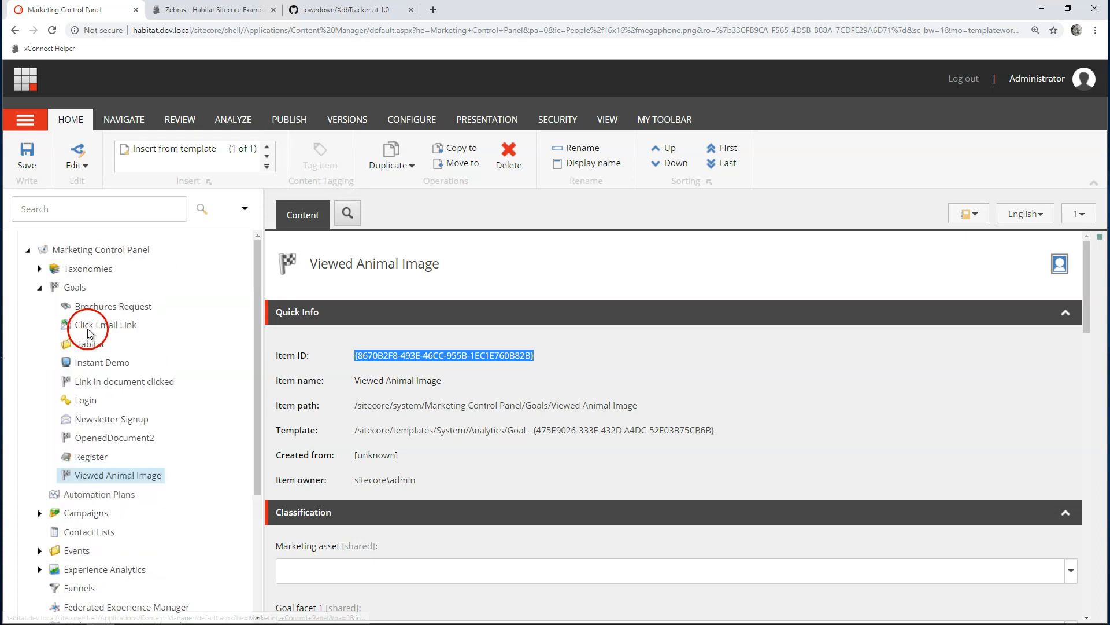
{"action": "left_click", "coordinate": [25, 79]}
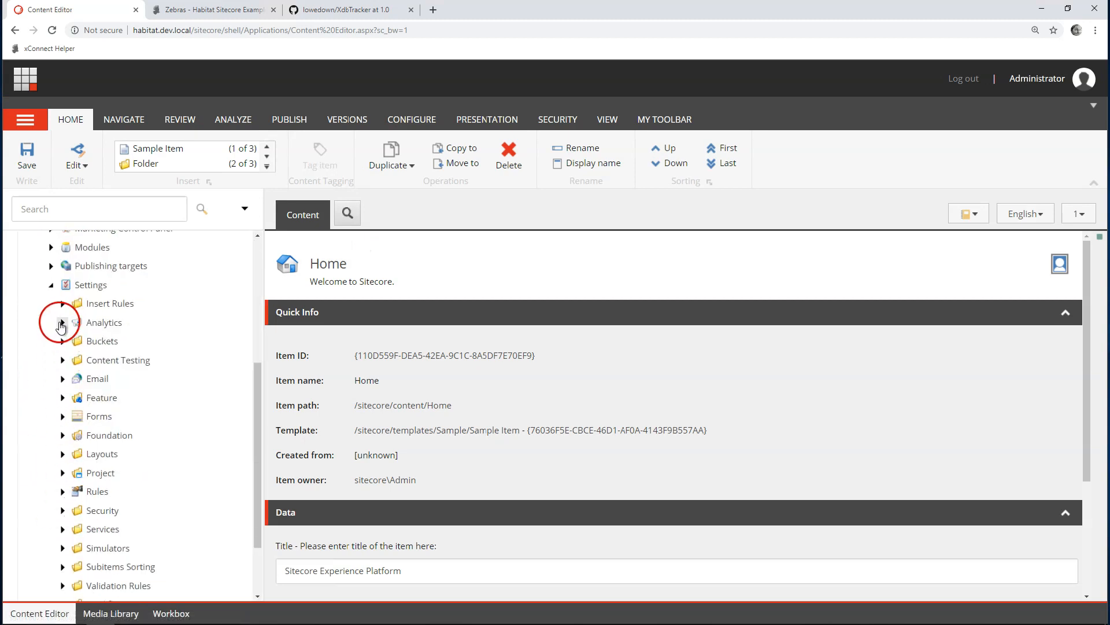
{"action": "left_click", "coordinate": [60, 322]}
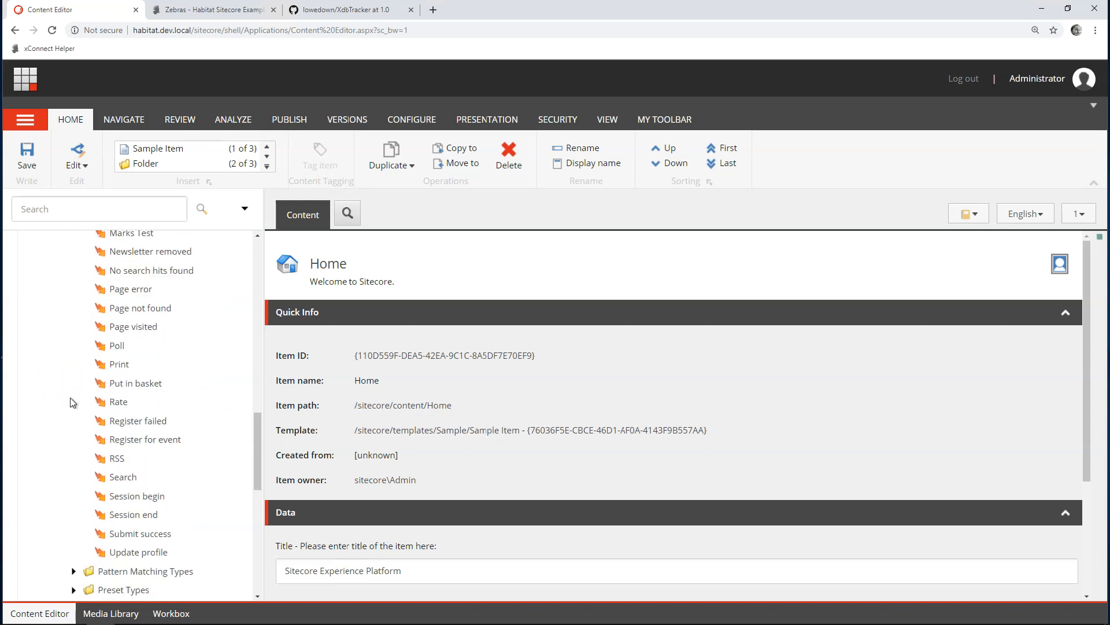
{"action": "left_click", "coordinate": [123, 476]}
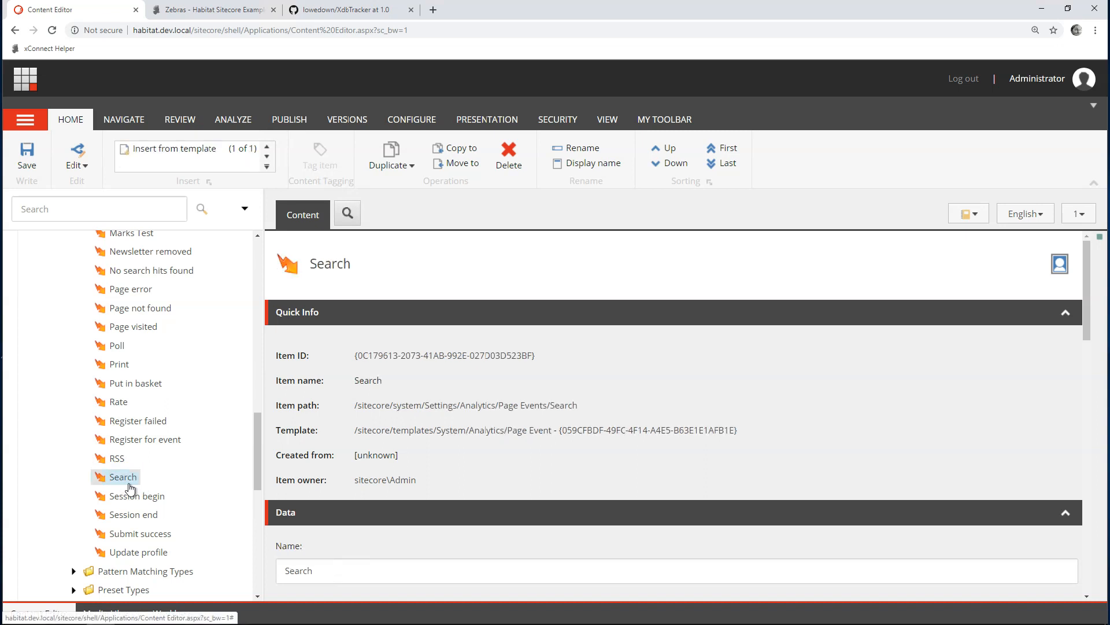
{"action": "scroll", "scroll_direction": "down", "scroll_amount": 3}
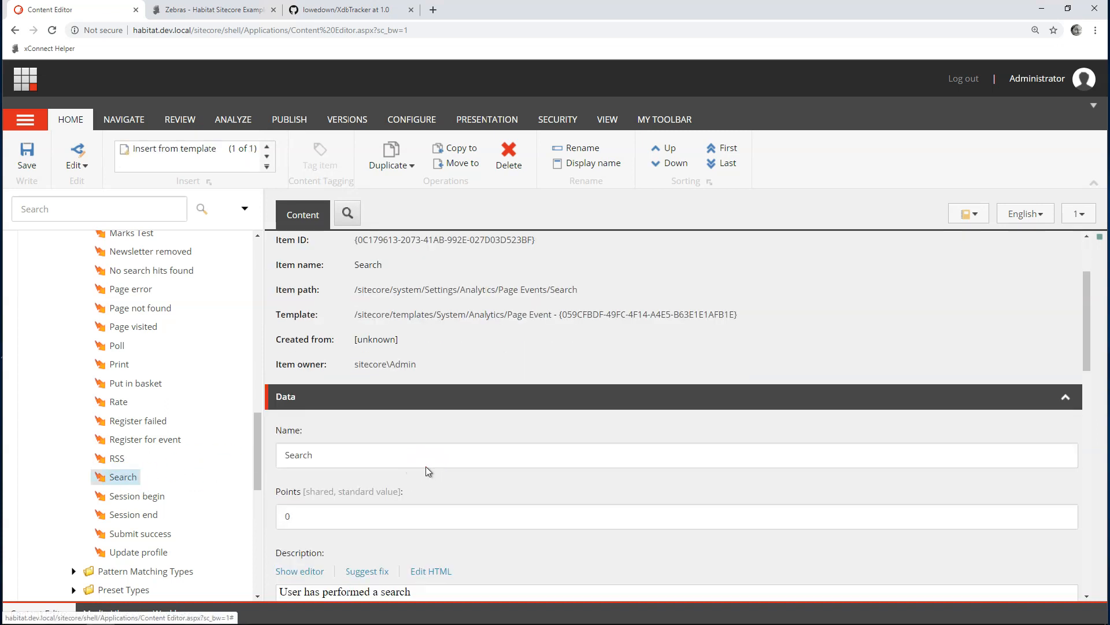
{"action": "left_click", "coordinate": [318, 517]}
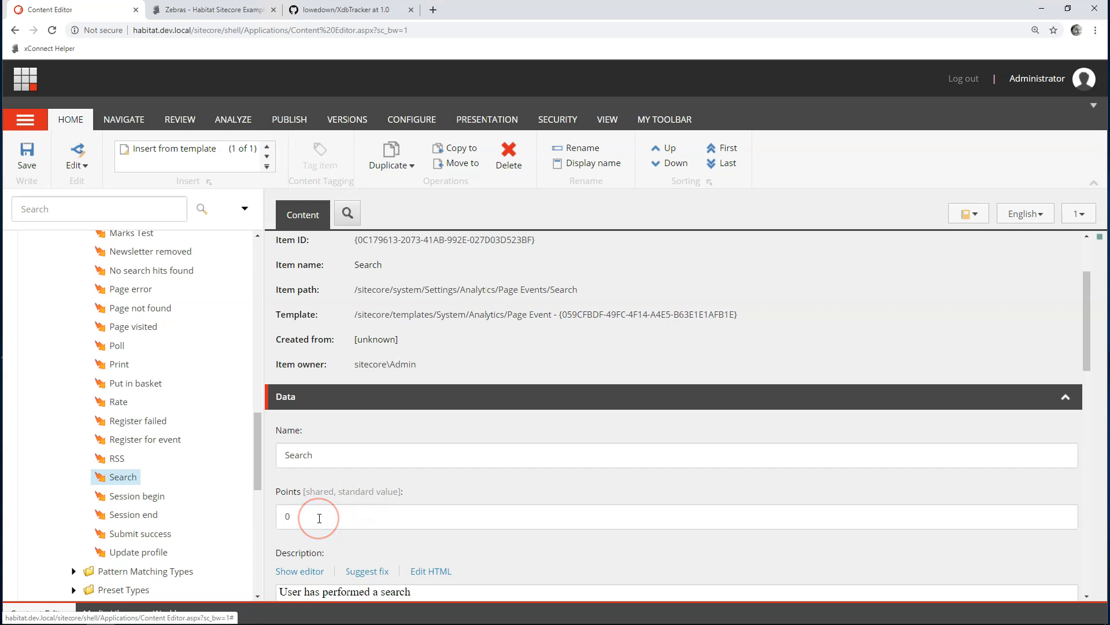
{"action": "type", "text": "1"}
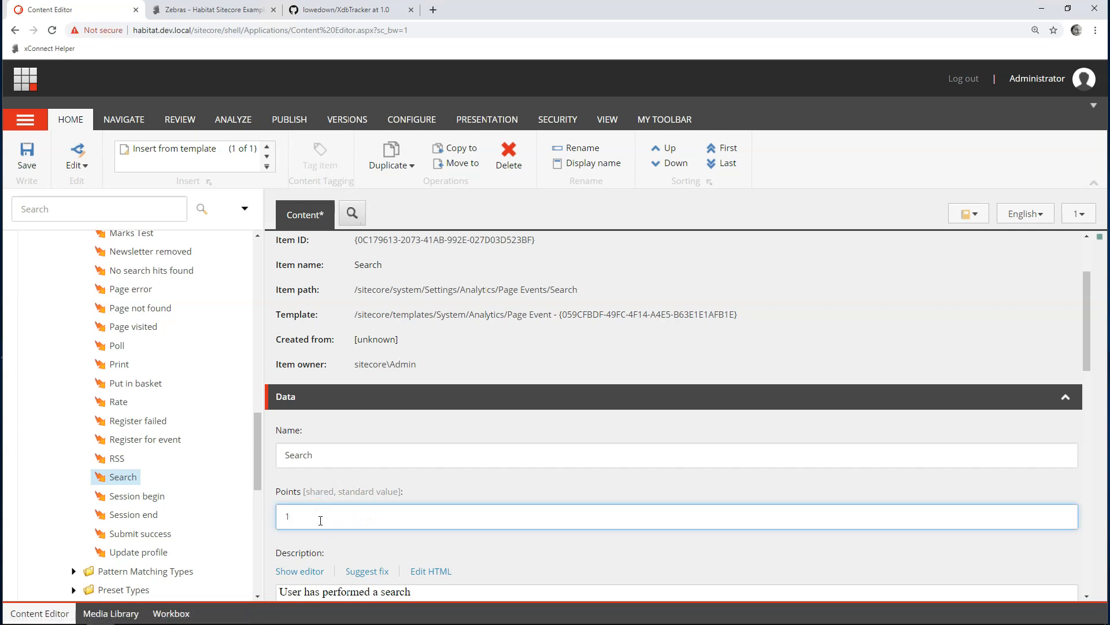
{"action": "left_click", "coordinate": [26, 154]}
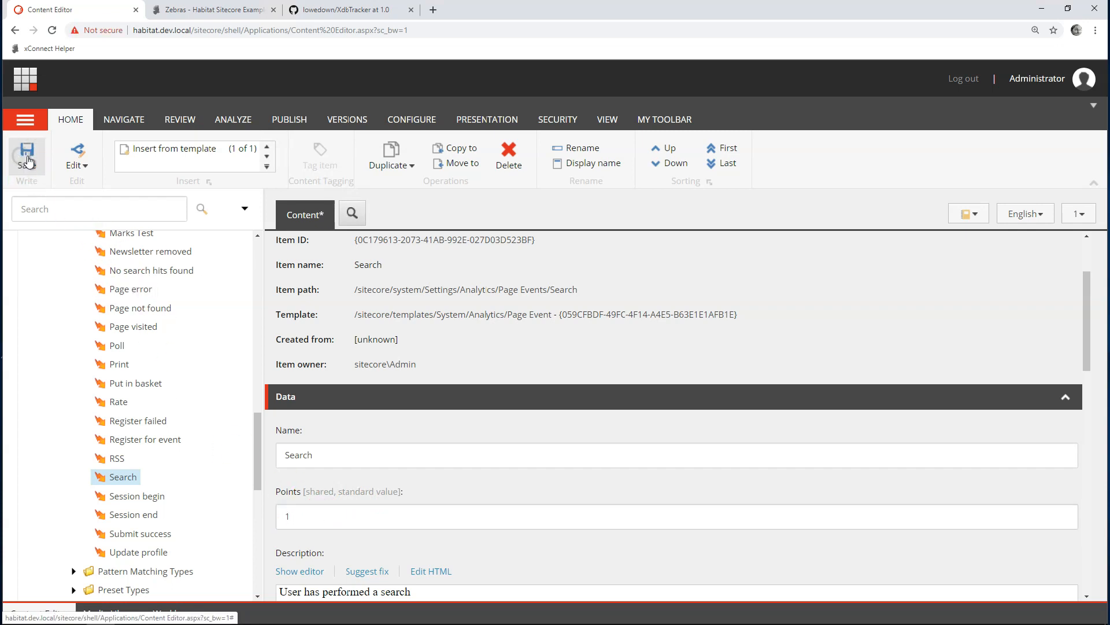
{"action": "left_click", "coordinate": [26, 156]}
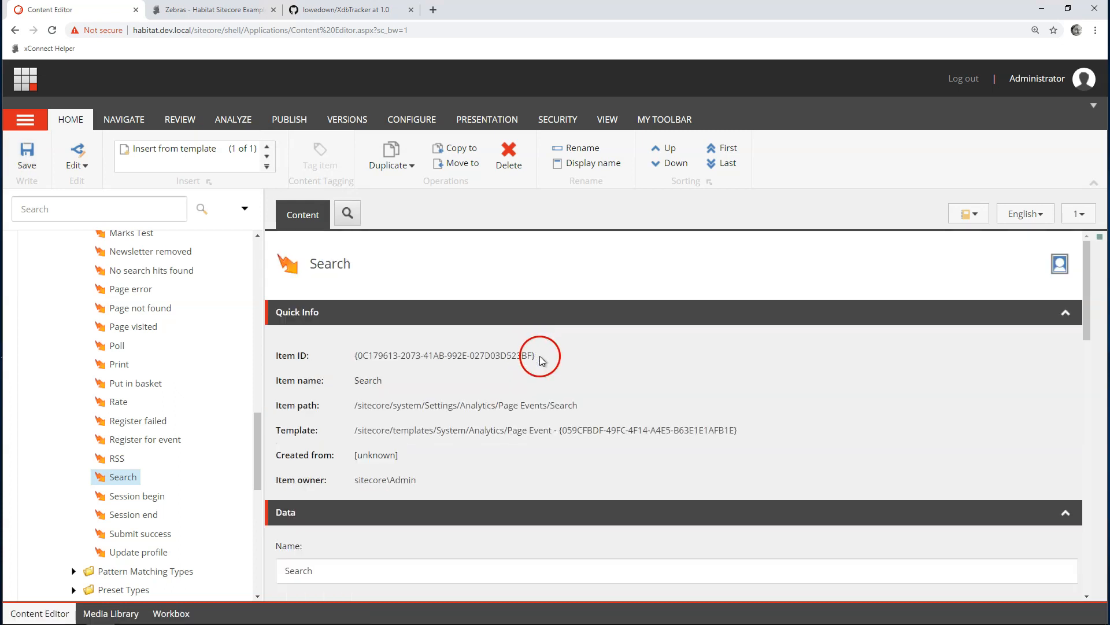
{"action": "mouse_move", "coordinate": [476, 363]}
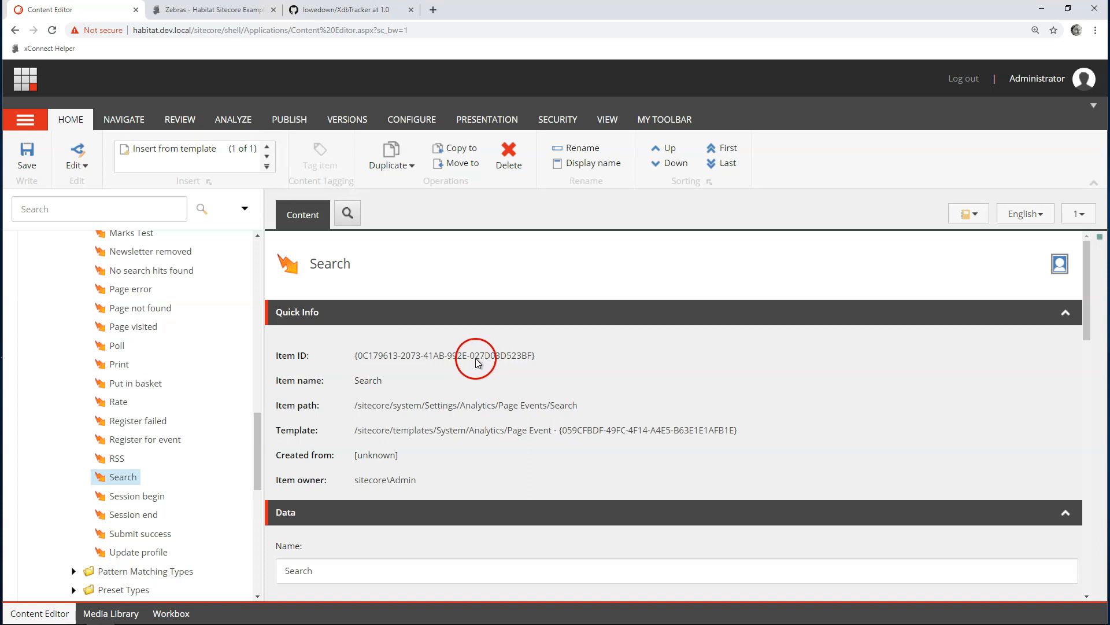
{"action": "mouse_move", "coordinate": [409, 437]}
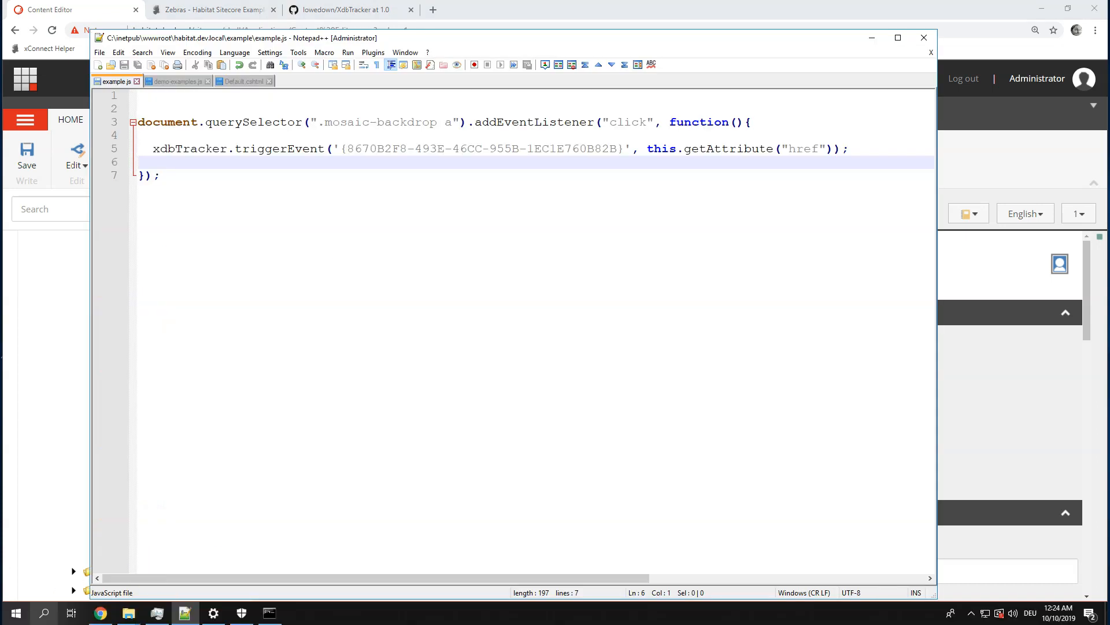
Write a keyup listener on searchInputBox whose handler calls console.log(this.value)
{"action": "type", "text": "document.getElementById(\"searchInputBox\").addEventListener(\"keyup\", function(){"}
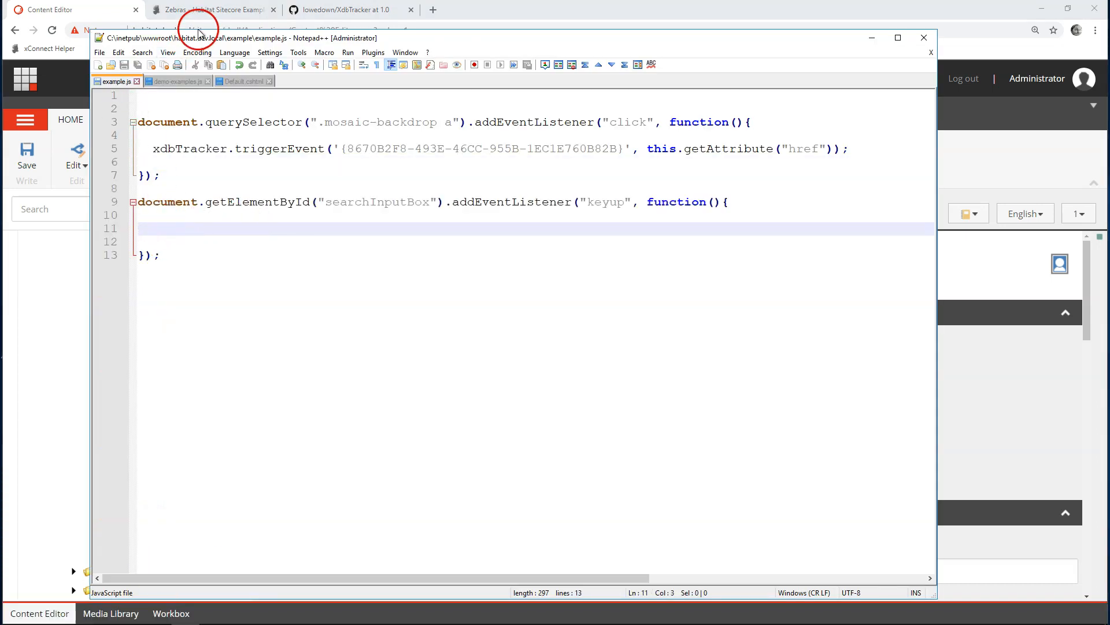
{"action": "left_click", "coordinate": [212, 9]}
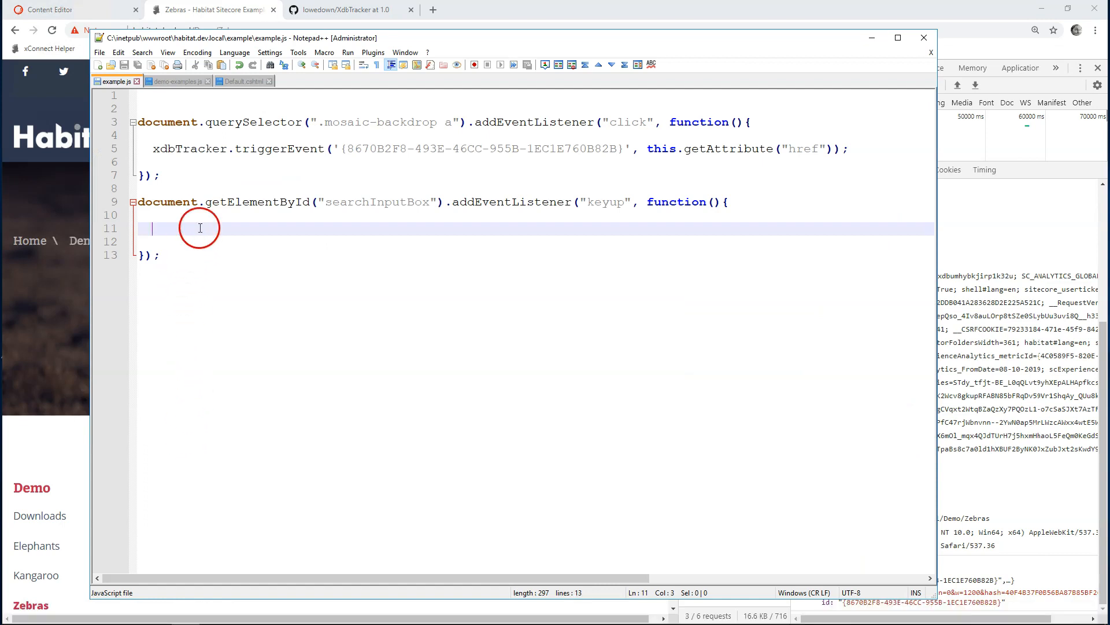
{"action": "type", "text": "console"}
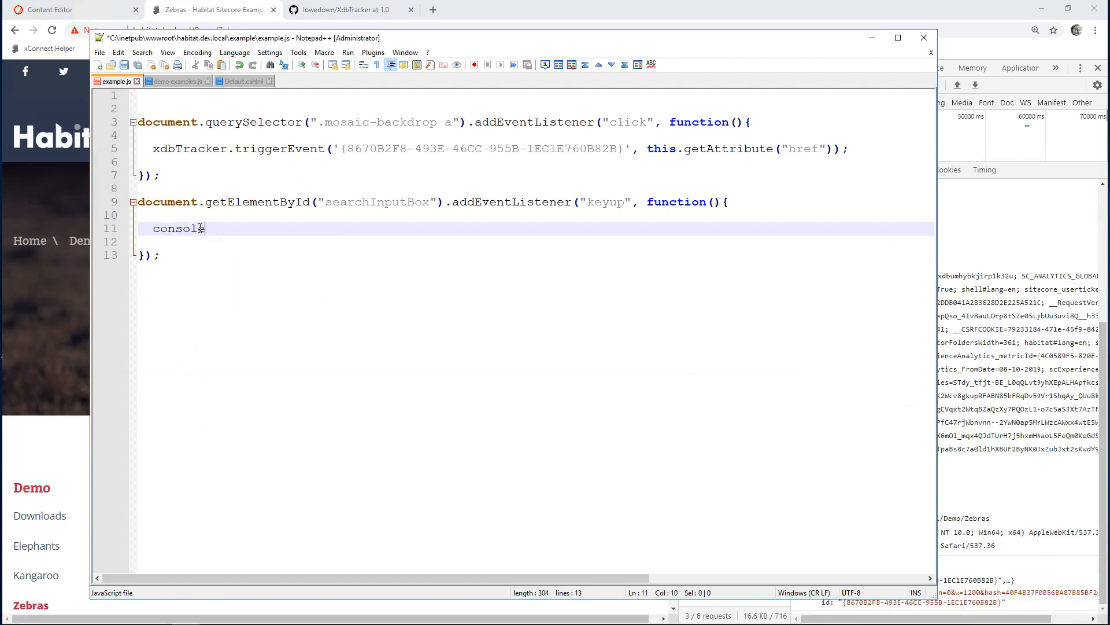
{"action": "type", "text": ".log("}
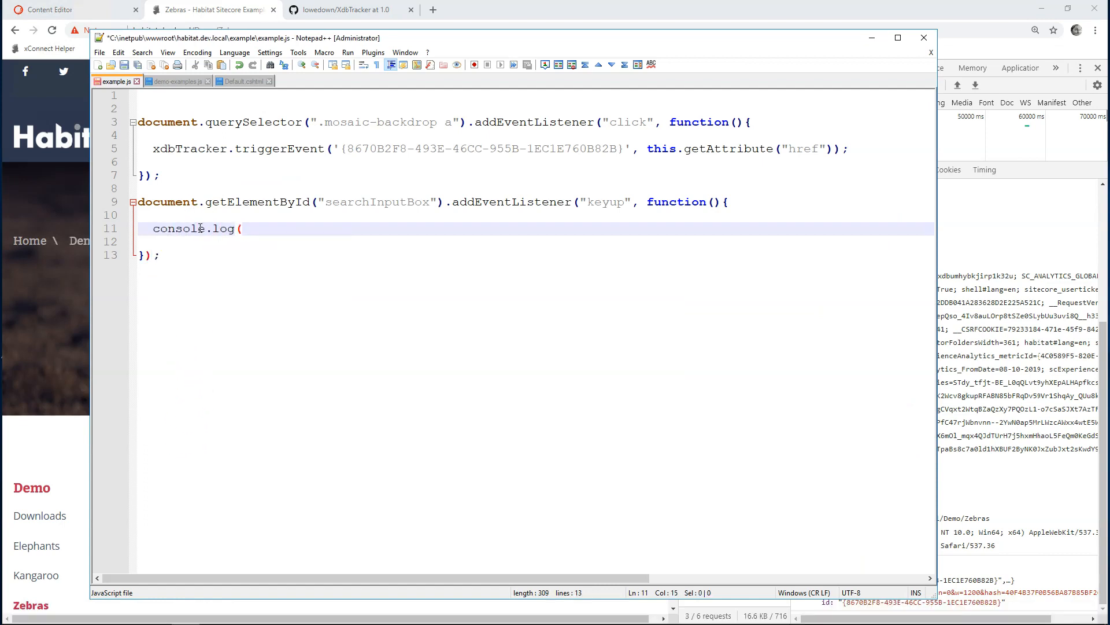
{"action": "type", "text": "this.va"}
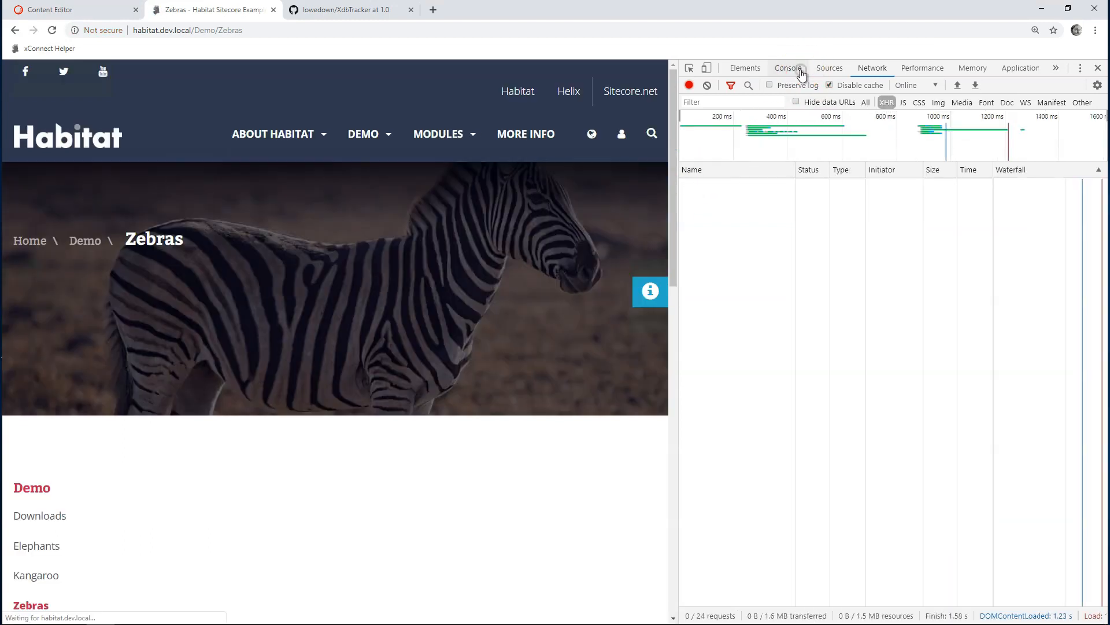
Type and delete 'test', 'asdfasdf' and 'aswe' in site search, watching the Console log keystrokes
{"action": "left_click", "coordinate": [788, 67]}
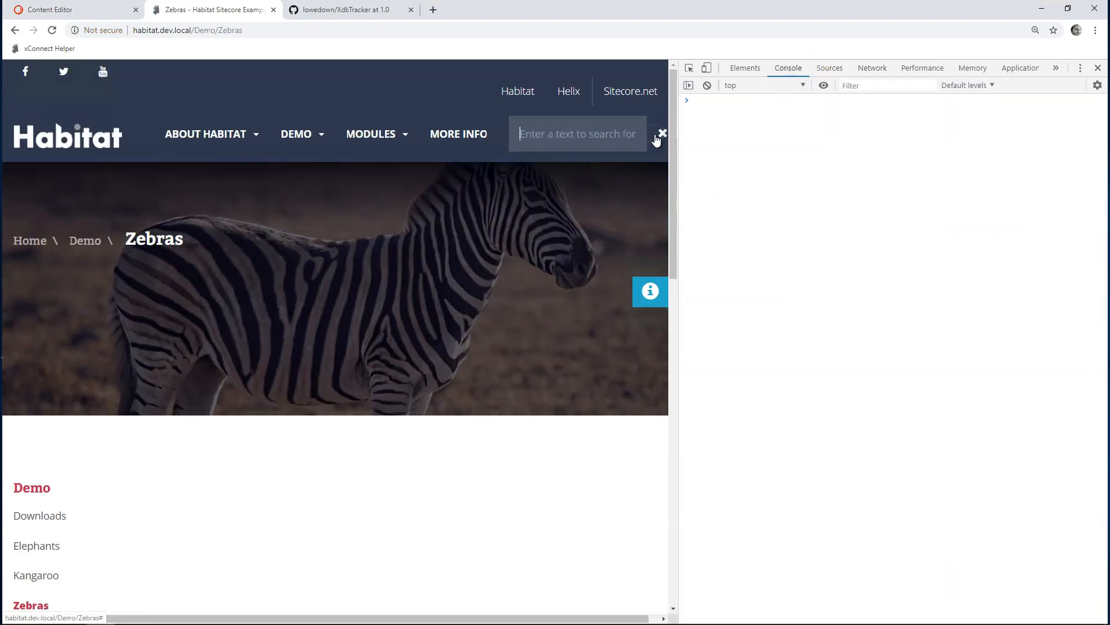
{"action": "type", "text": "test"}
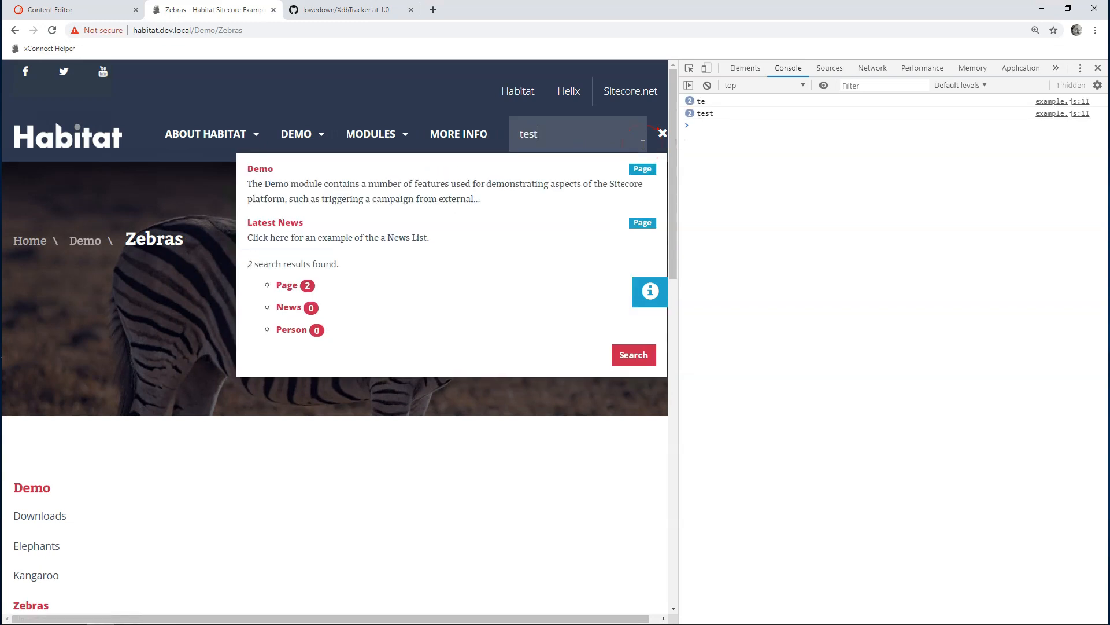
{"action": "type", "text": "asdfasdf"}
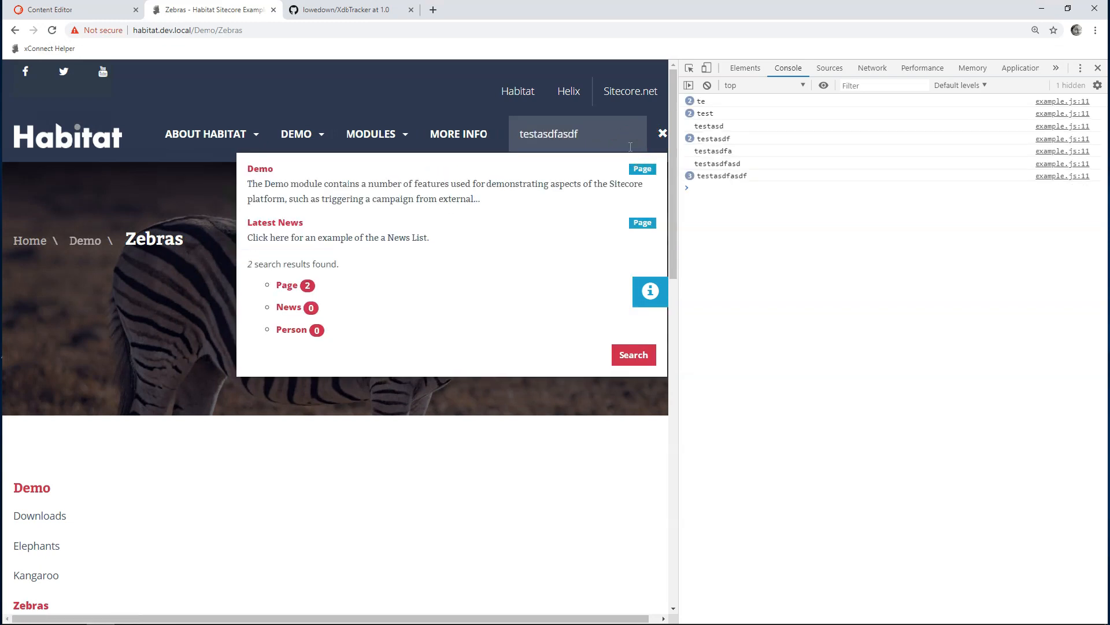
{"action": "key", "text": "Backspace"}
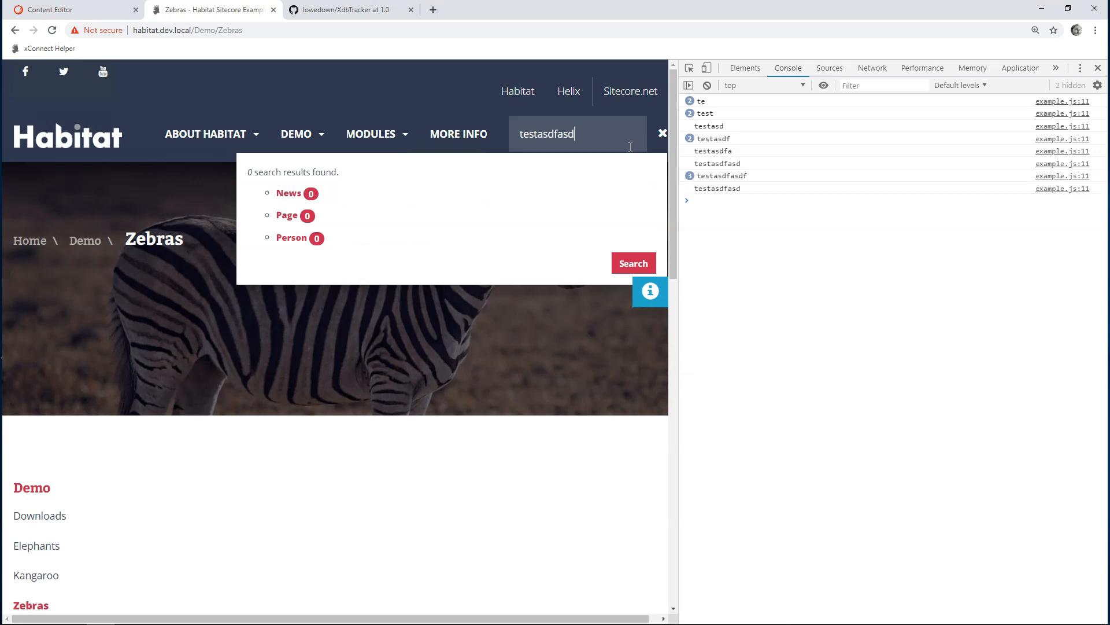
{"action": "key", "text": "BackSpace"}
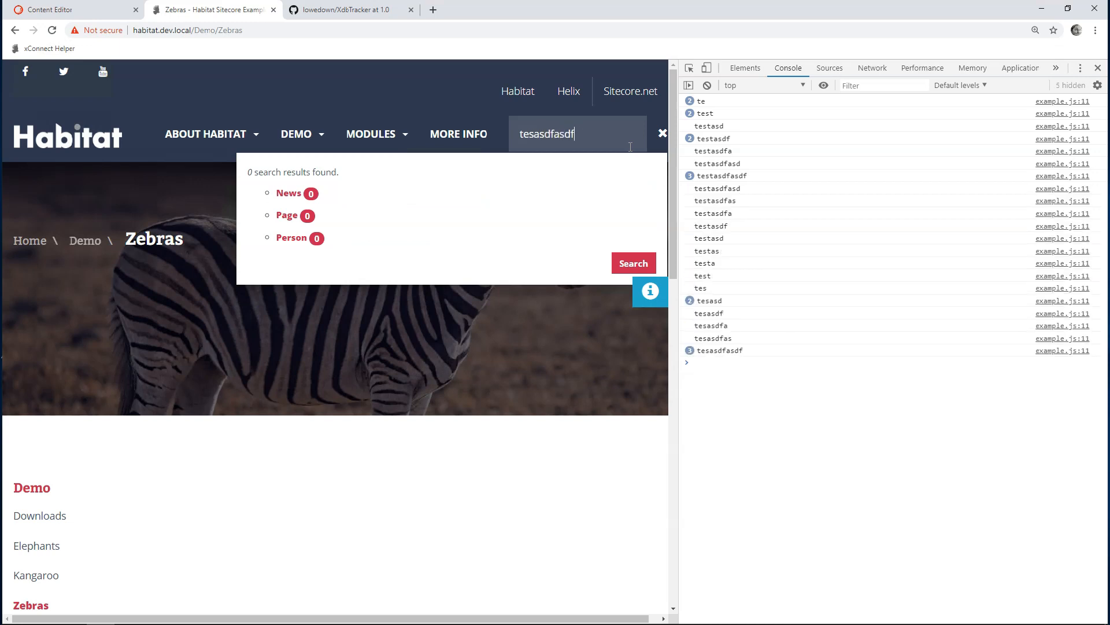
{"action": "type", "text": "aswe"}
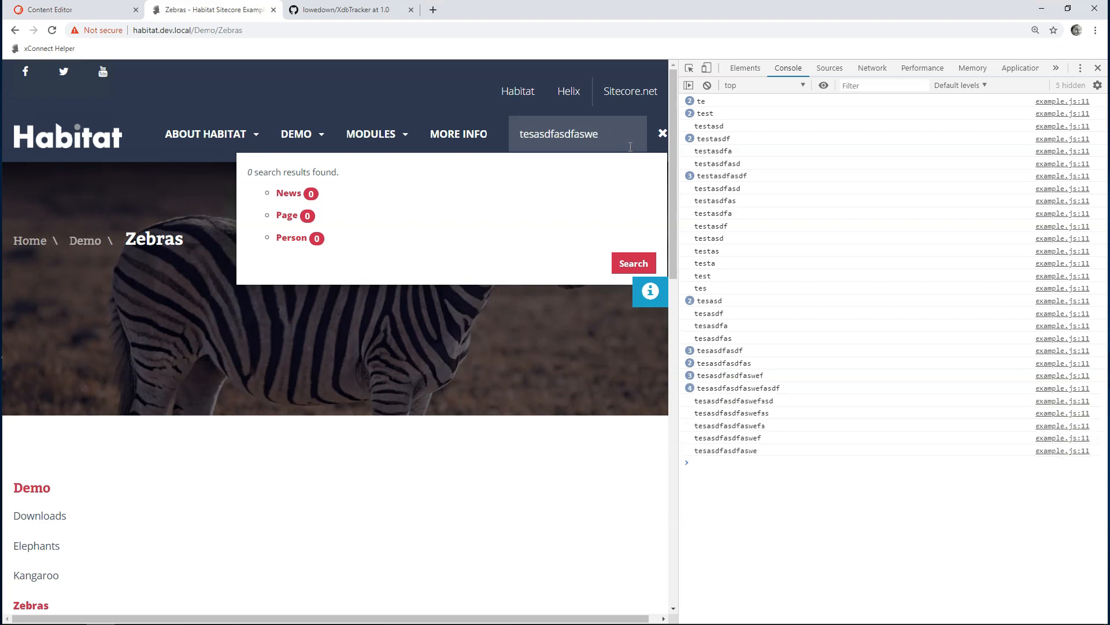
{"action": "key", "text": "Backspace"}
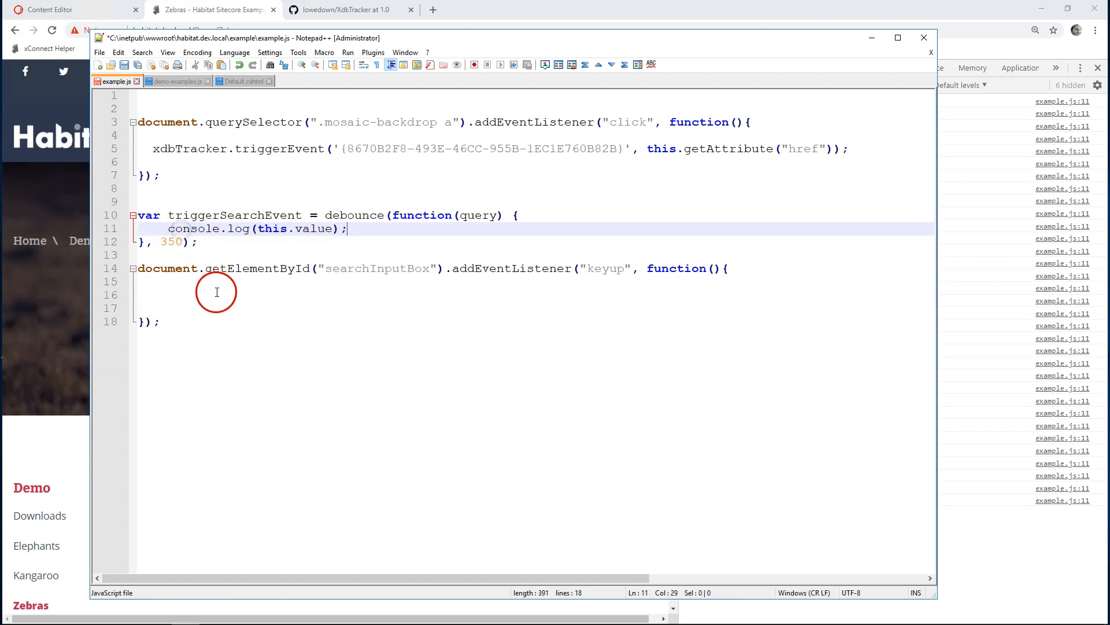
Call triggerSearchEvent(this.value) in the keyup handler and log query instead of this.value
{"action": "type", "text": "t"}
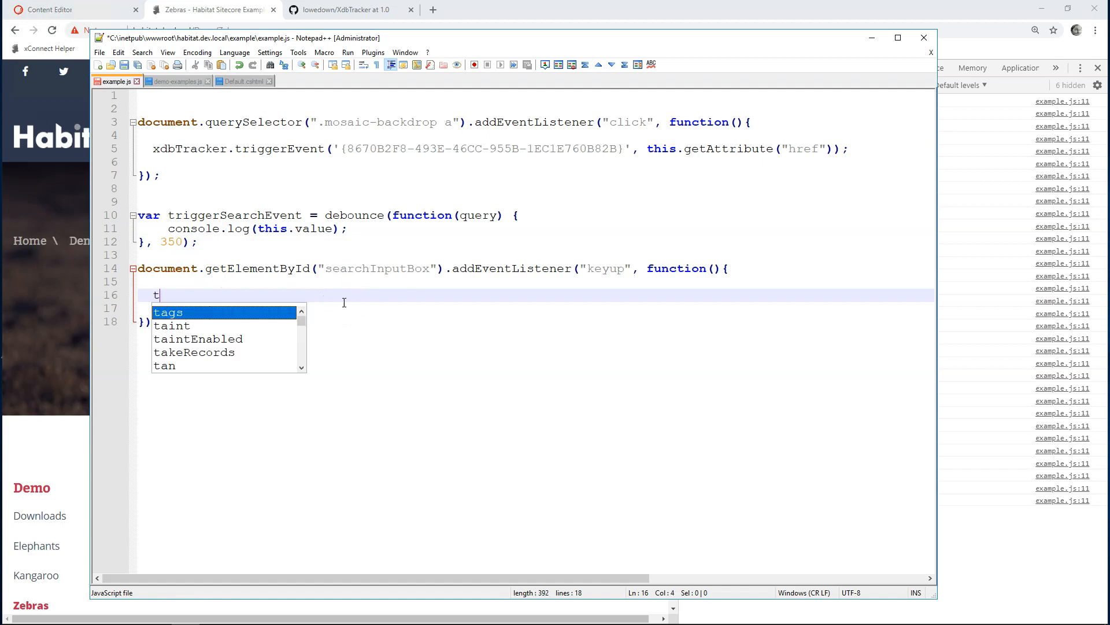
{"action": "type", "text": "riggerSearchEvent(this"}
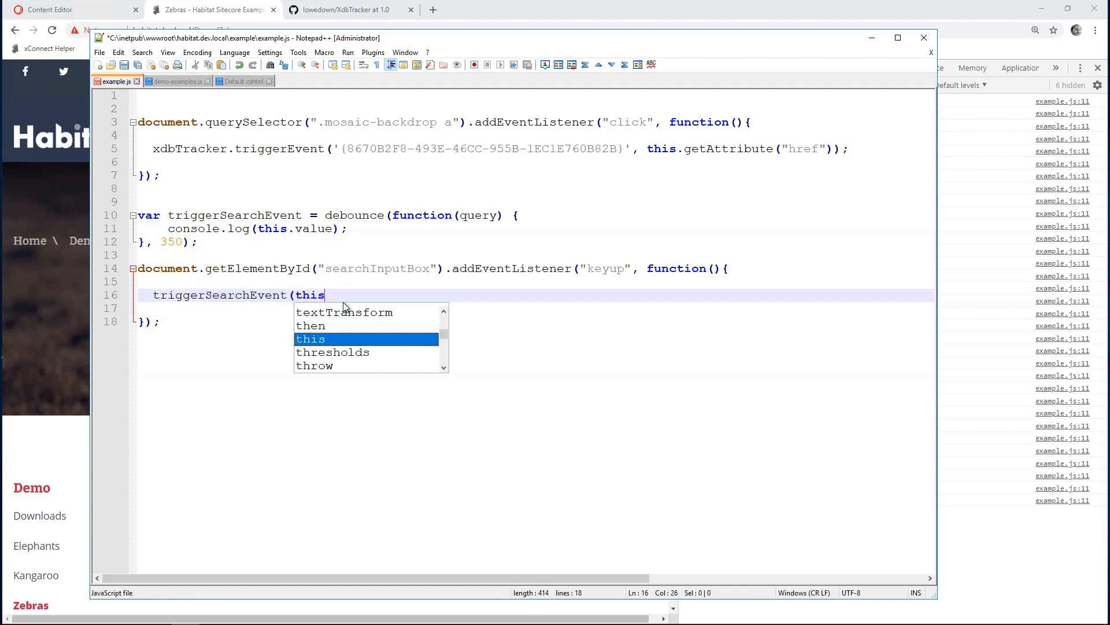
{"action": "type", "text": ".value);"}
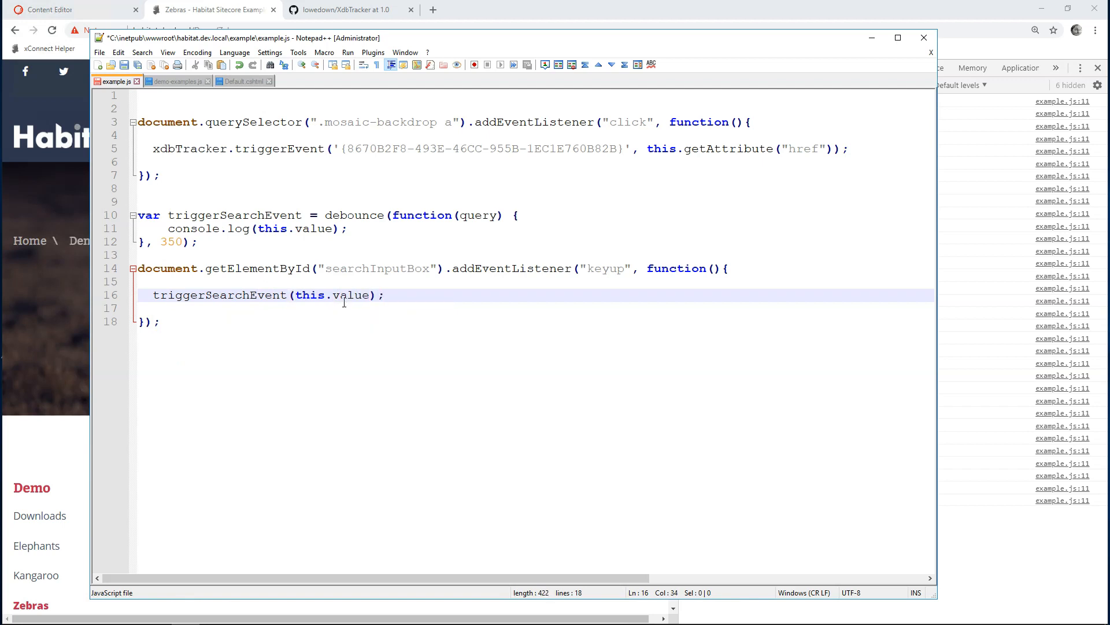
{"action": "double_click", "coordinate": [272, 228]}
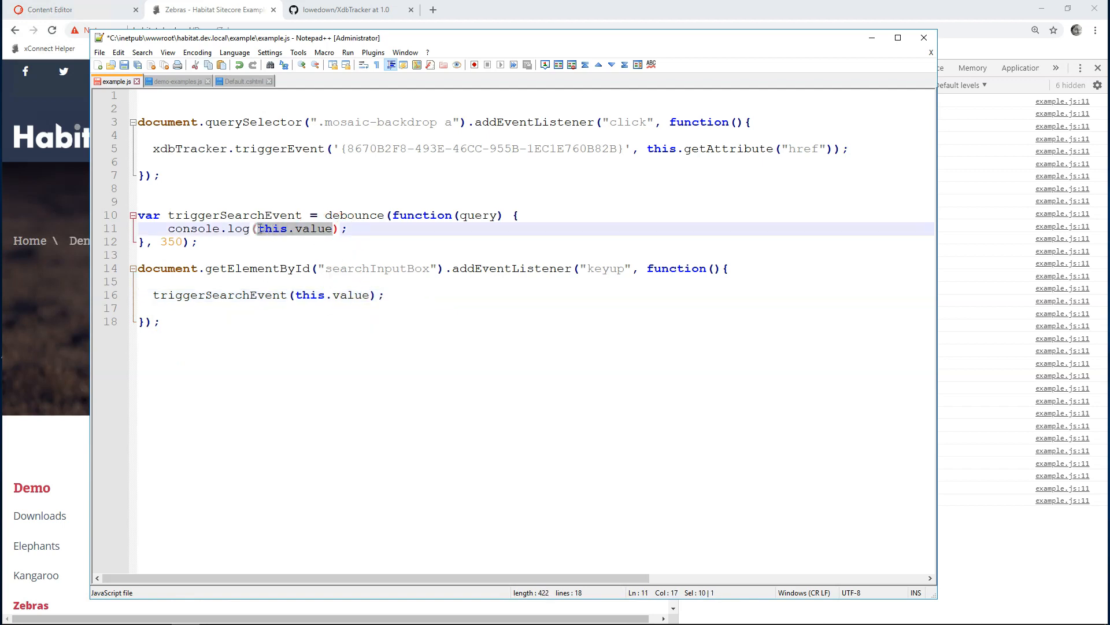
{"action": "type", "text": "query"}
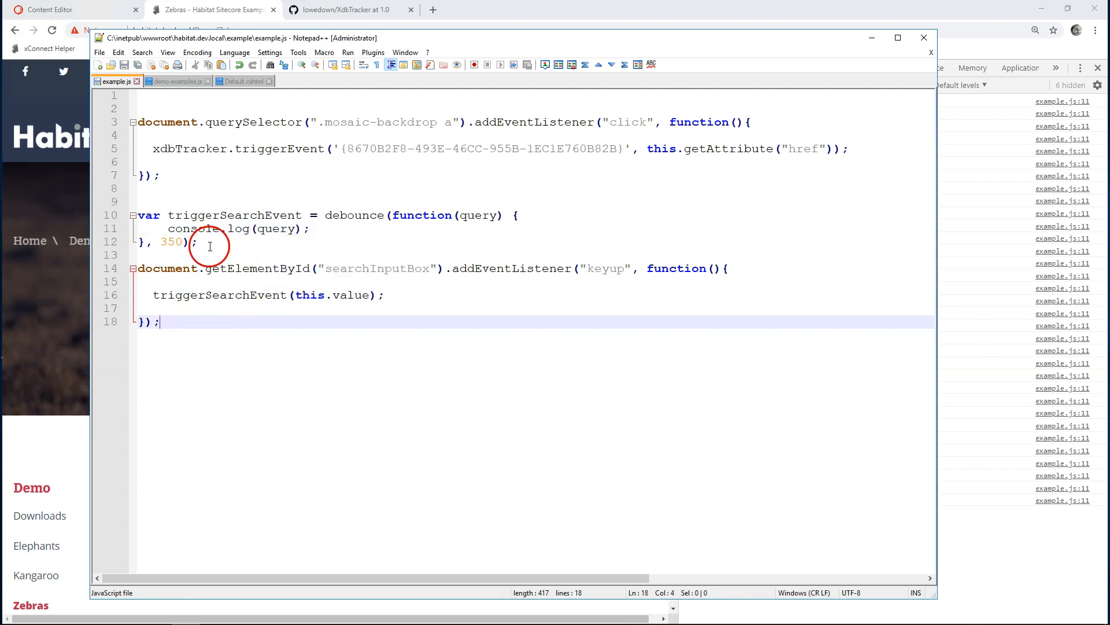
{"action": "mouse_move", "coordinate": [75, 423]}
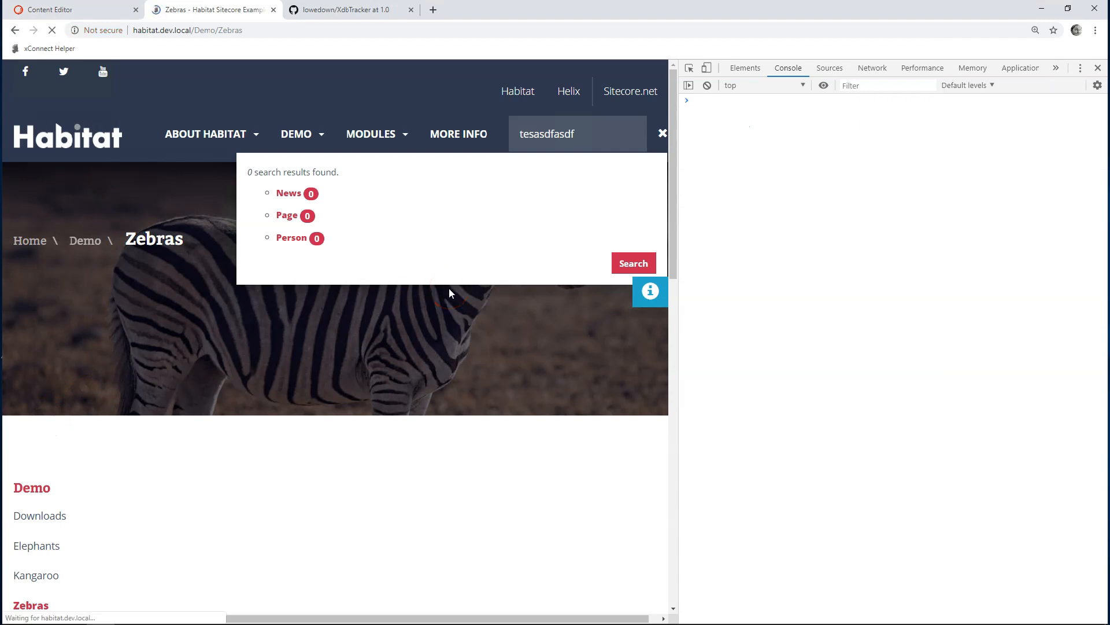
Type 'test', 'hello world' and 'ajfdjf' into site search, checking the debounced console logs
{"action": "left_click", "coordinate": [650, 135]}
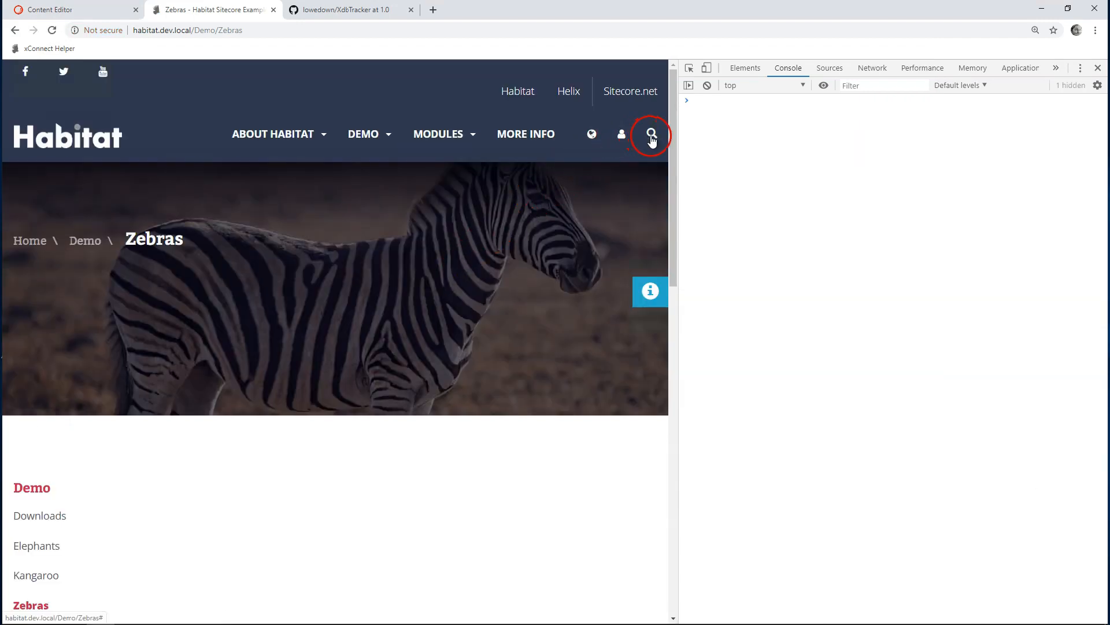
{"action": "type", "text": "test"}
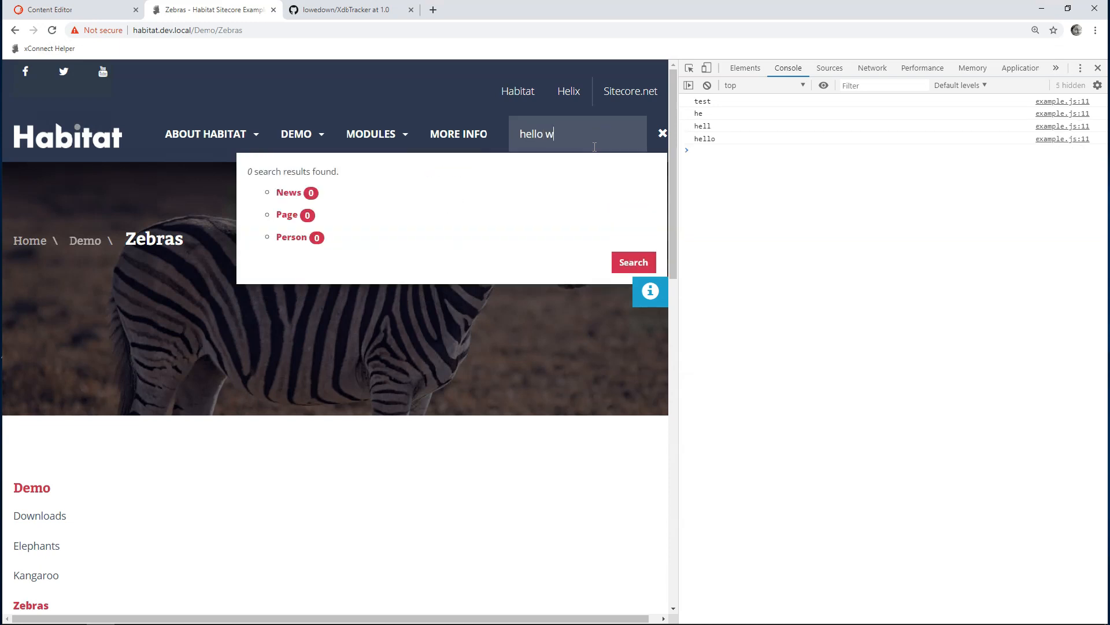
{"action": "type", "text": "orld"}
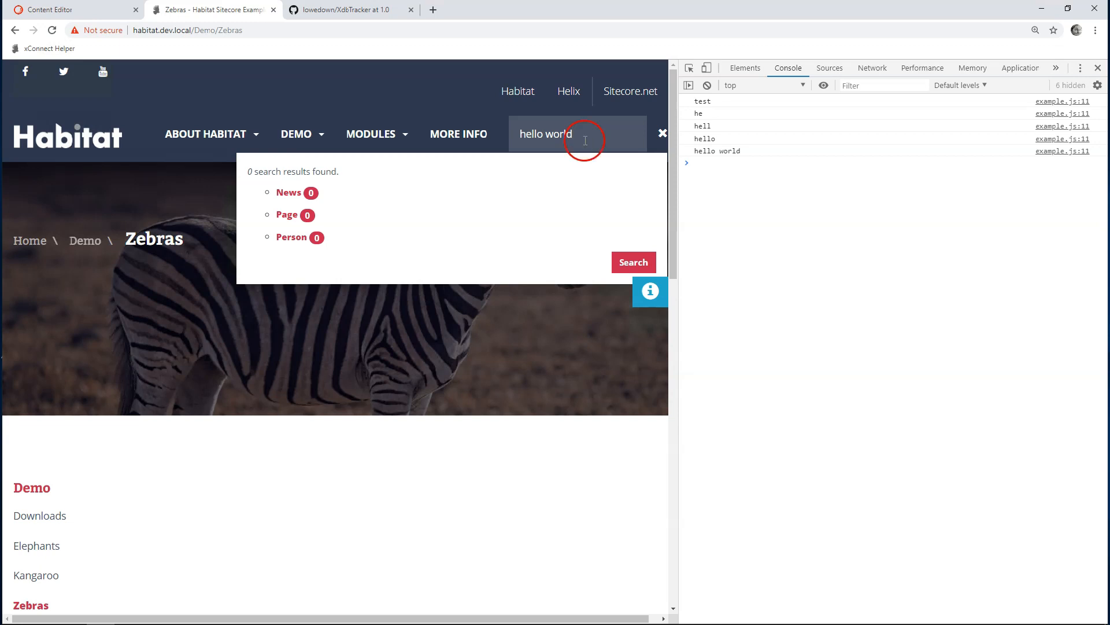
{"action": "mouse_move", "coordinate": [619, 155]}
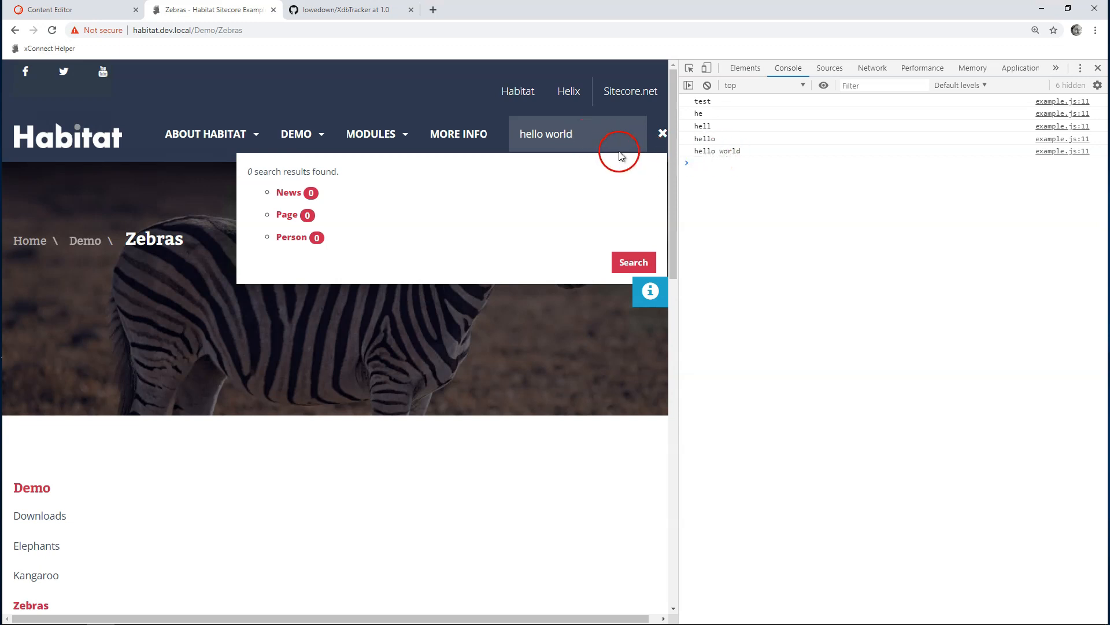
{"action": "double_click", "coordinate": [558, 133]}
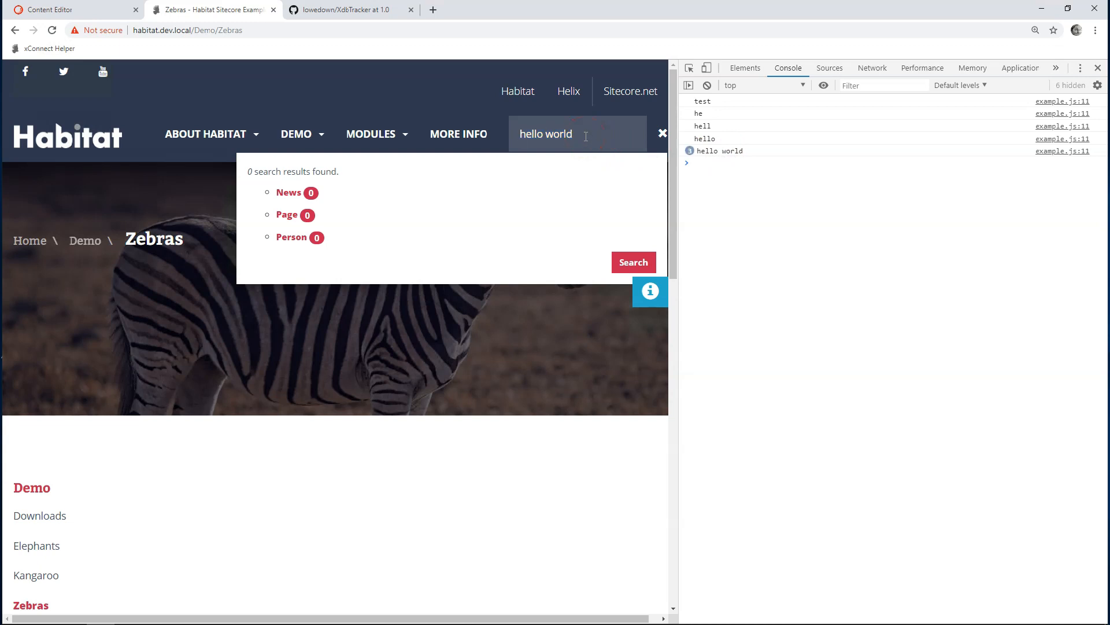
{"action": "type", "text": "ajfdjf"}
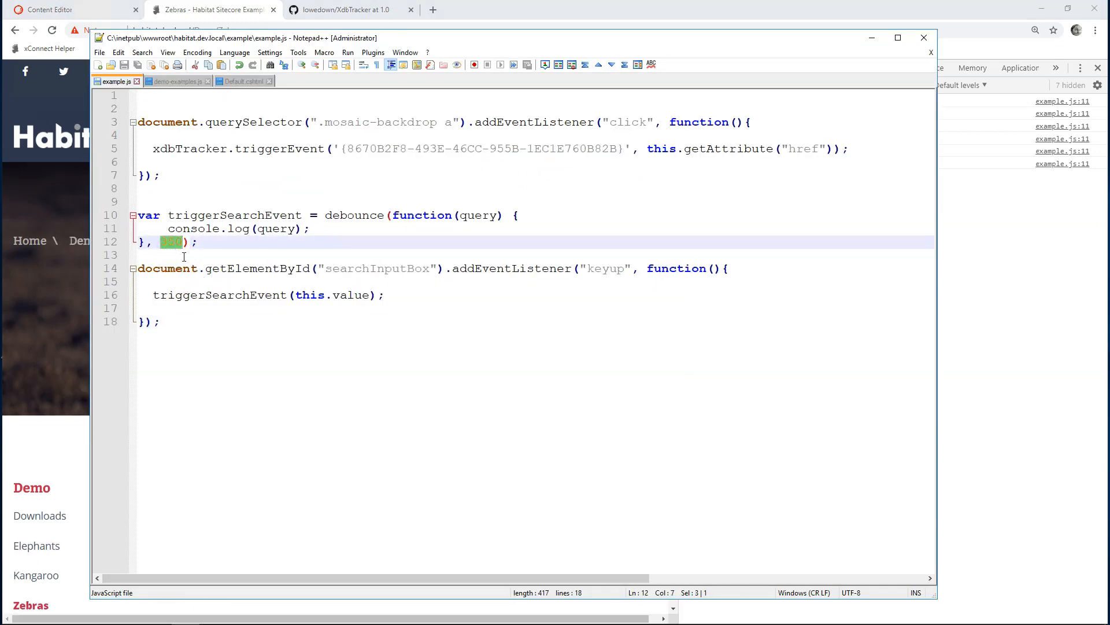
{"action": "left_click", "coordinate": [212, 9]}
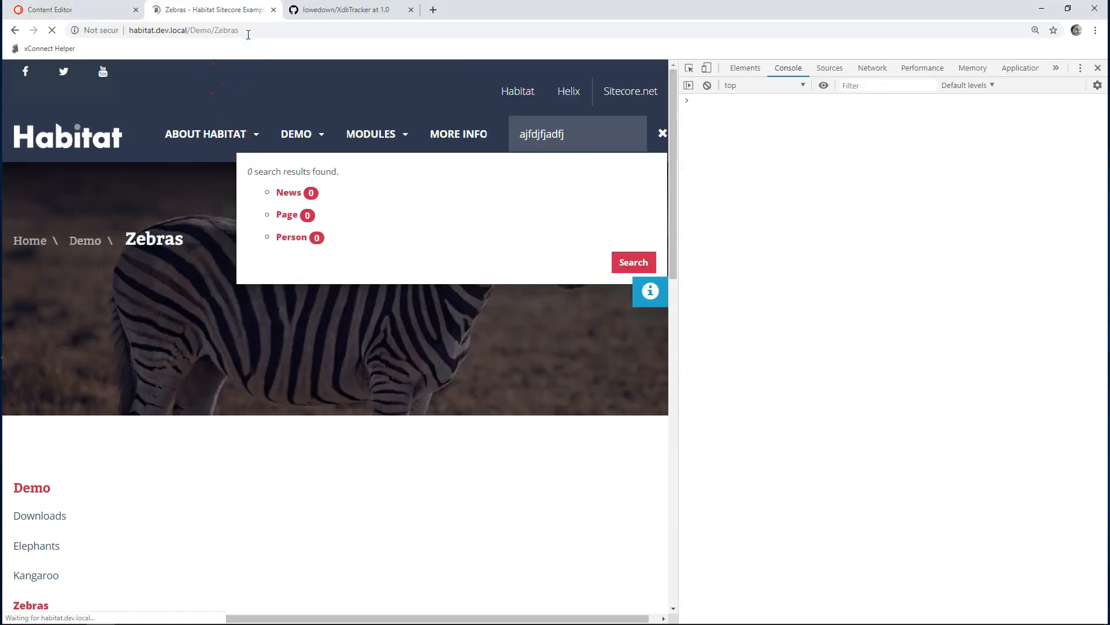
Search the Habitat site for 'test' and 'latest news' and confirm the console logs only those terms
{"action": "left_click", "coordinate": [652, 135]}
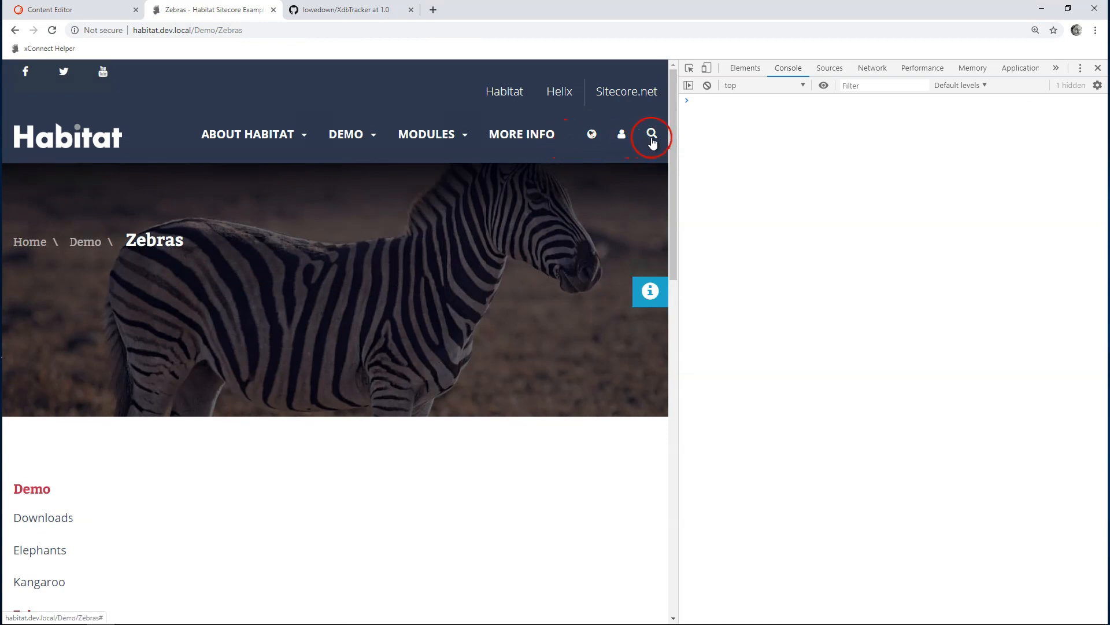
{"action": "type", "text": "test"}
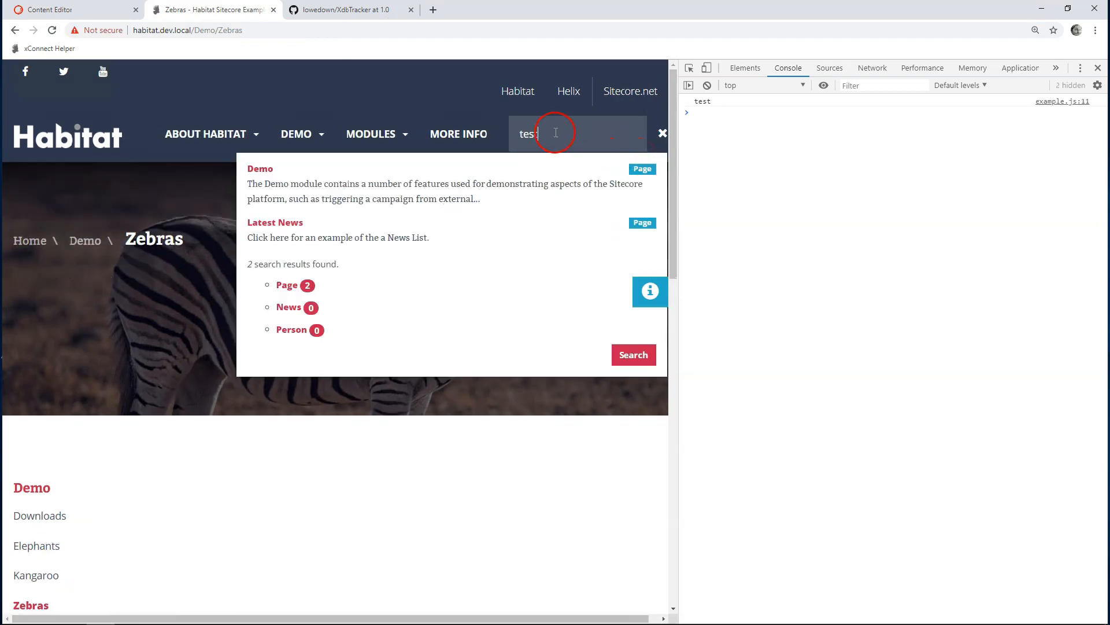
{"action": "type", "text": "late"}
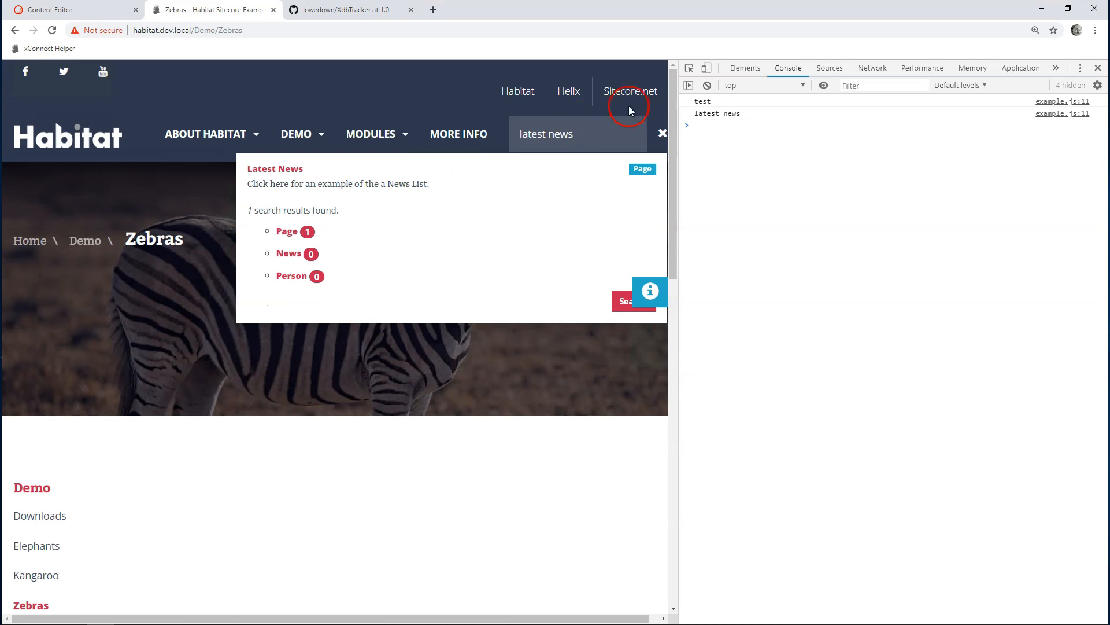
{"action": "mouse_move", "coordinate": [706, 121]}
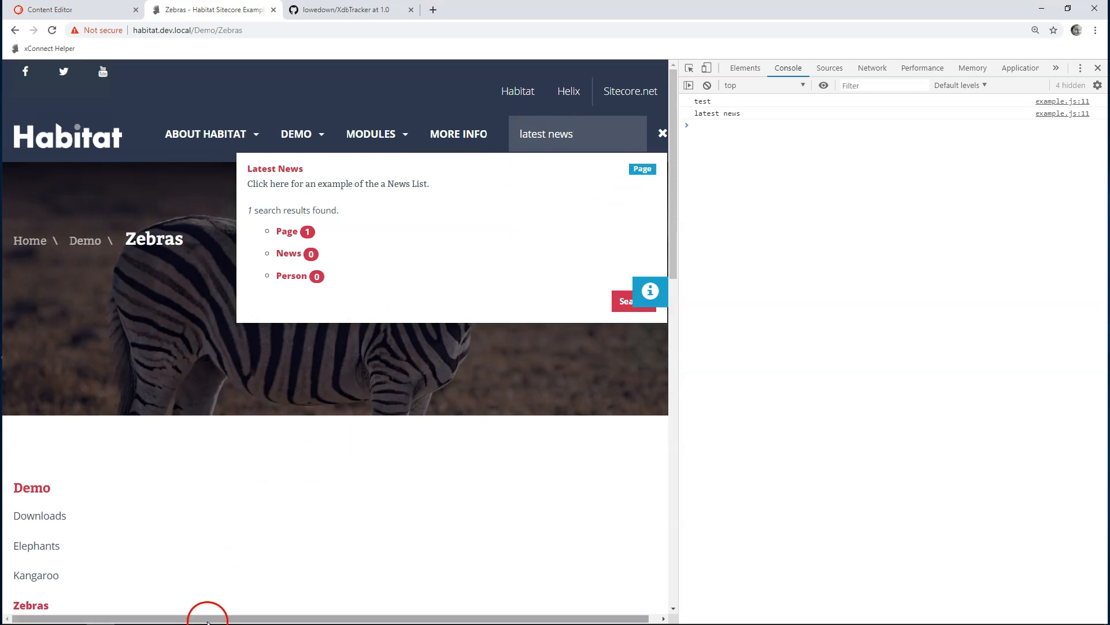
{"action": "left_click", "coordinate": [347, 10]}
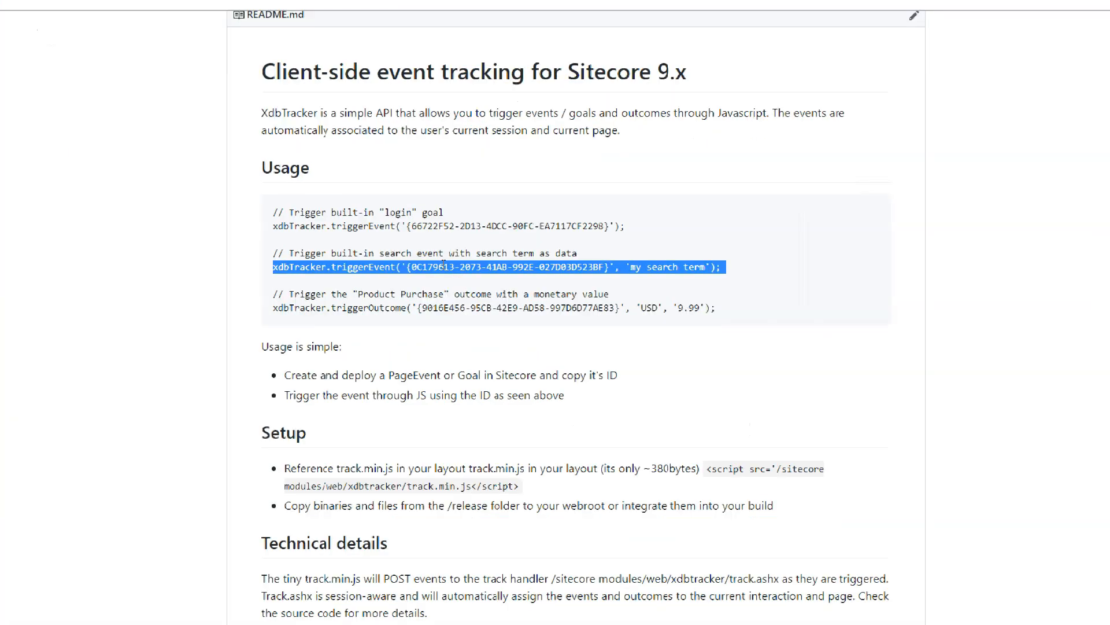
Replace console.log in example.js with xdbTracker.triggerEvent using the Search event ID and query
{"action": "scroll", "scroll_direction": "down", "scroll_amount": 3}
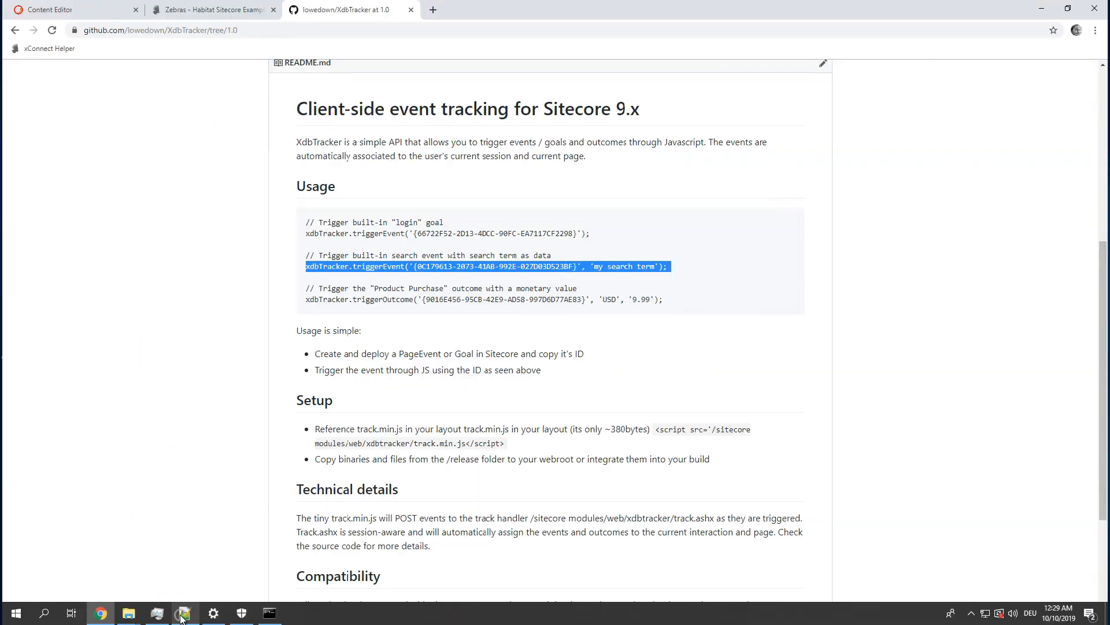
{"action": "left_click", "coordinate": [182, 612]}
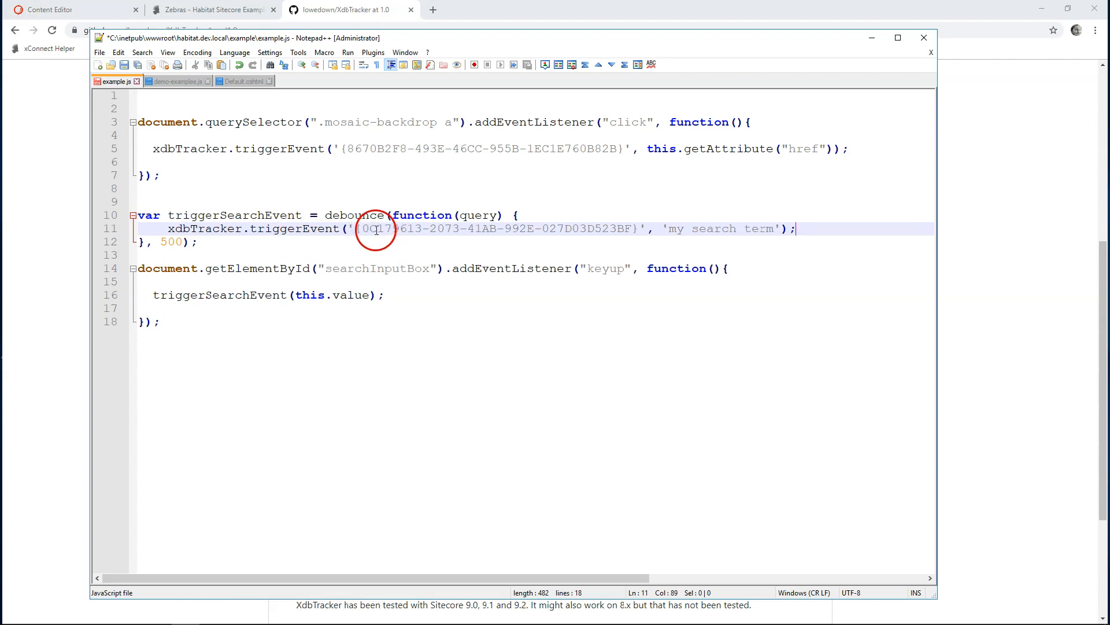
{"action": "left_click", "coordinate": [71, 9]}
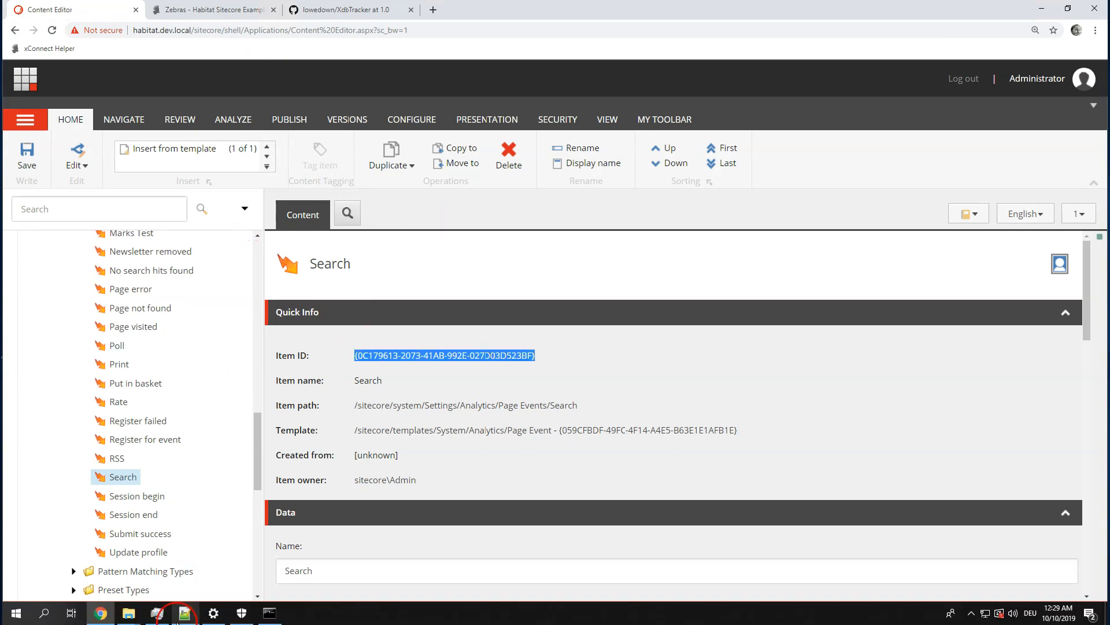
{"action": "left_click", "coordinate": [173, 613]}
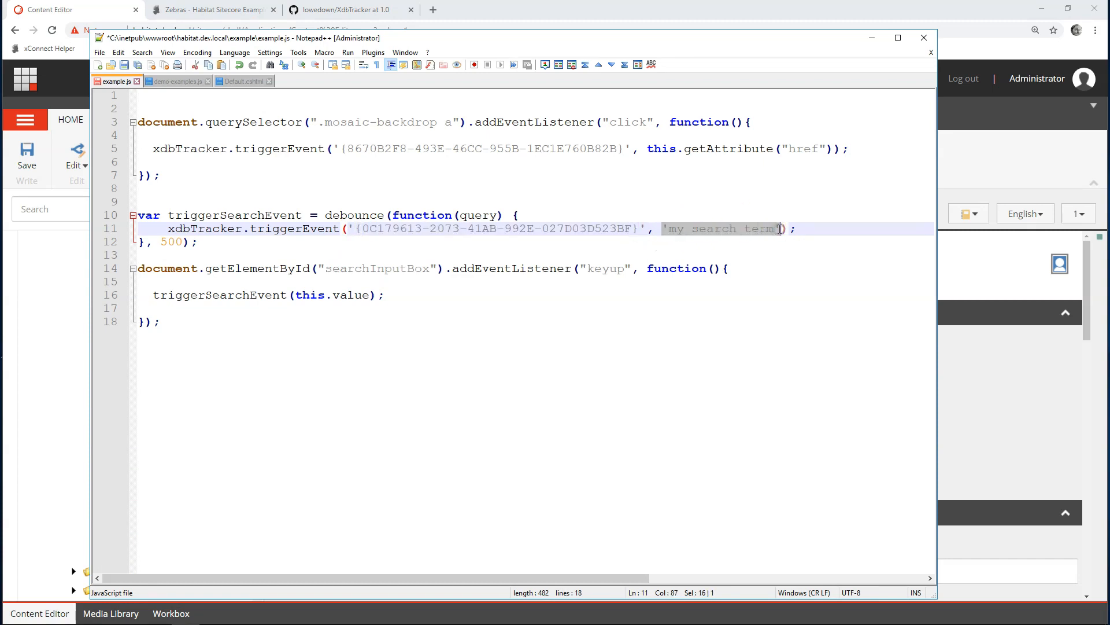
{"action": "type", "text": "query"}
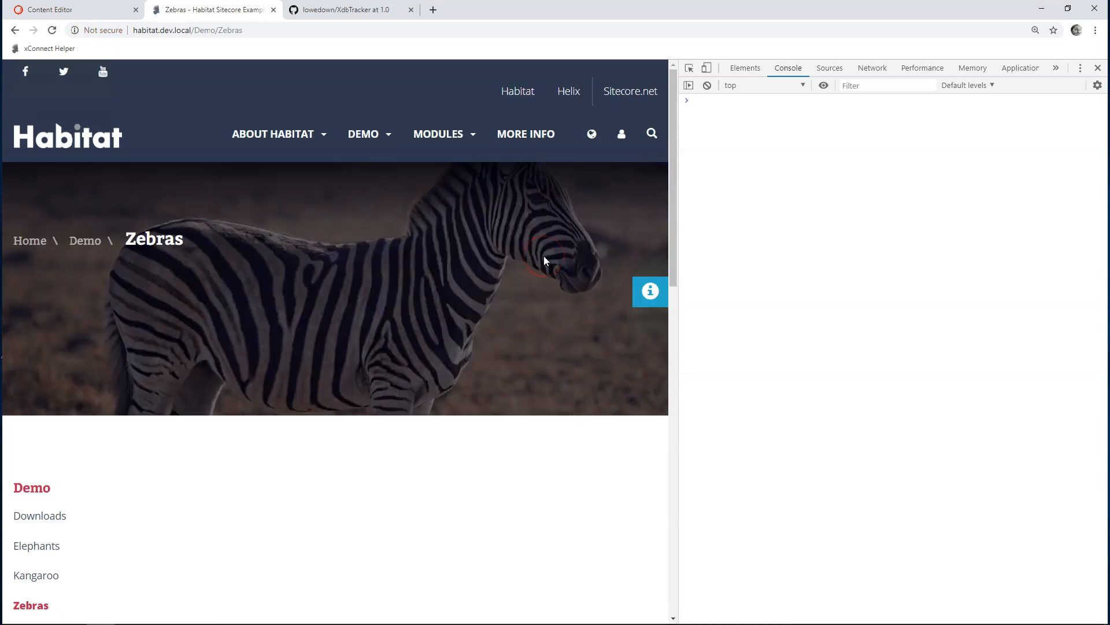
Search 'hello world' with the Network panel open and inspect its track.ashx request payloads
{"action": "left_click", "coordinate": [650, 133]}
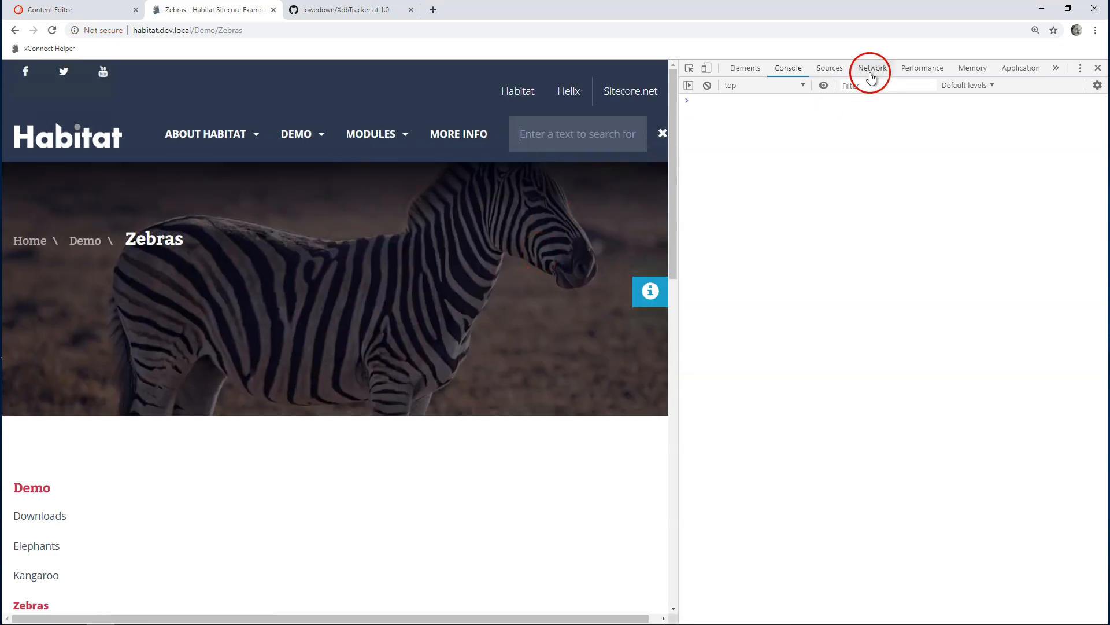
{"action": "left_click", "coordinate": [871, 67]}
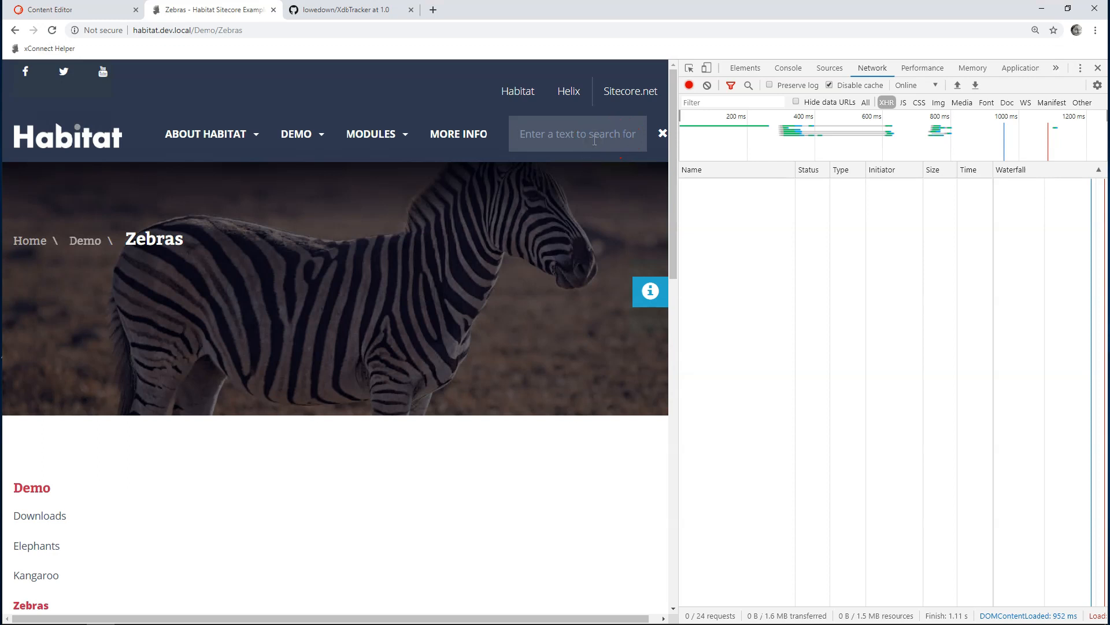
{"action": "type", "text": "hello"}
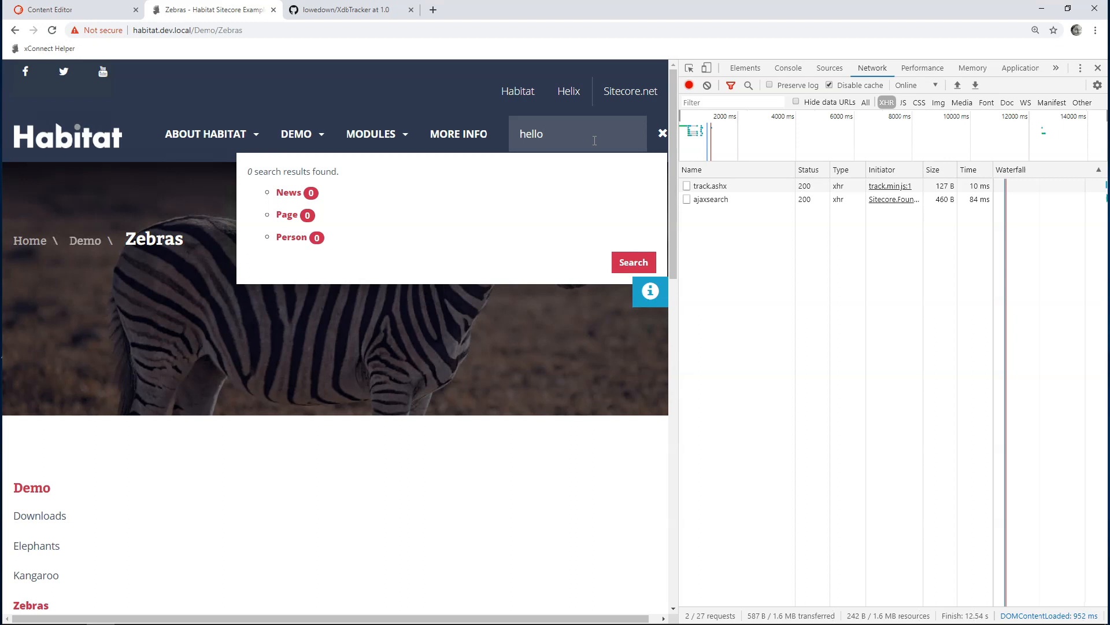
{"action": "mouse_move", "coordinate": [709, 185]}
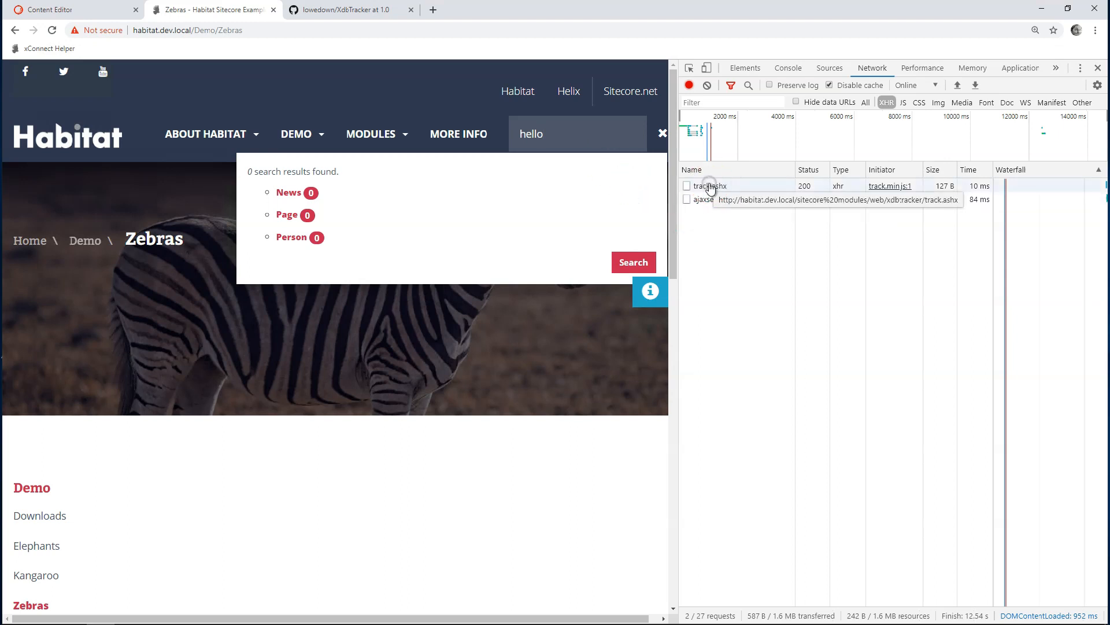
{"action": "left_click", "coordinate": [711, 186]}
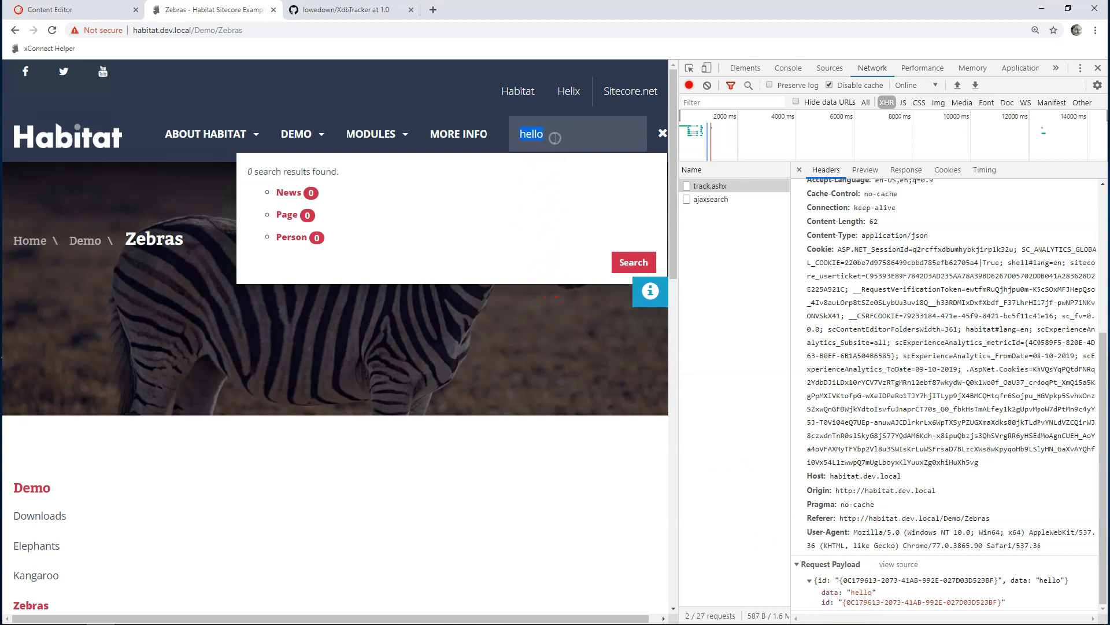
{"action": "type", "text": "w"}
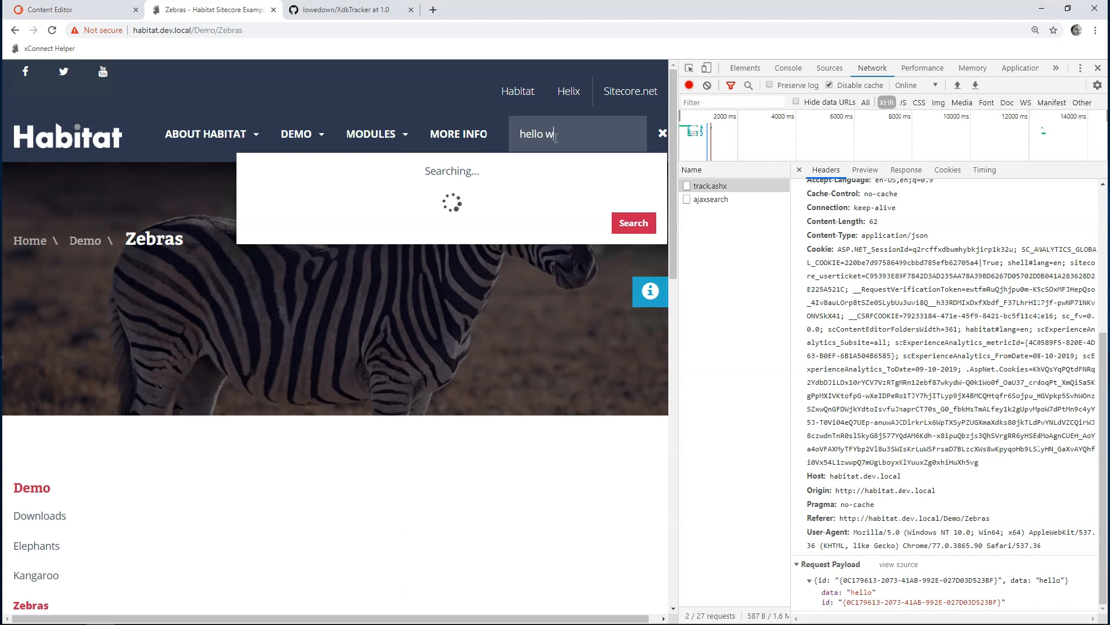
{"action": "type", "text": "orld"}
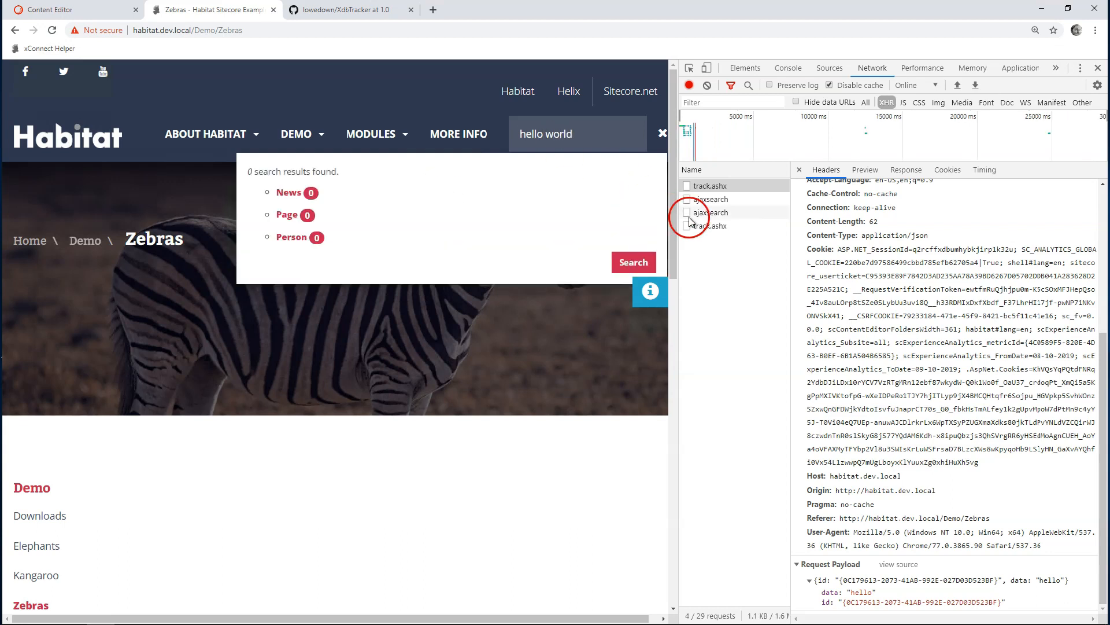
{"action": "left_click", "coordinate": [710, 225]}
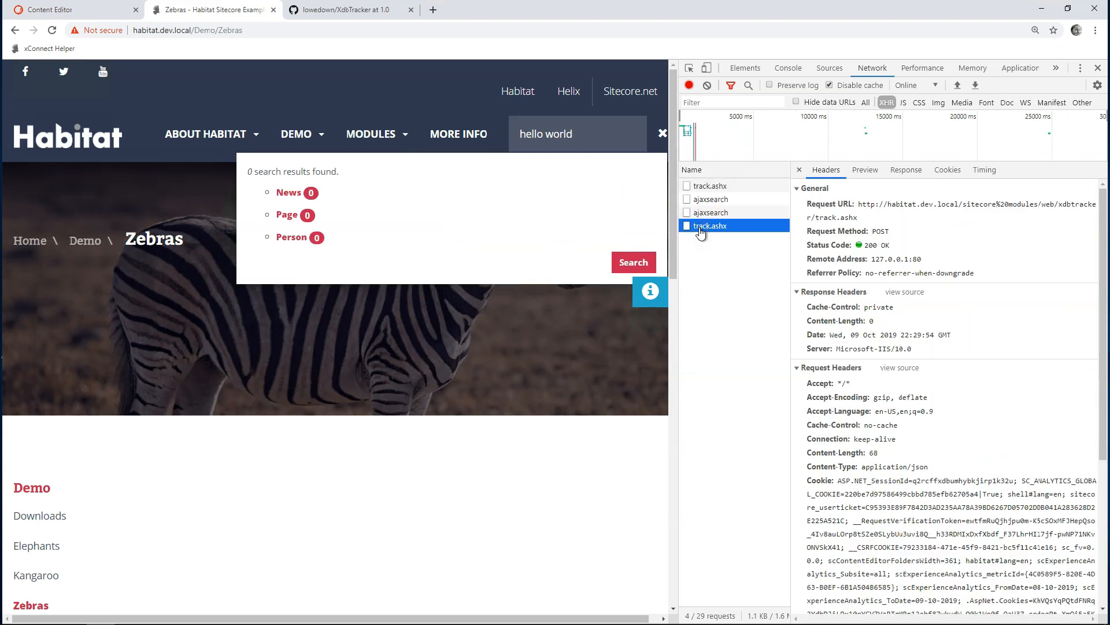
Search 'sitecore rocks' and confirm its track.ashx request carries that query text
{"action": "left_click", "coordinate": [633, 262]}
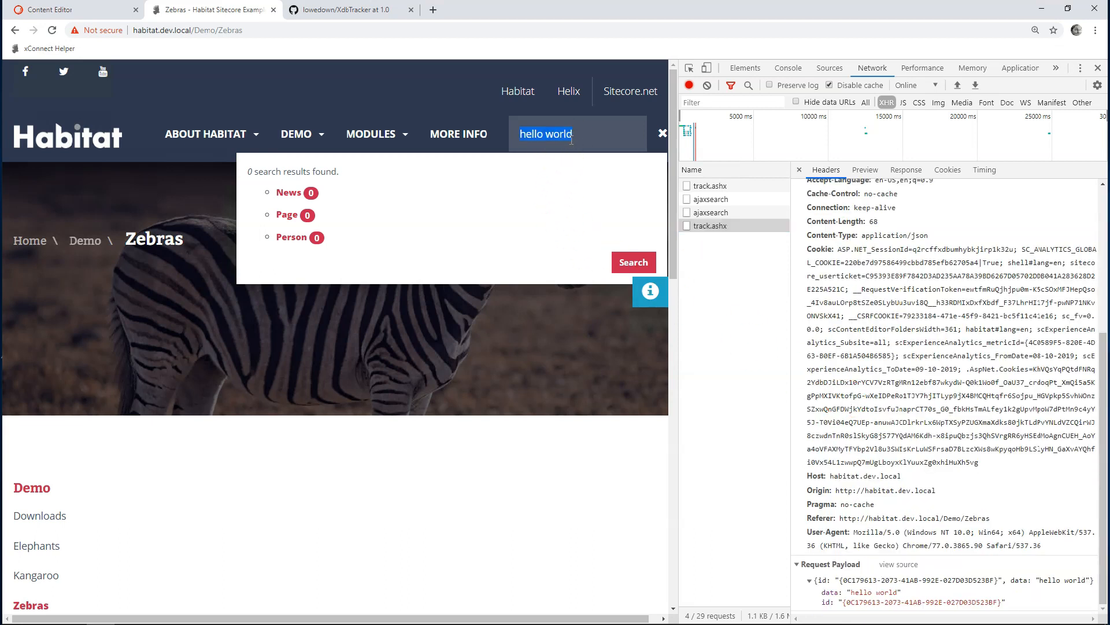
{"action": "type", "text": "sitecore rocks"}
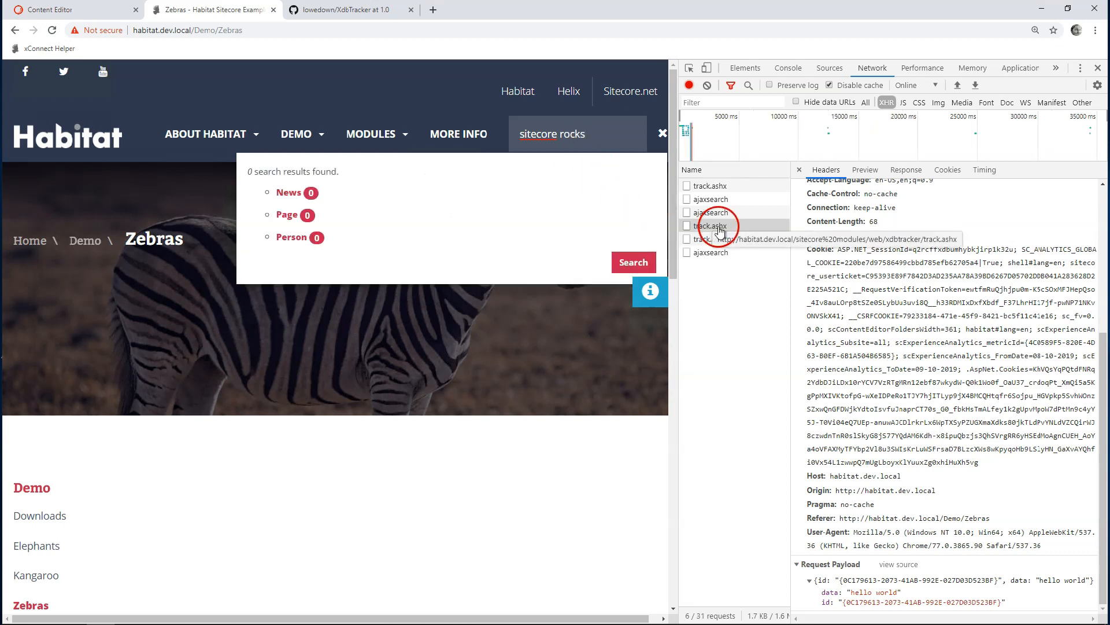
{"action": "left_click", "coordinate": [709, 239]}
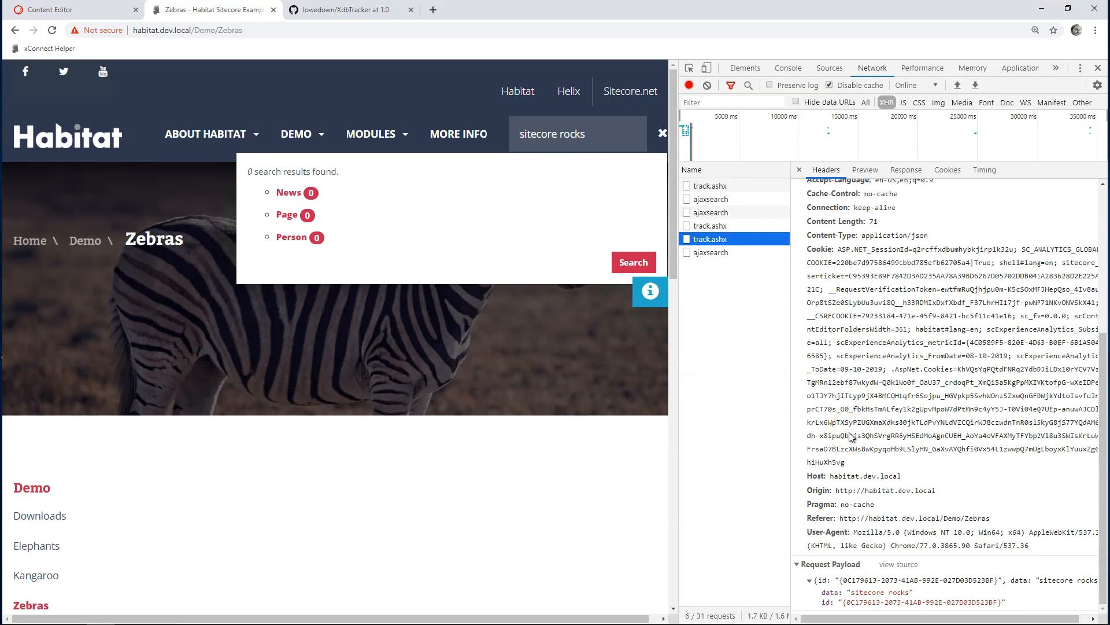
{"action": "mouse_move", "coordinate": [763, 356]}
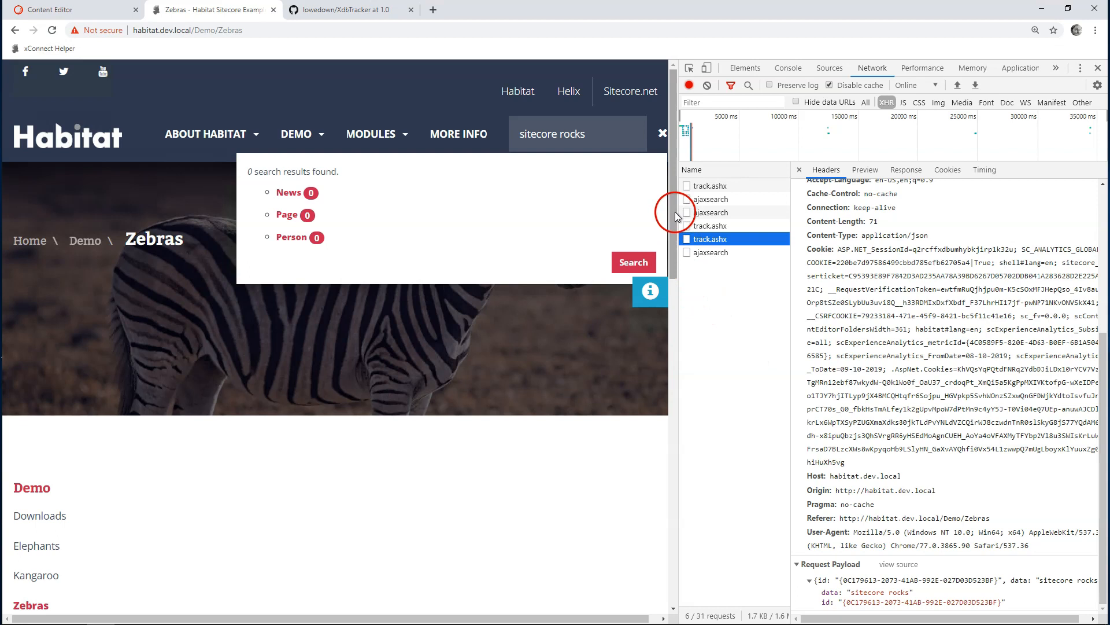
{"action": "left_click", "coordinate": [662, 133]}
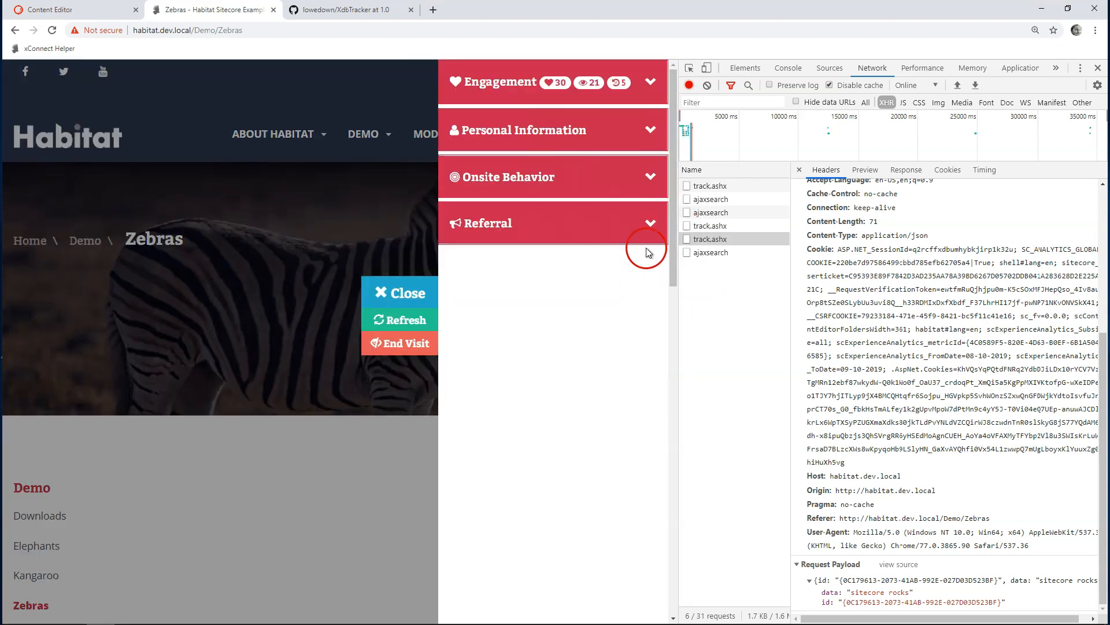
View the Search page events under Onsite Behavior and check engagement value 33
{"action": "left_click", "coordinate": [649, 176]}
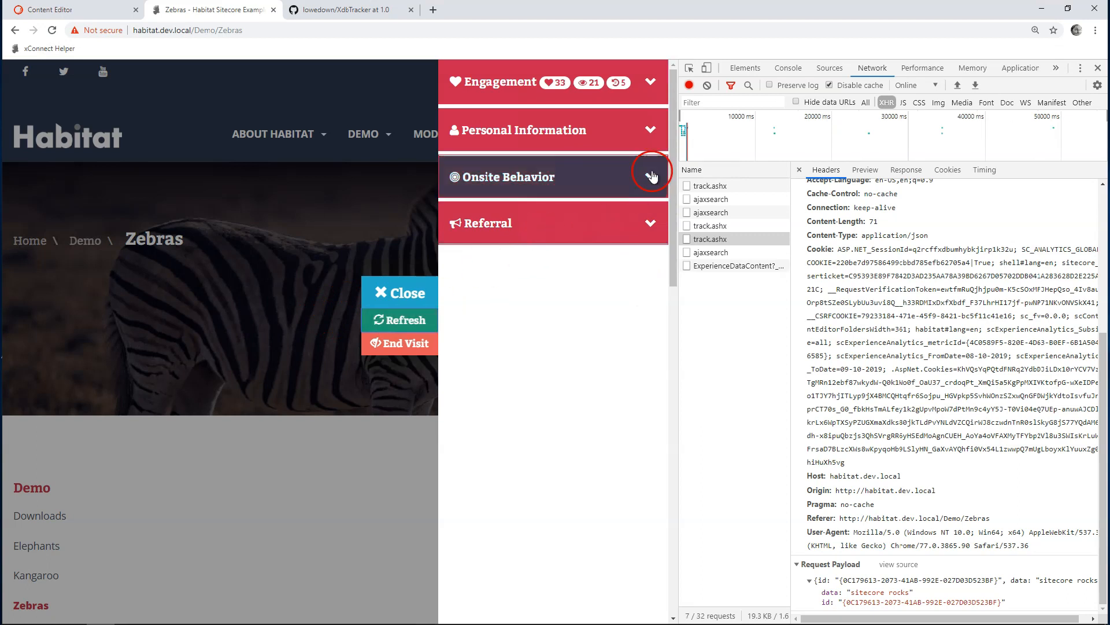
{"action": "left_click", "coordinate": [649, 176]}
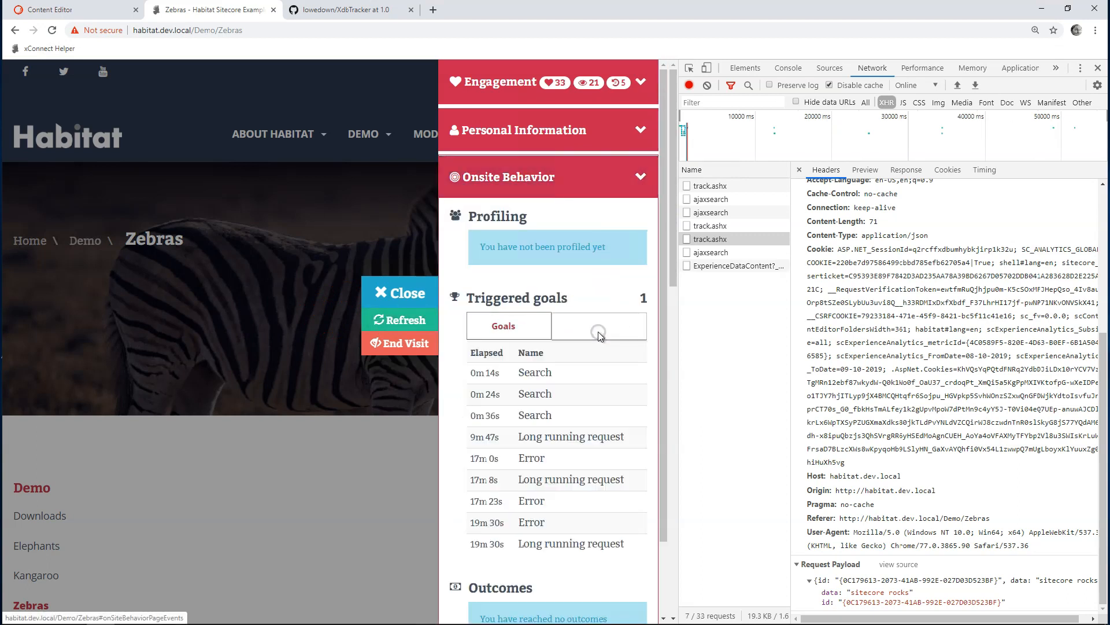
{"action": "left_click", "coordinate": [597, 326]}
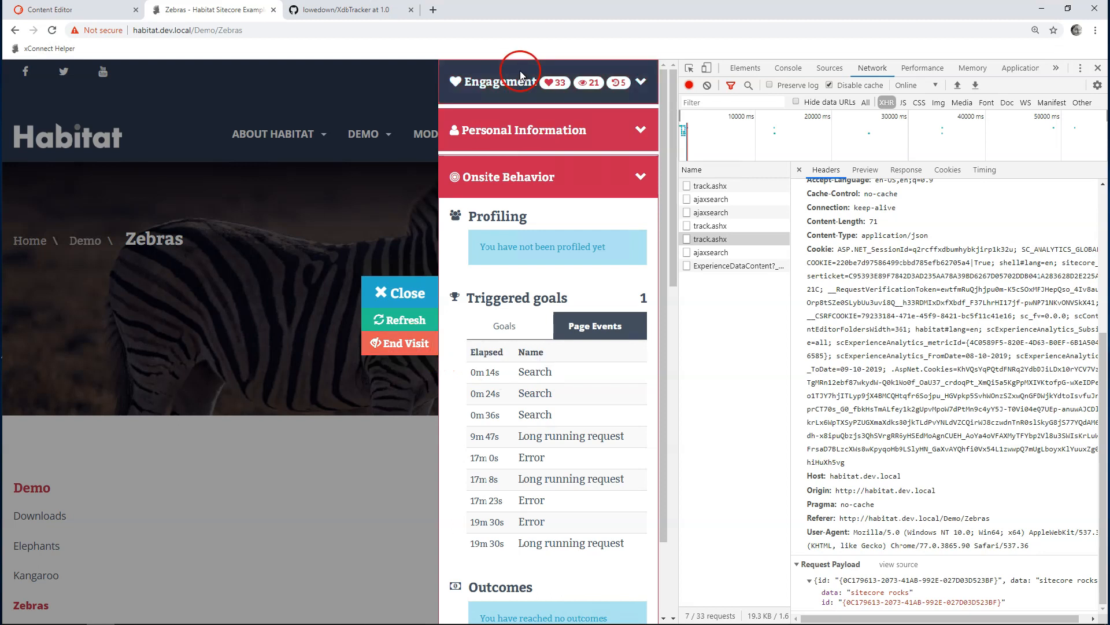
{"action": "left_click", "coordinate": [498, 82]}
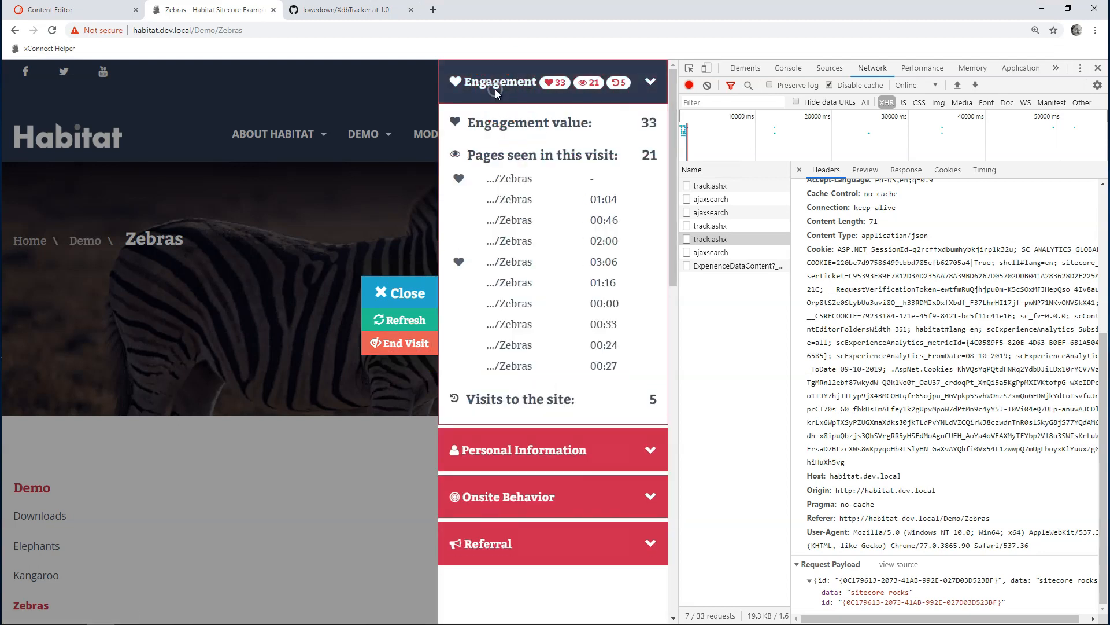
{"action": "left_click", "coordinate": [501, 81]}
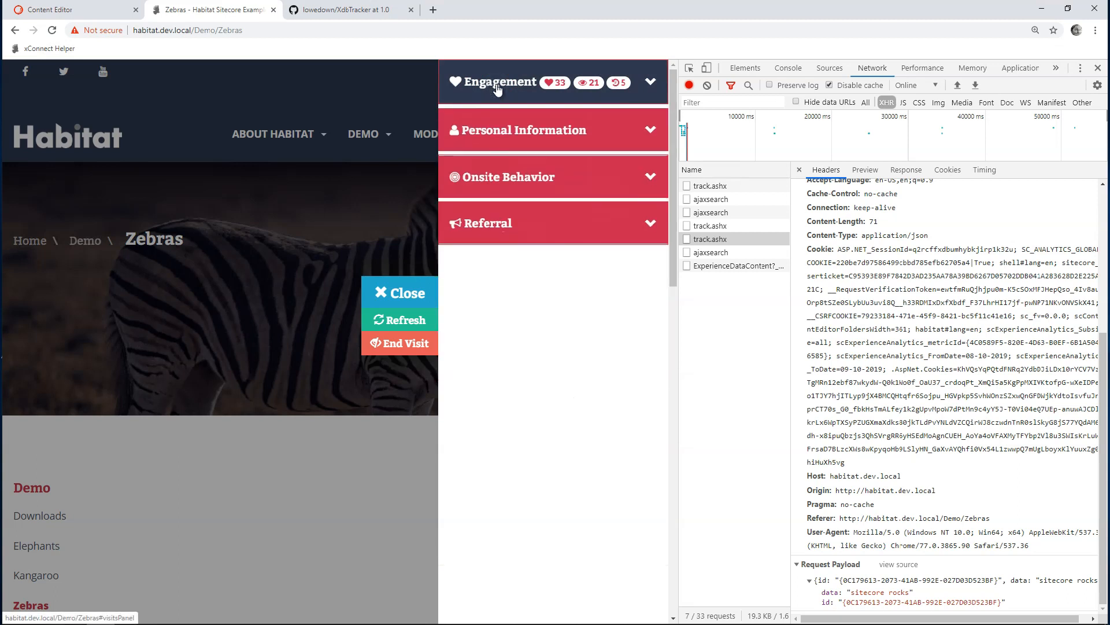
{"action": "mouse_move", "coordinate": [159, 66]}
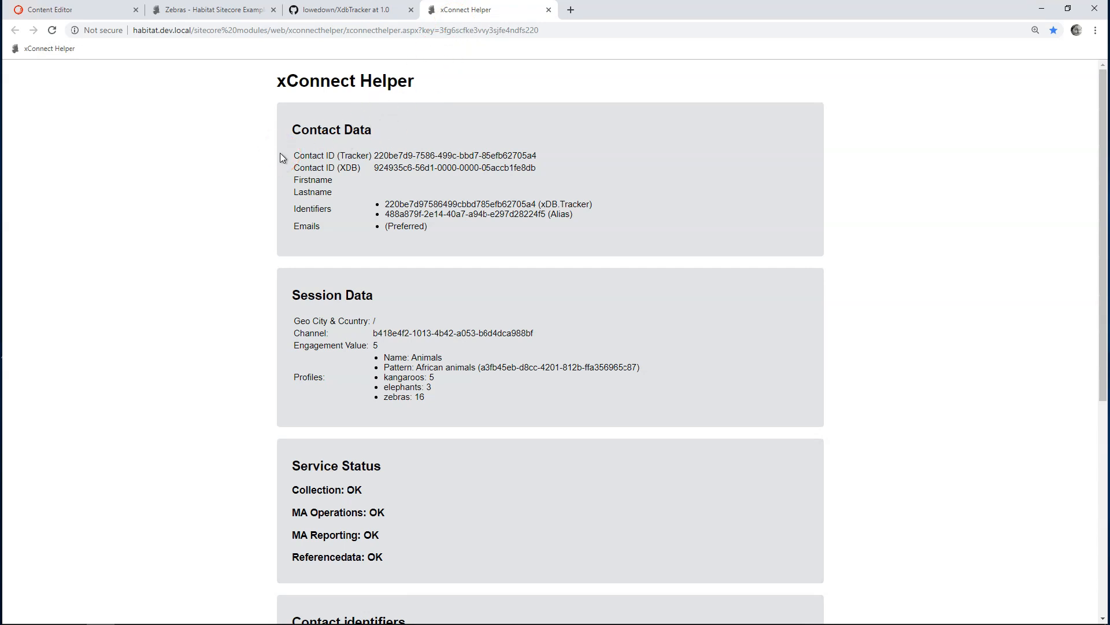
Identify the current contact with identifier 'someuniqueid' from source xConnectHelper
{"action": "scroll", "scroll_direction": "down", "scroll_amount": 3}
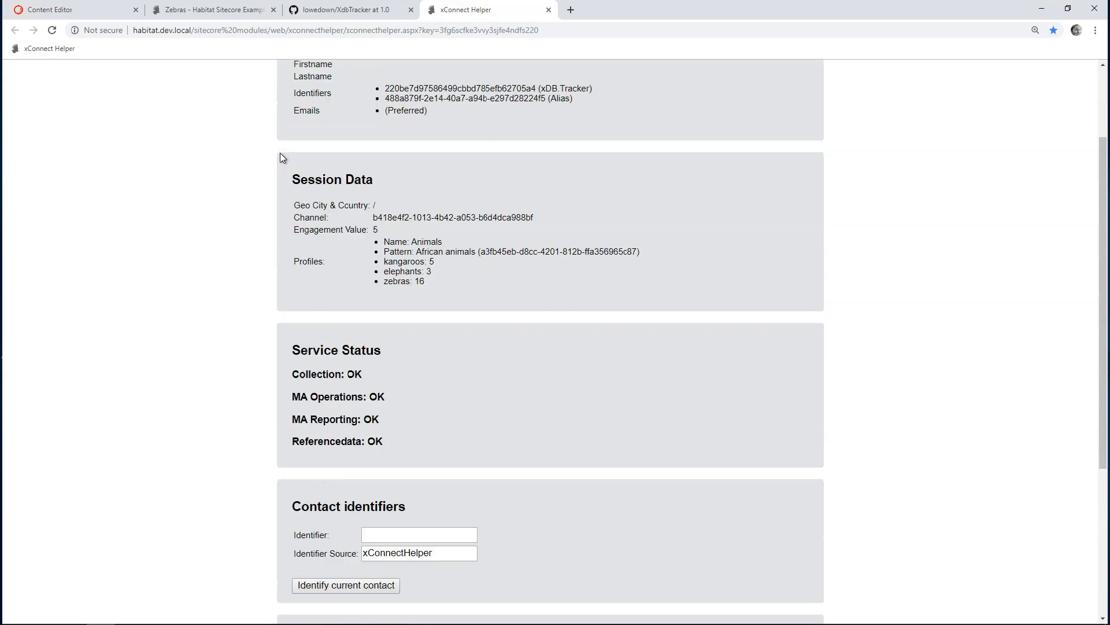
{"action": "scroll", "scroll_direction": "down", "scroll_amount": 3}
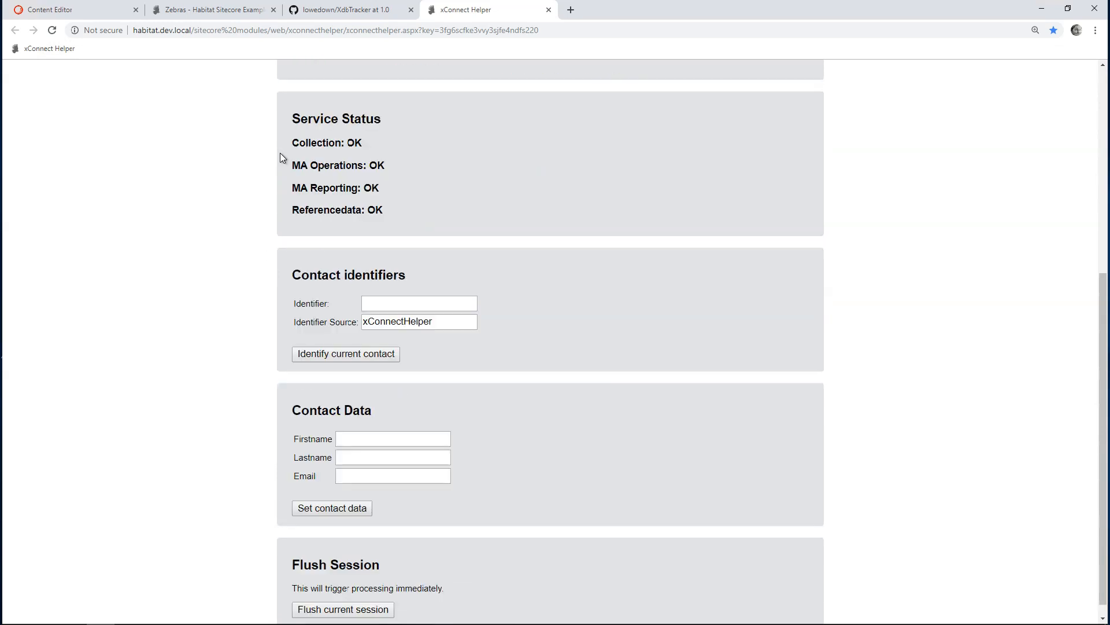
{"action": "left_click", "coordinate": [419, 303]}
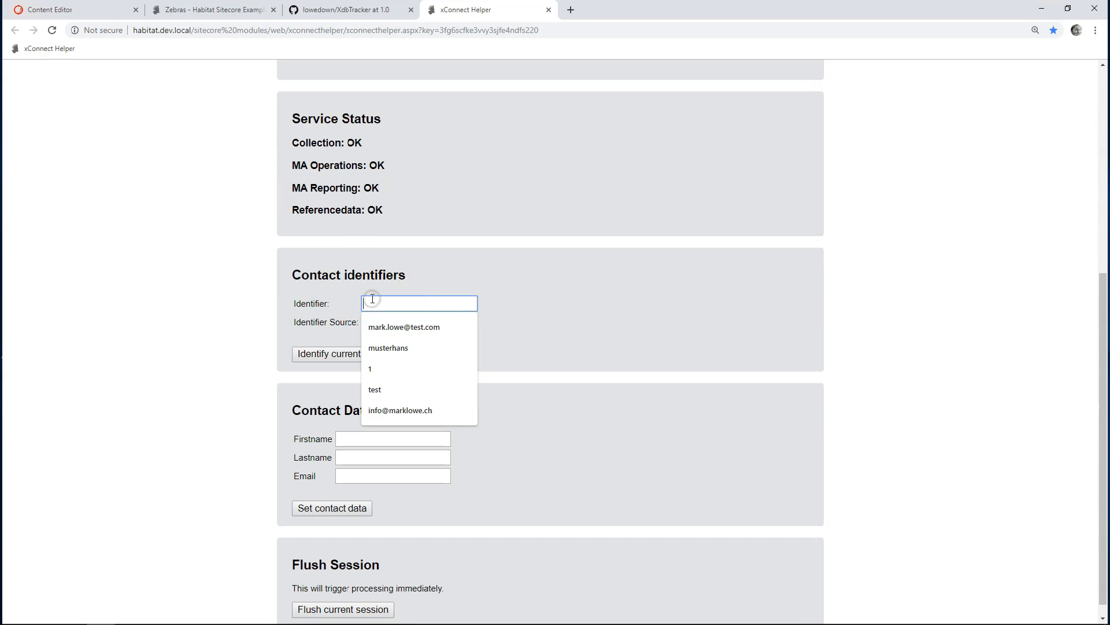
{"action": "type", "text": "some"}
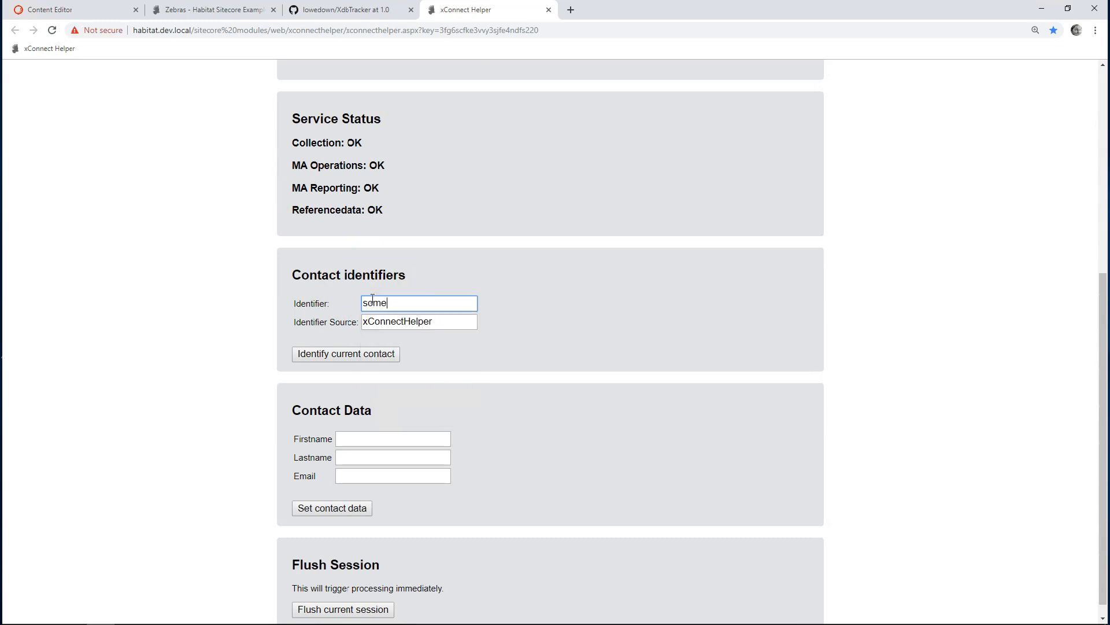
{"action": "type", "text": "uniqueid"}
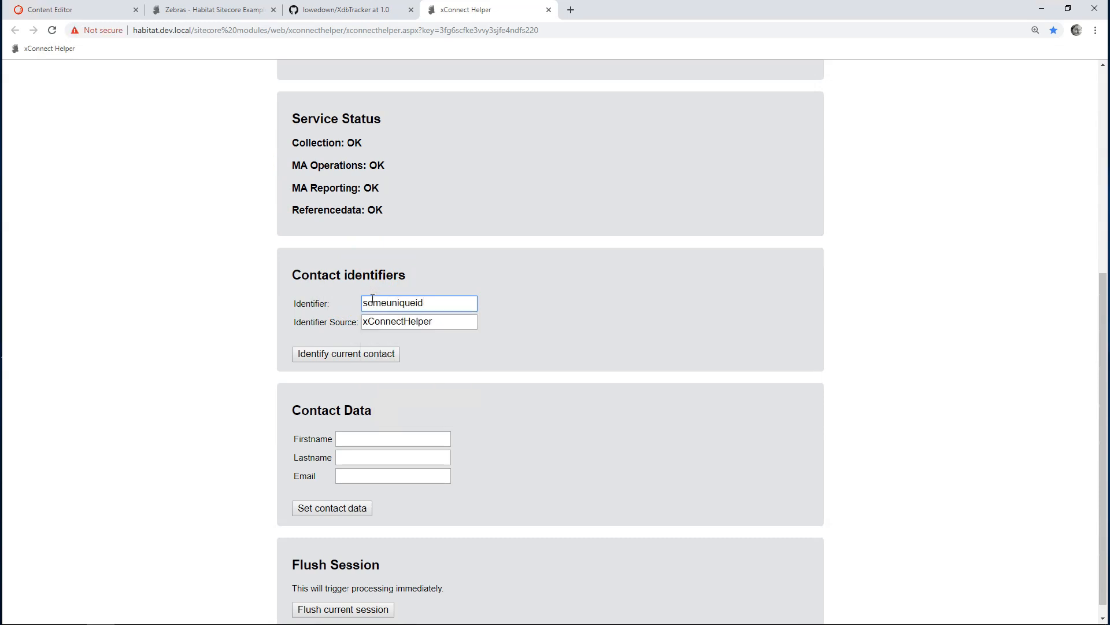
{"action": "left_click", "coordinate": [346, 354]}
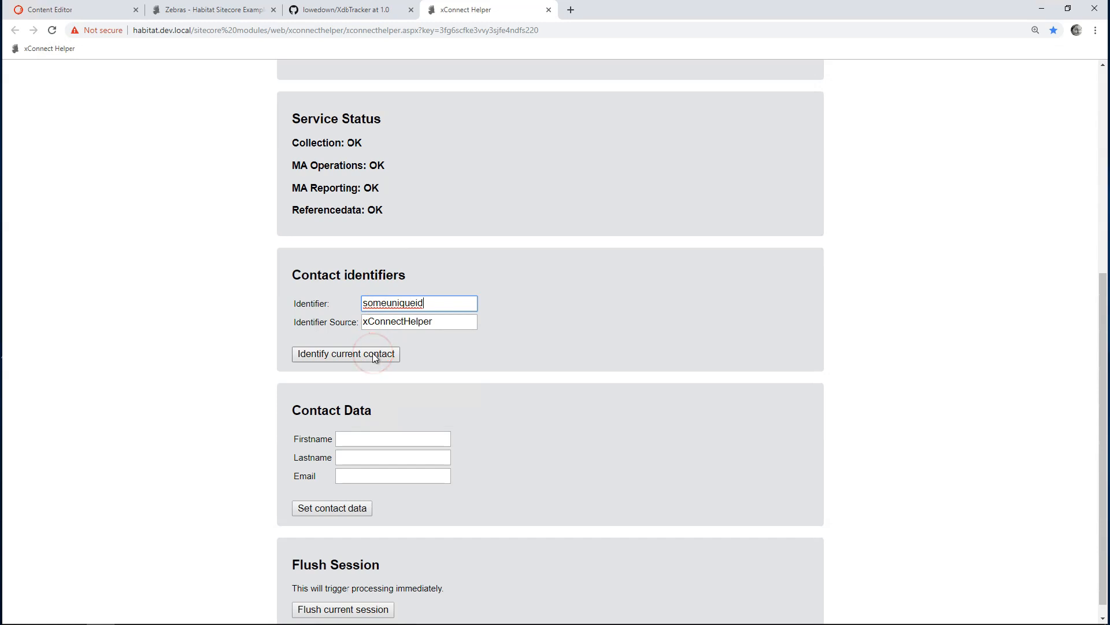
{"action": "left_click", "coordinate": [346, 354]}
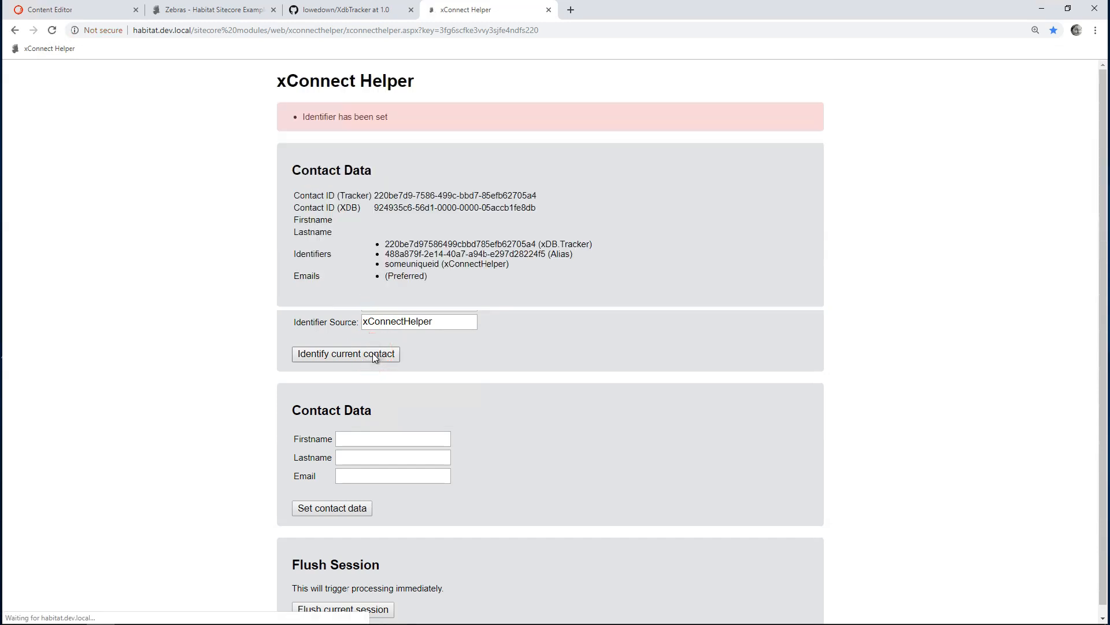
{"action": "left_click", "coordinate": [346, 353]}
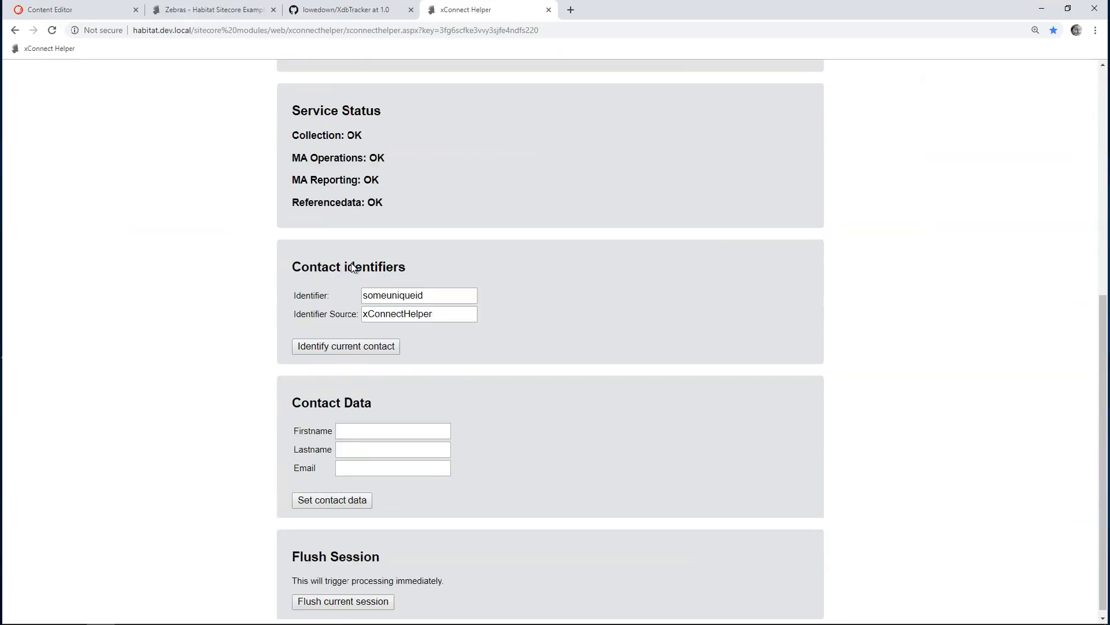
{"action": "left_click", "coordinate": [392, 423]}
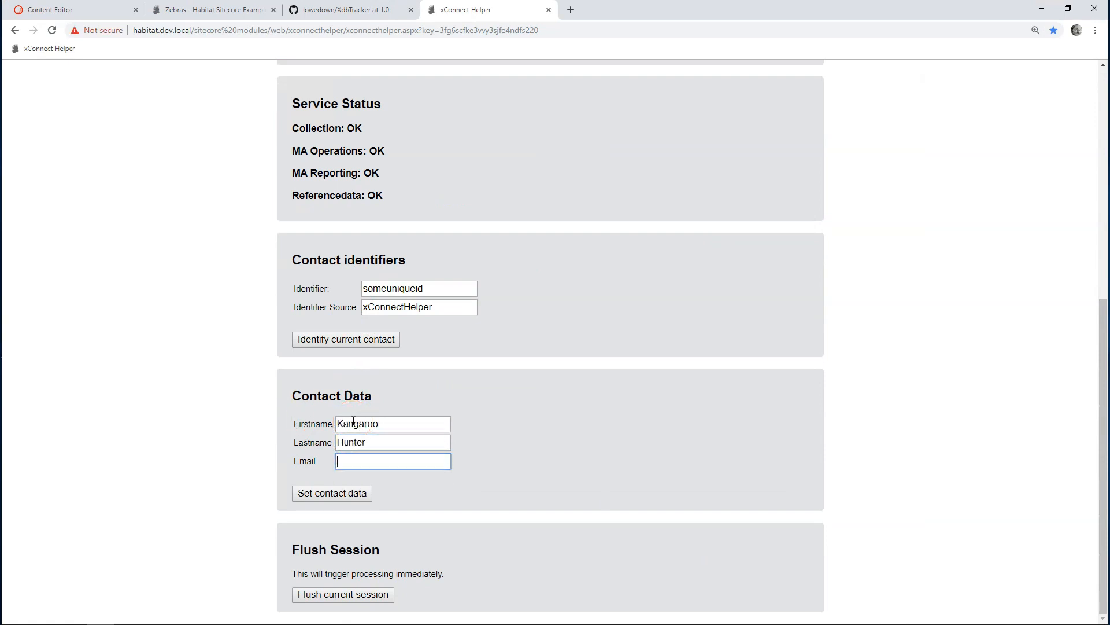
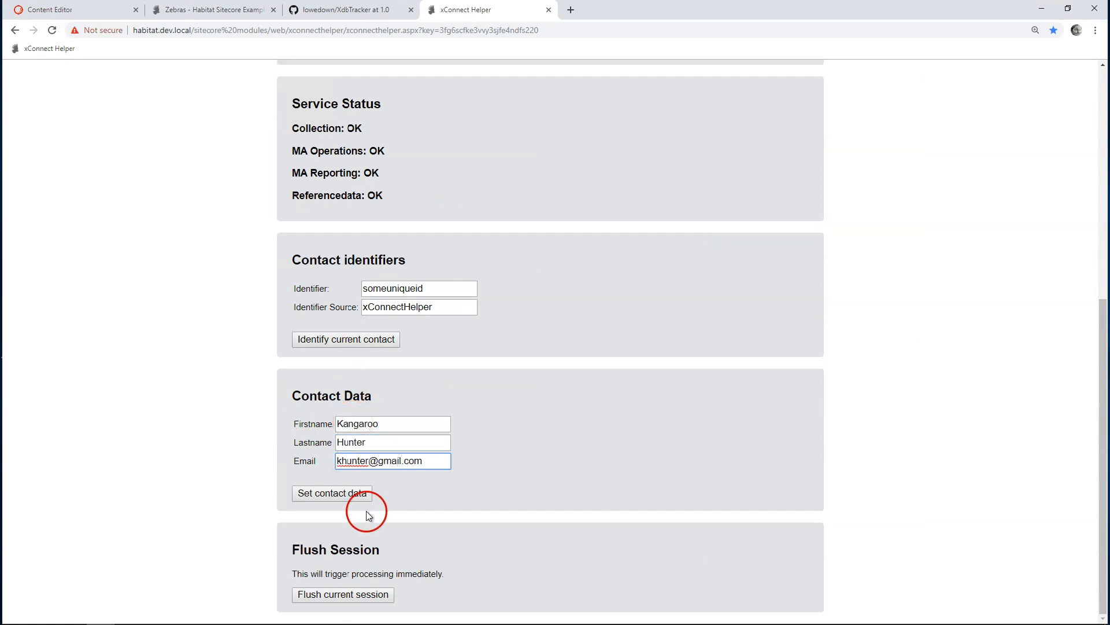
{"action": "left_click", "coordinate": [331, 493]}
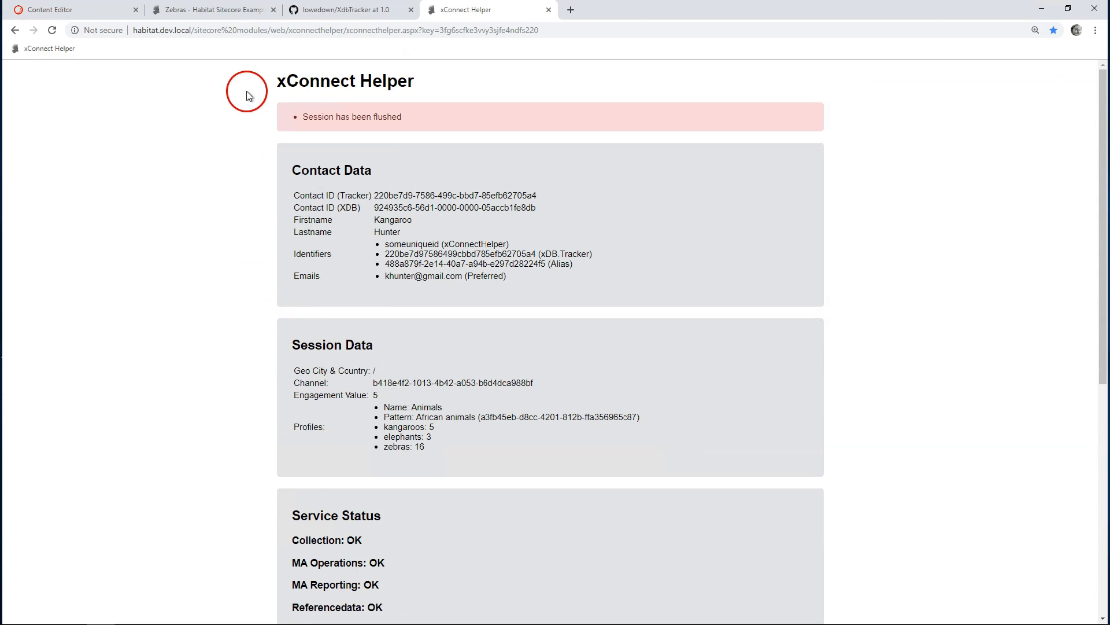
{"action": "left_click", "coordinate": [70, 9]}
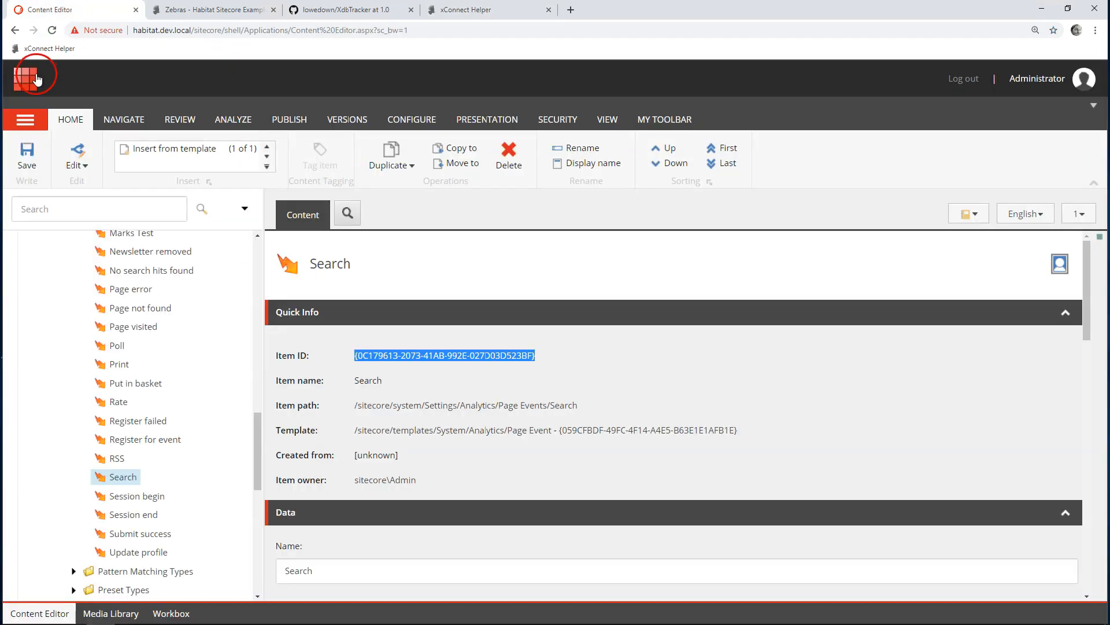
Open Experience Analytics' Behavior > Internal search report listing hello world, sitecore rocks and test
{"action": "left_click", "coordinate": [25, 77]}
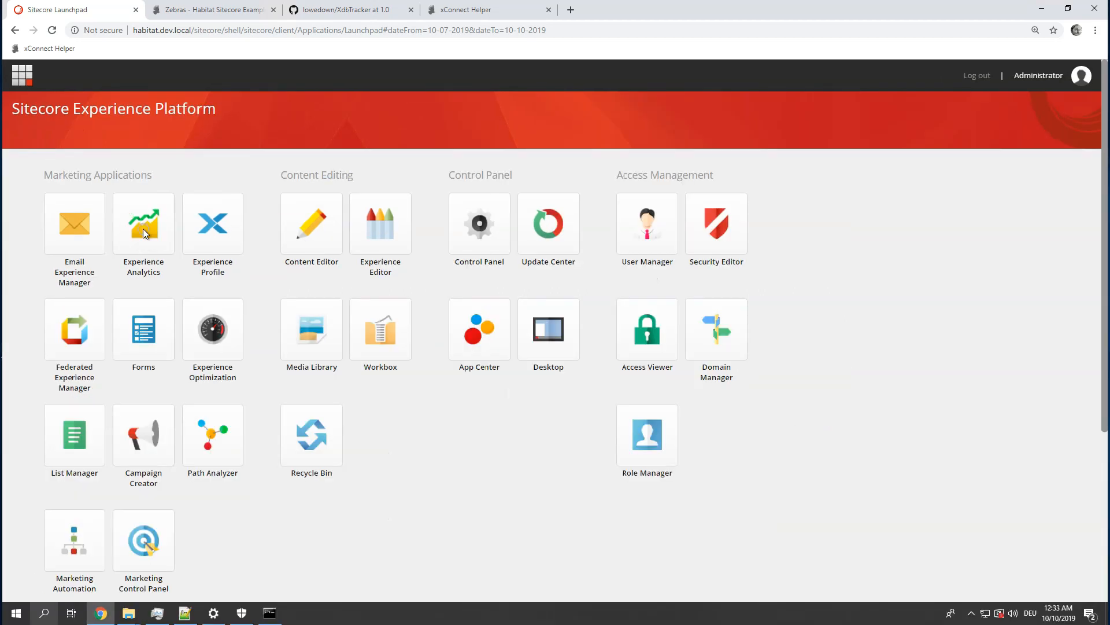
{"action": "left_click", "coordinate": [143, 224]}
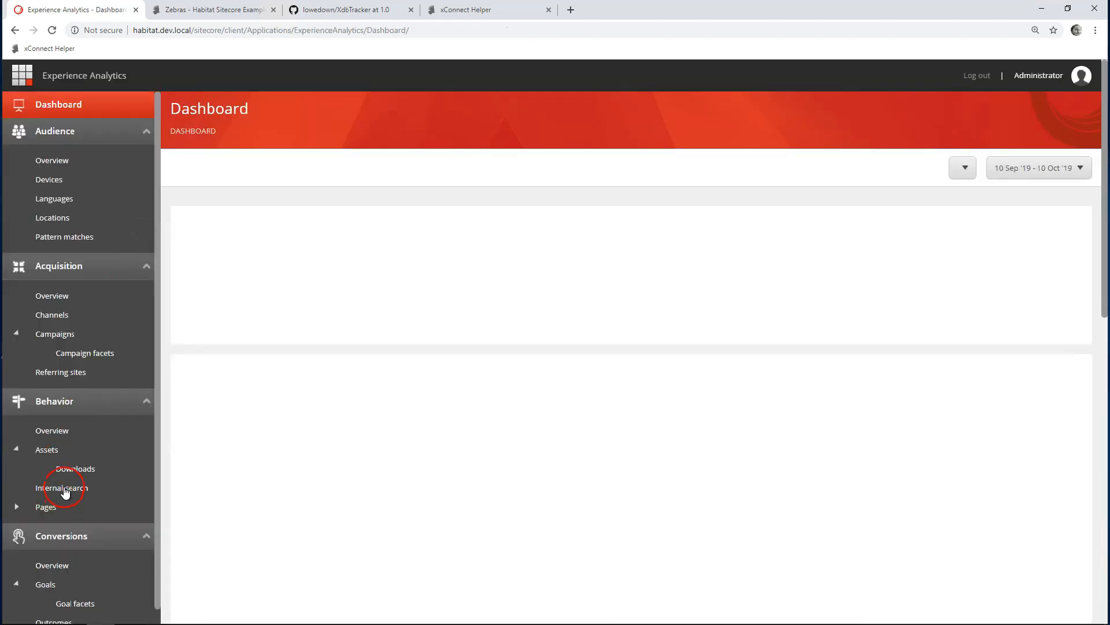
{"action": "left_click", "coordinate": [63, 487]}
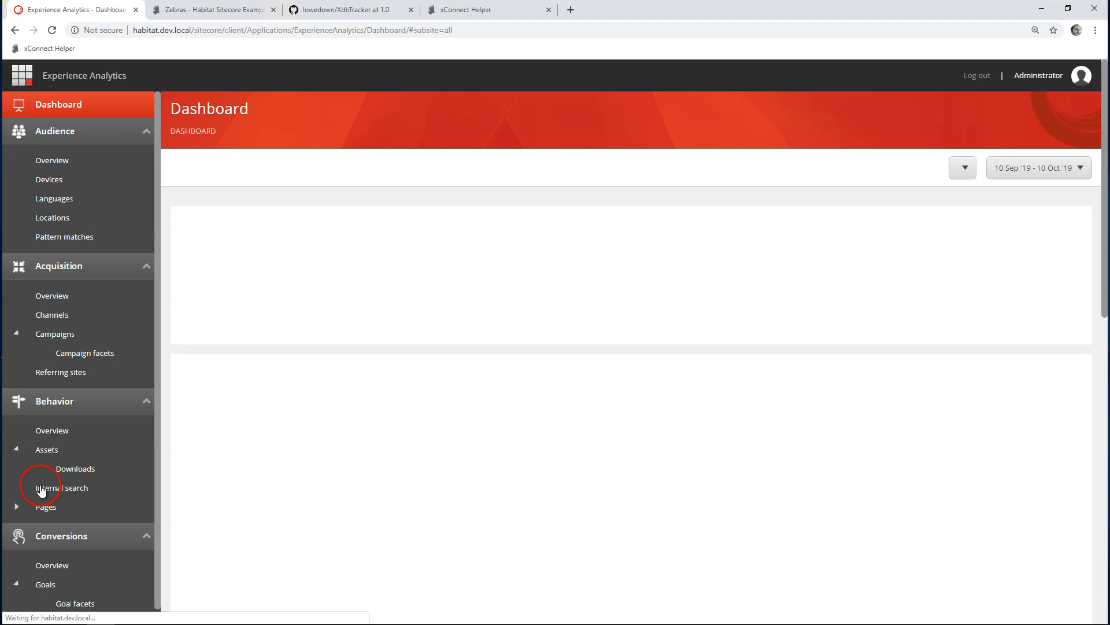
{"action": "left_click", "coordinate": [62, 487]}
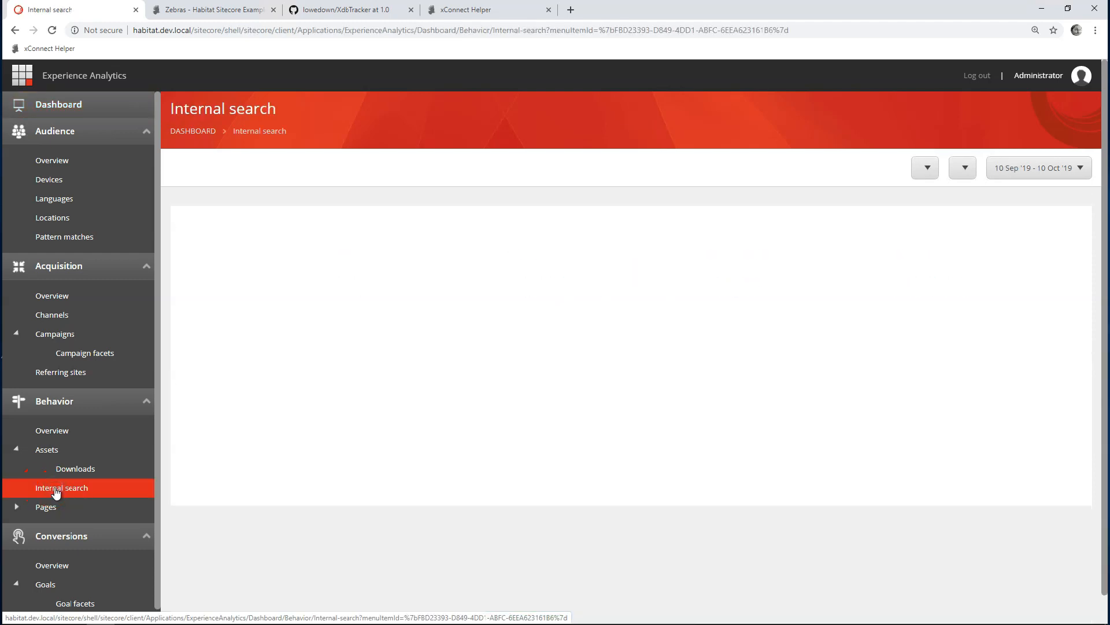
{"action": "left_click", "coordinate": [63, 487]}
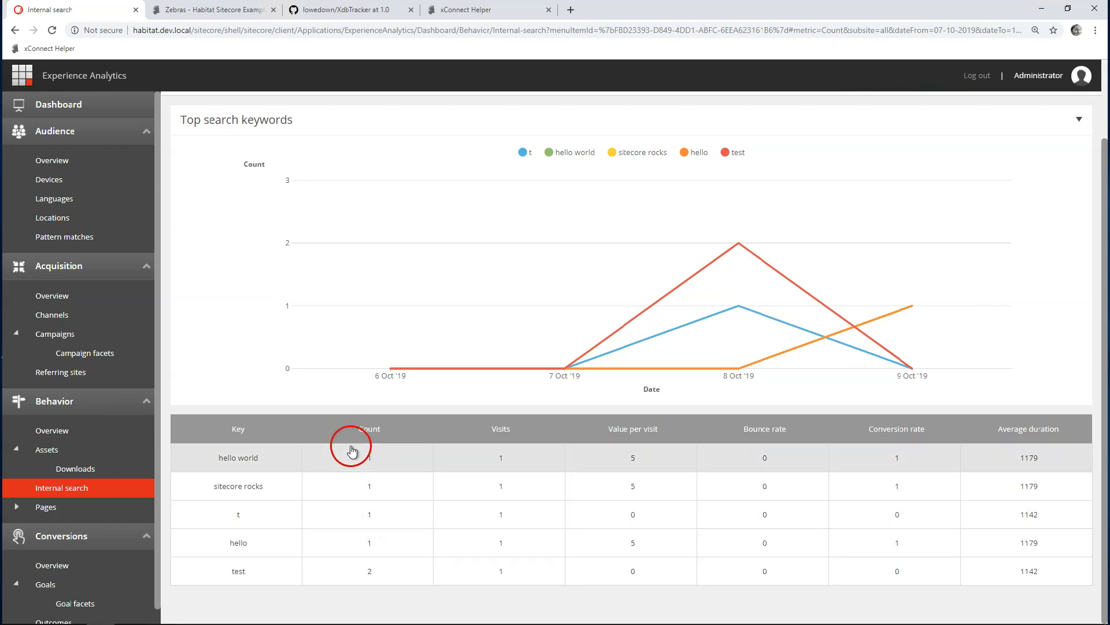
{"action": "mouse_move", "coordinate": [369, 429]}
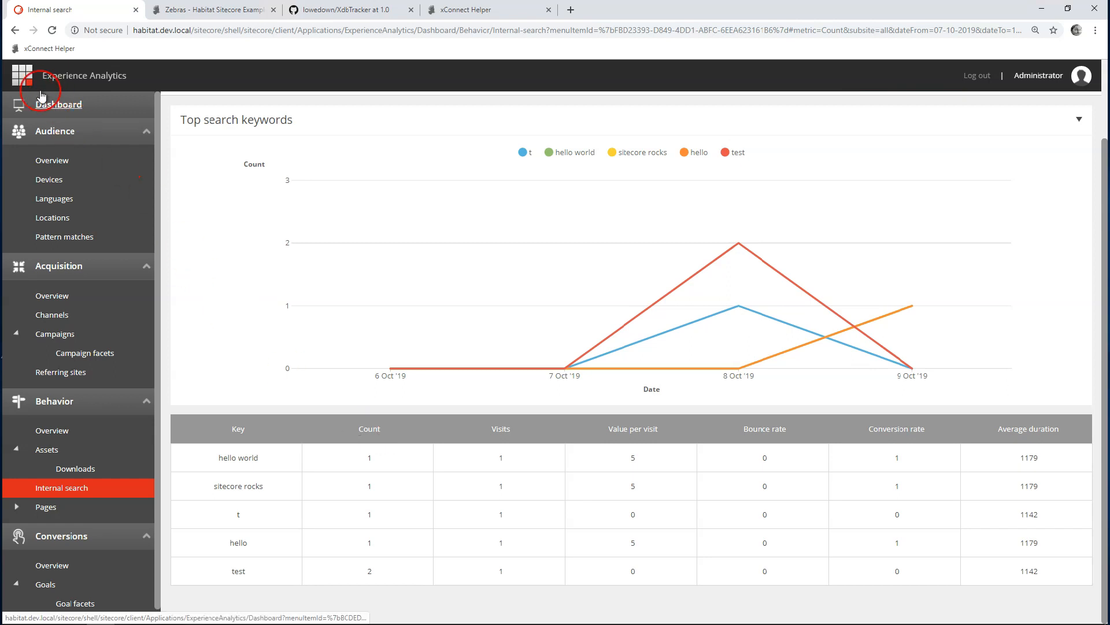
Open Kangaroo Hunter's Experience Profile page and review the Search and Viewed Animal Image events
{"action": "left_click", "coordinate": [22, 75]}
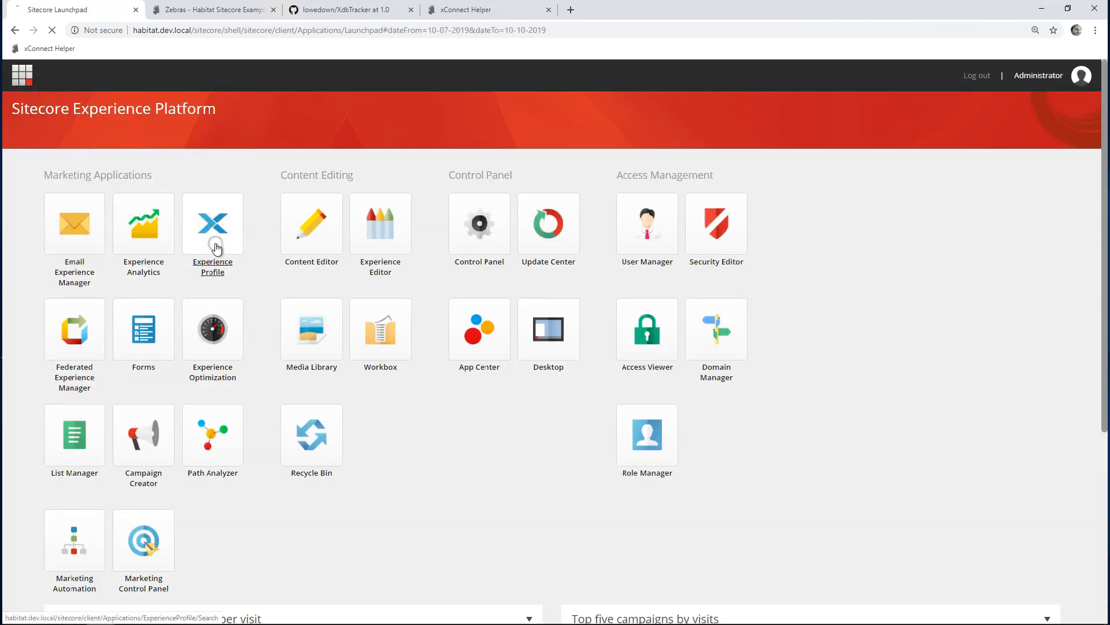
{"action": "left_click", "coordinate": [212, 224]}
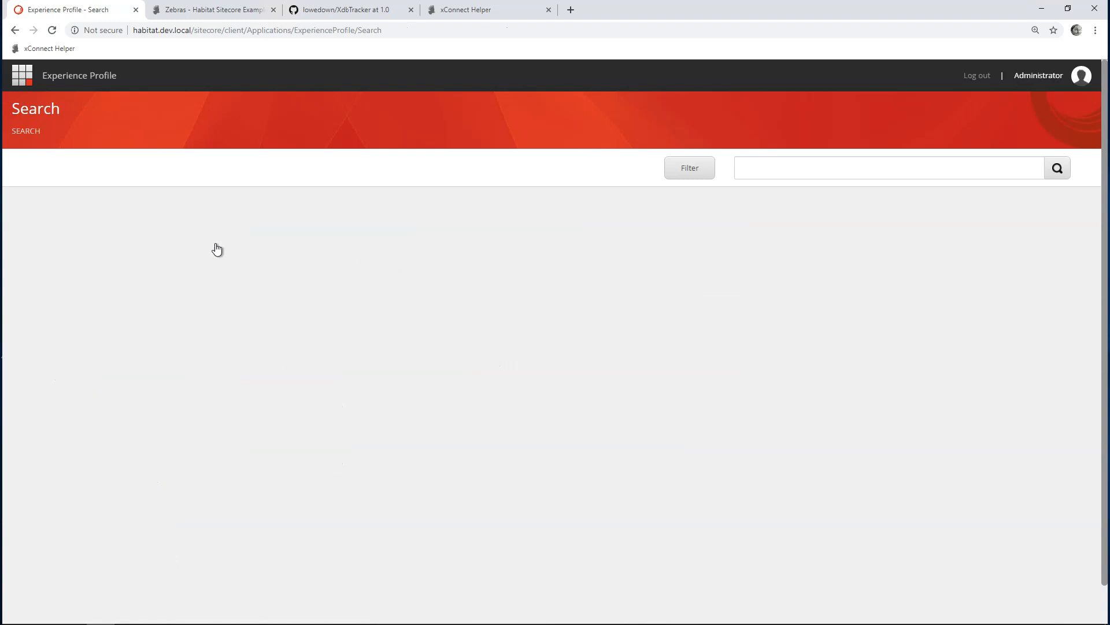
{"action": "left_click", "coordinate": [1058, 168]}
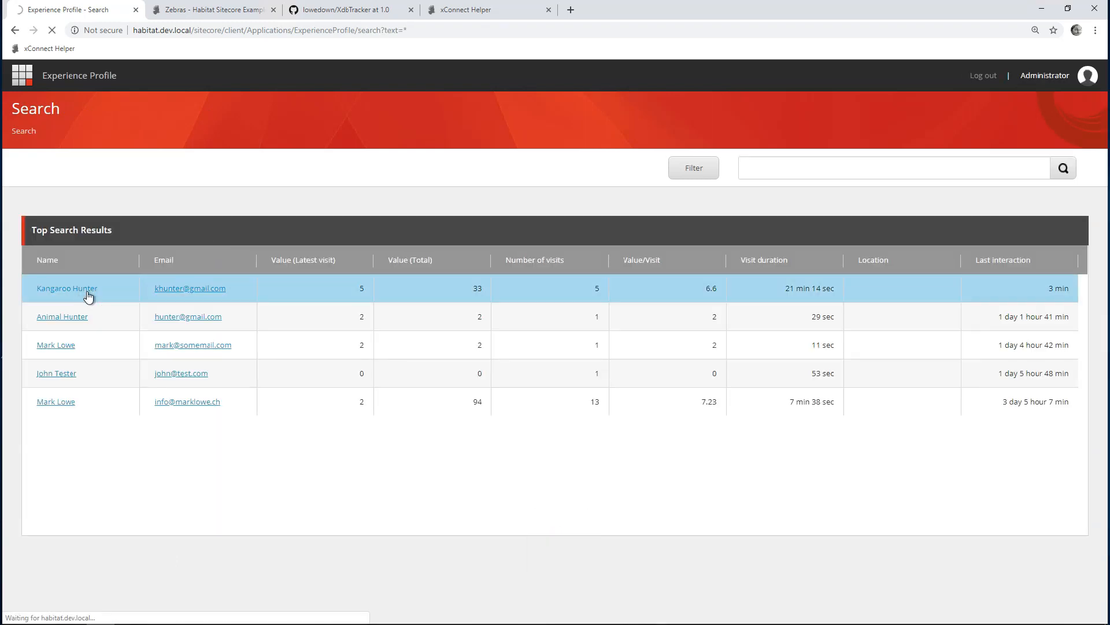
{"action": "left_click", "coordinate": [67, 288]}
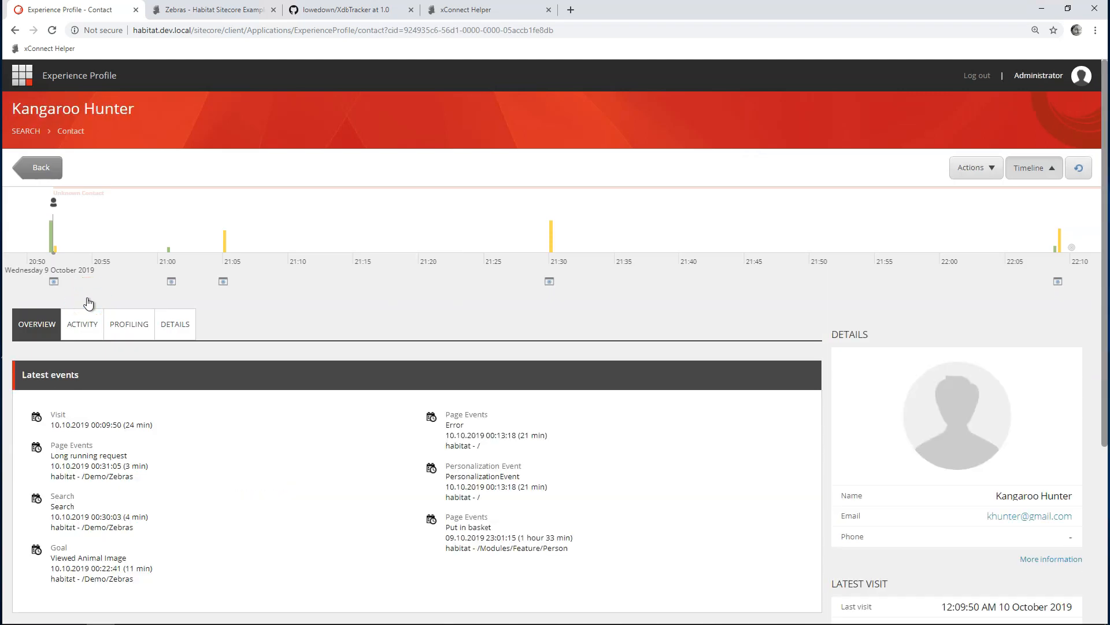
{"action": "scroll", "scroll_direction": "down", "scroll_amount": 3}
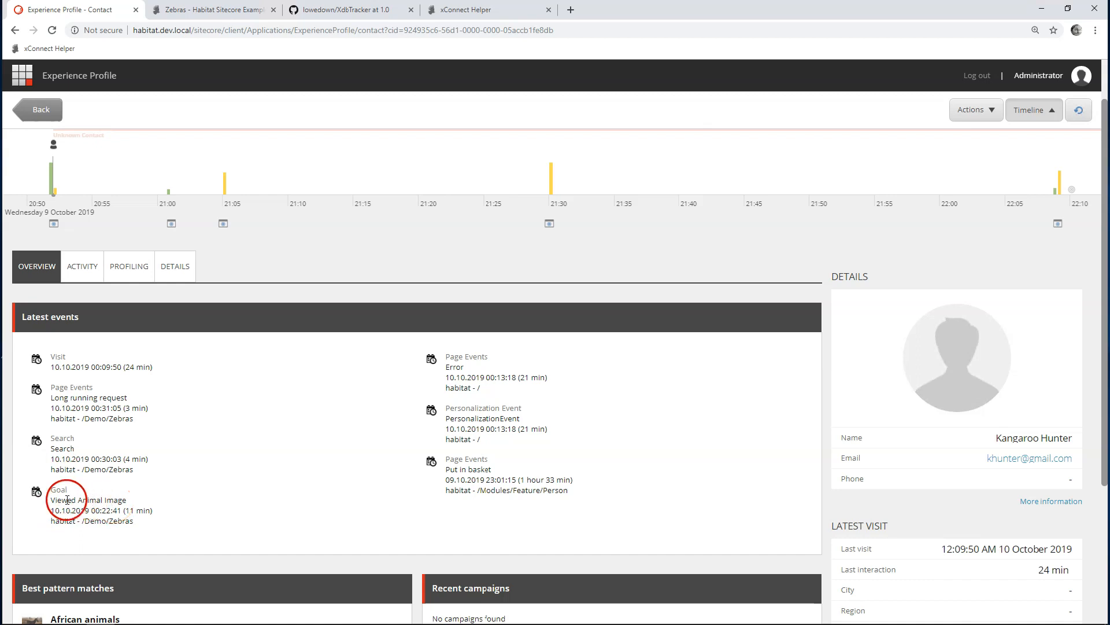
{"action": "scroll", "scroll_direction": "down", "scroll_amount": 3}
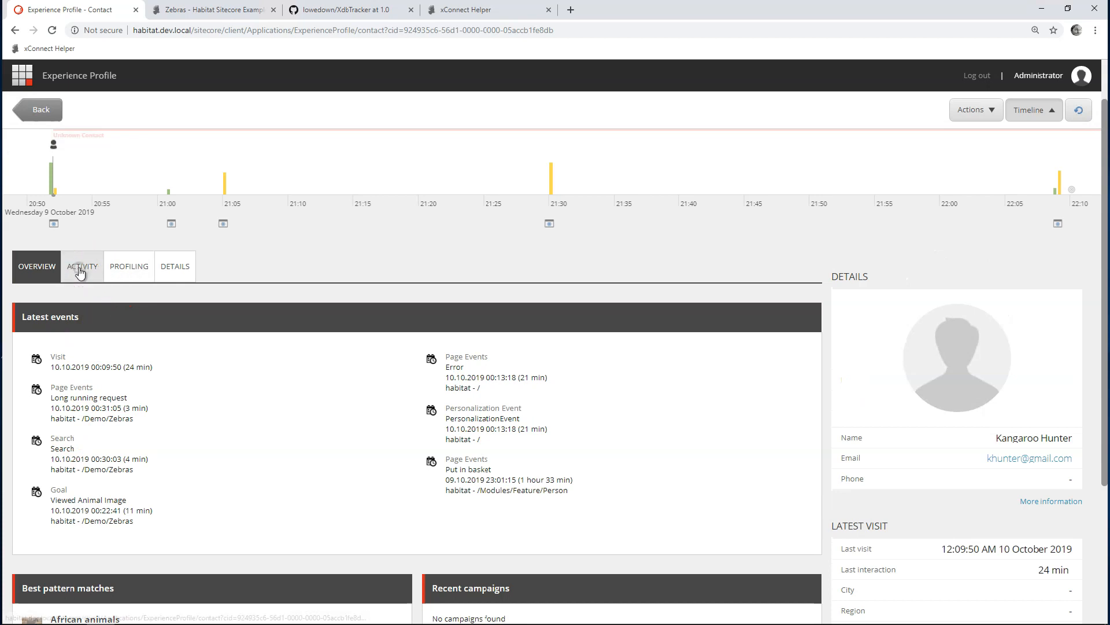
Show the Activity > Keywords table with sitecore rocks, hello world, hello, test and t
{"action": "left_click", "coordinate": [83, 265]}
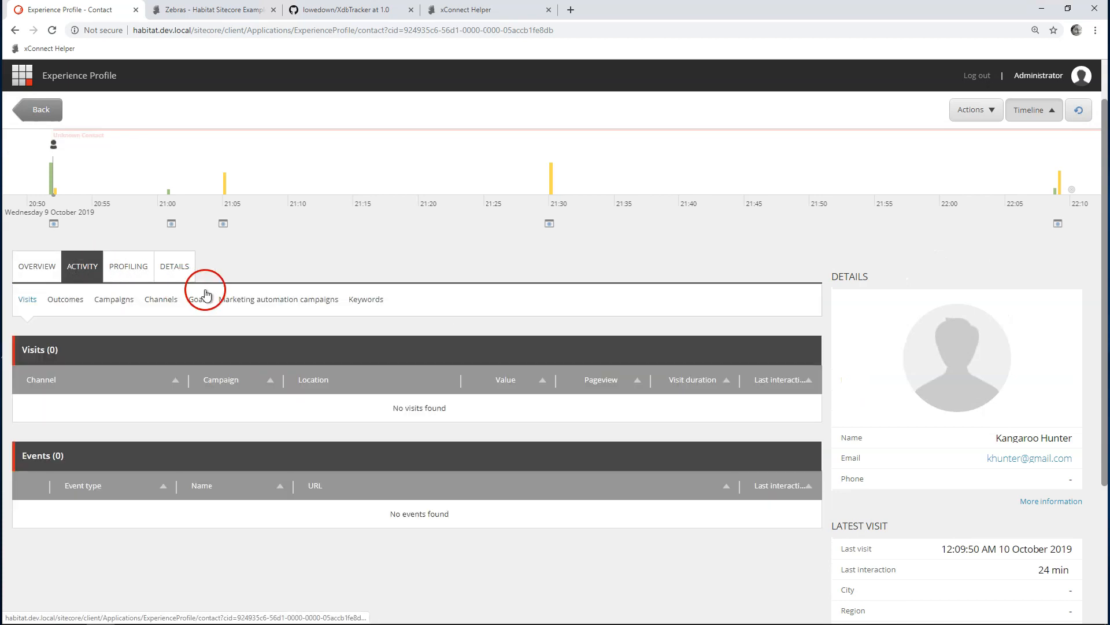
{"action": "left_click", "coordinate": [365, 299]}
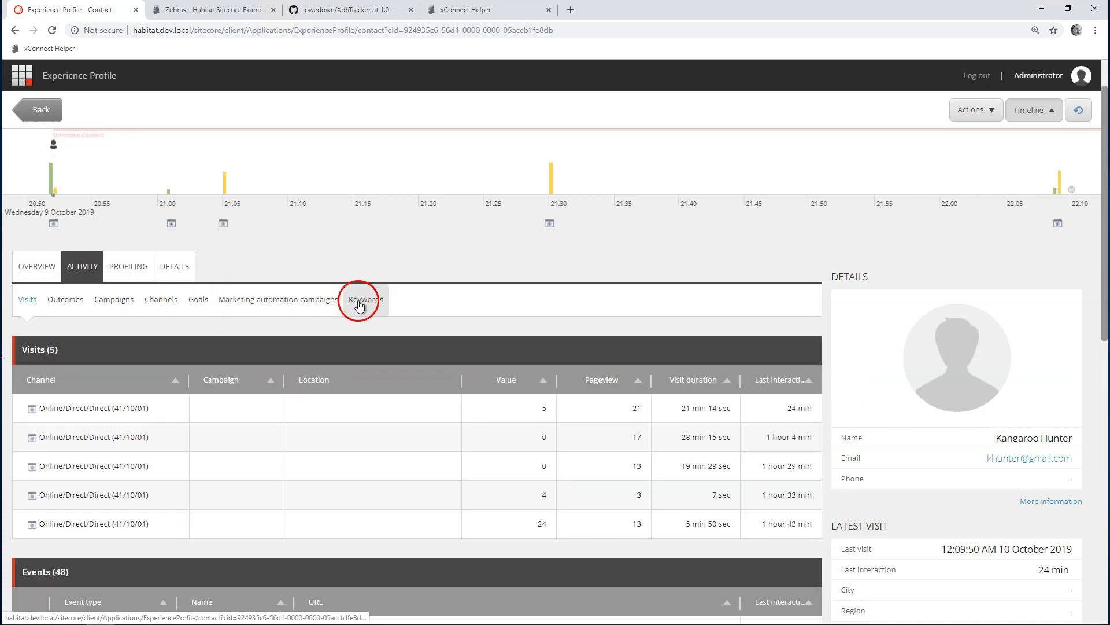
{"action": "left_click", "coordinate": [365, 298]}
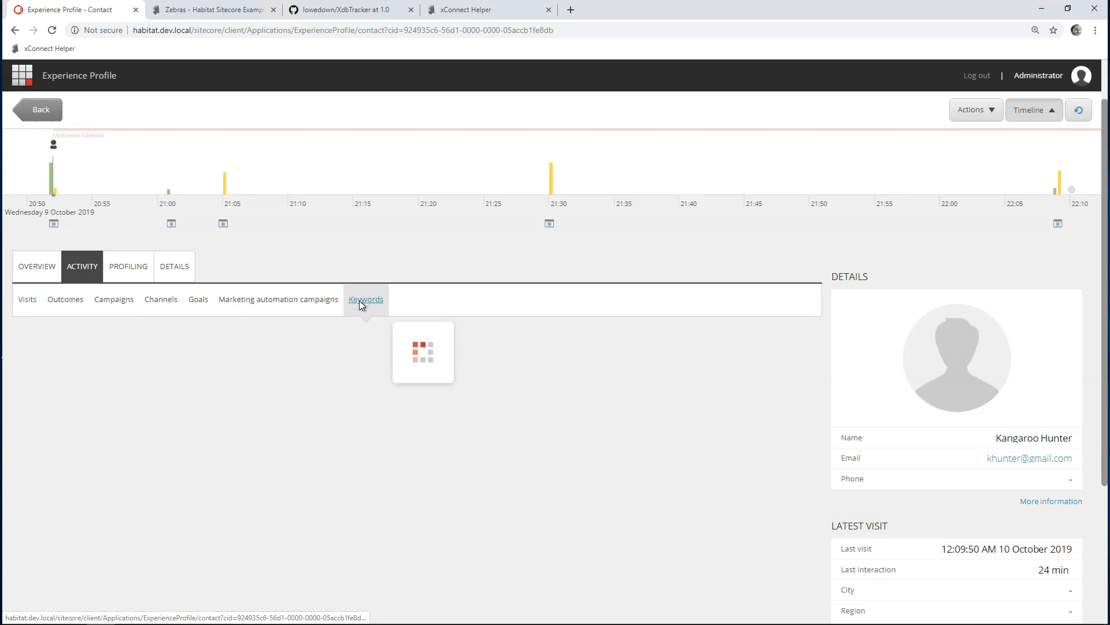
{"action": "left_click", "coordinate": [366, 299]}
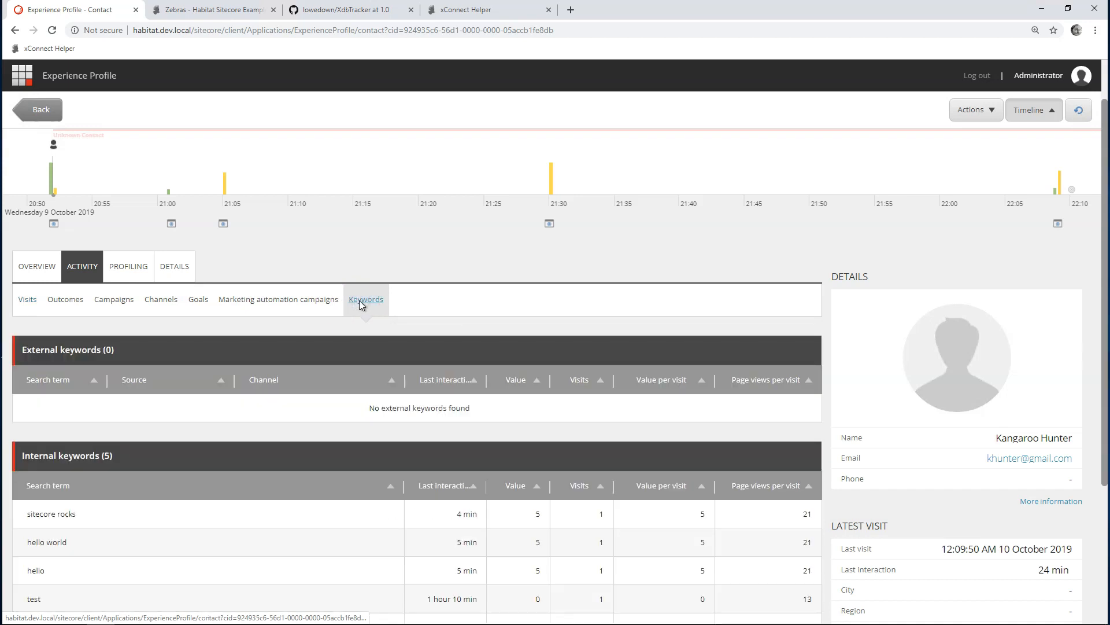
{"action": "scroll", "scroll_direction": "down", "scroll_amount": 3}
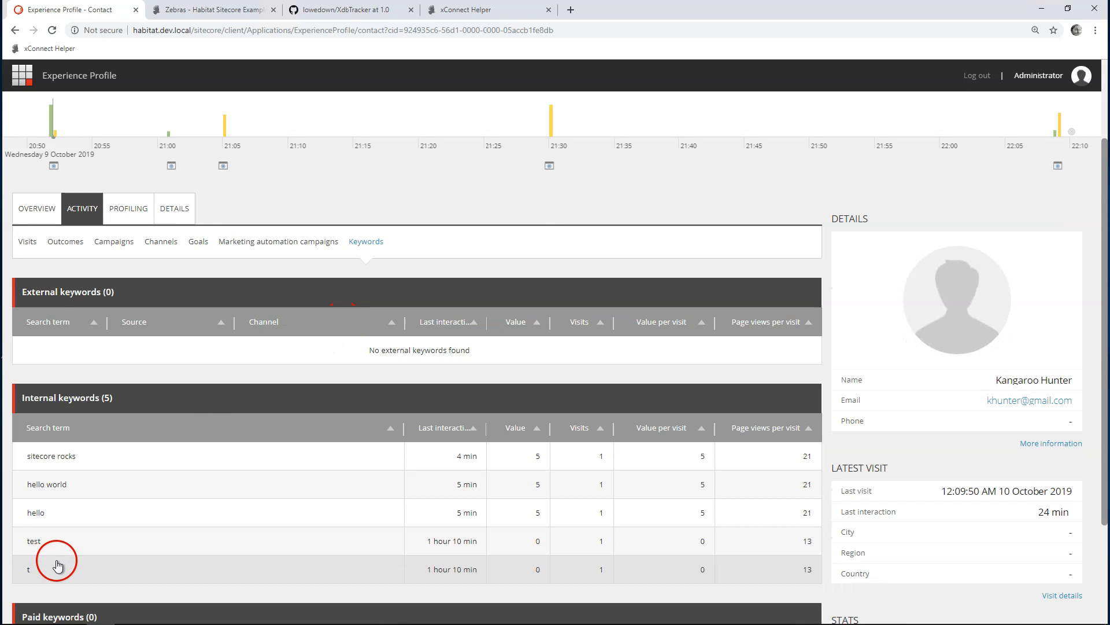
{"action": "mouse_move", "coordinate": [85, 460]}
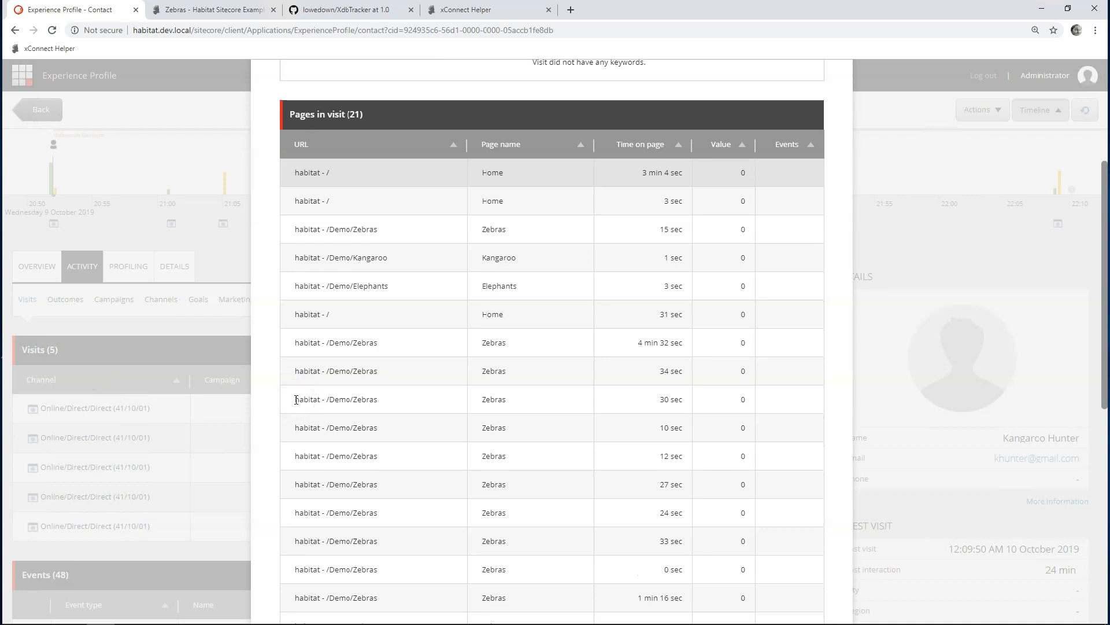
Review the latest visit's three internal searches and the Viewed Animal Image goal
{"action": "scroll", "scroll_direction": "down", "scroll_amount": 3}
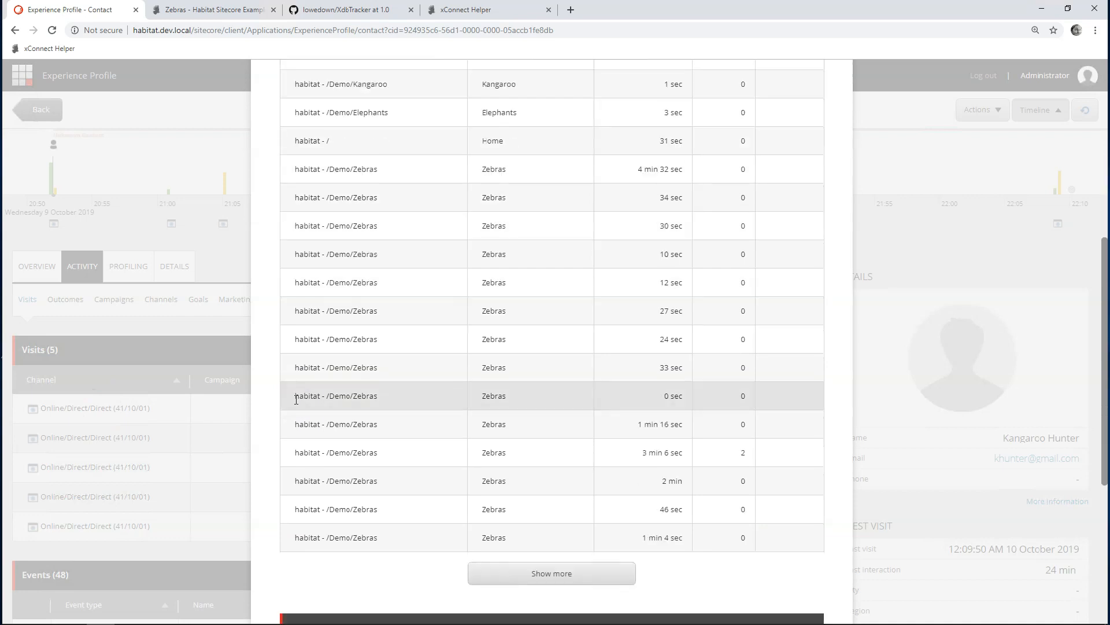
{"action": "scroll", "scroll_direction": "down", "scroll_amount": 3}
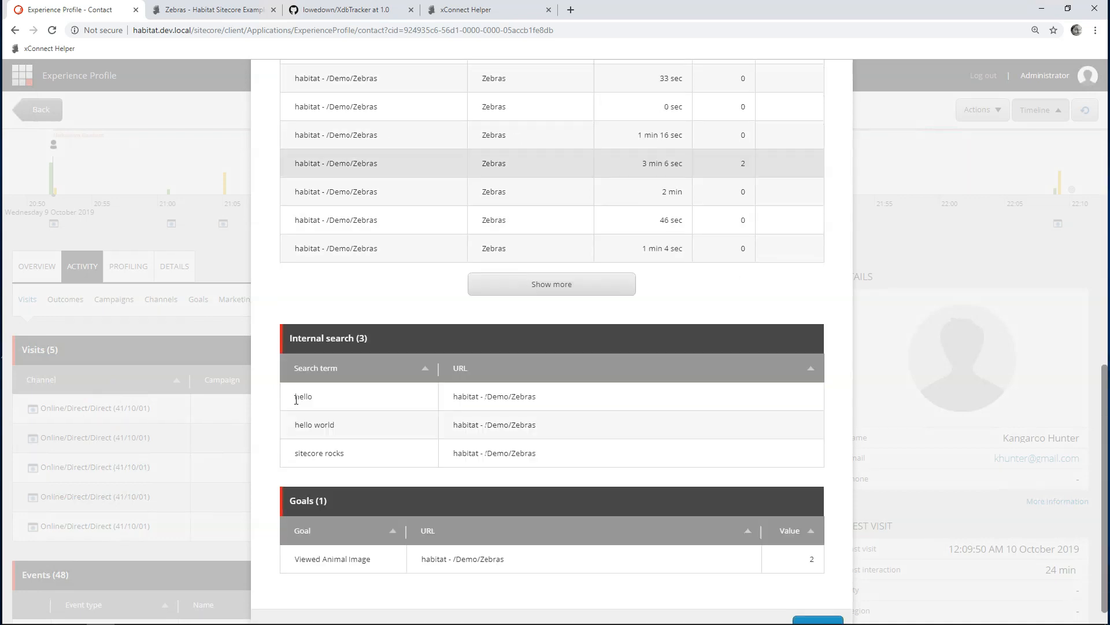
{"action": "mouse_move", "coordinate": [288, 453]}
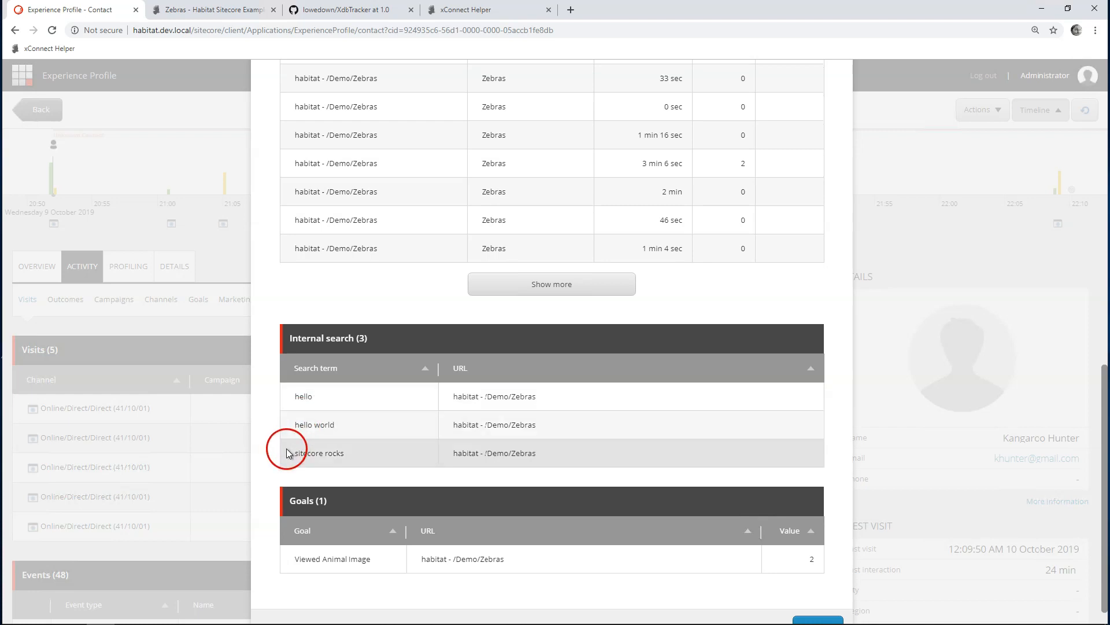
{"action": "scroll", "scroll_direction": "down", "scroll_amount": 3}
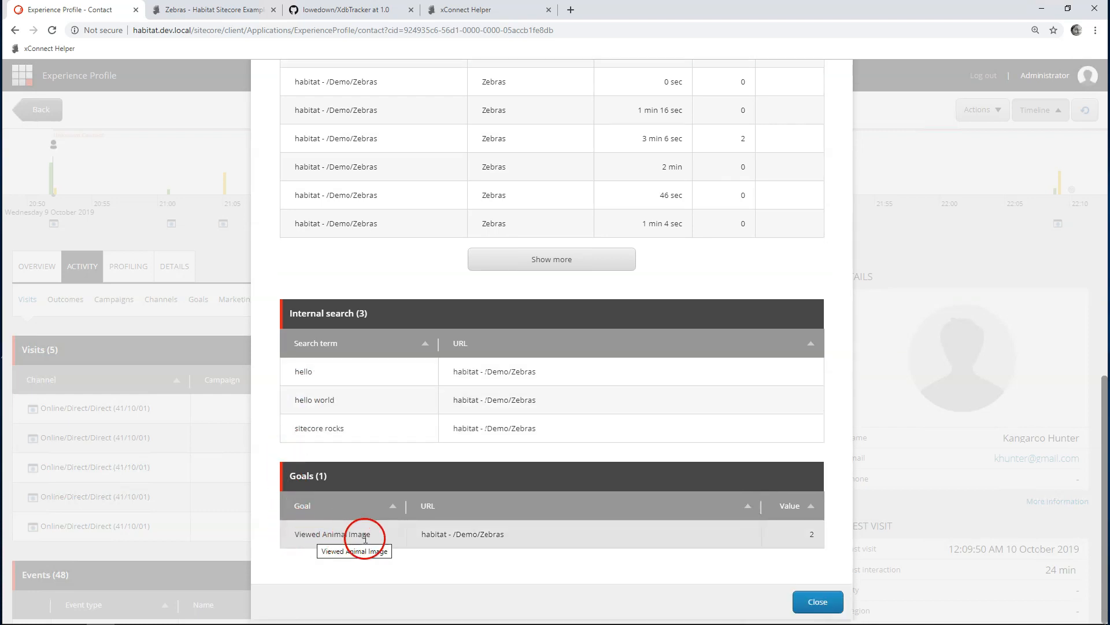
{"action": "mouse_move", "coordinate": [431, 533]}
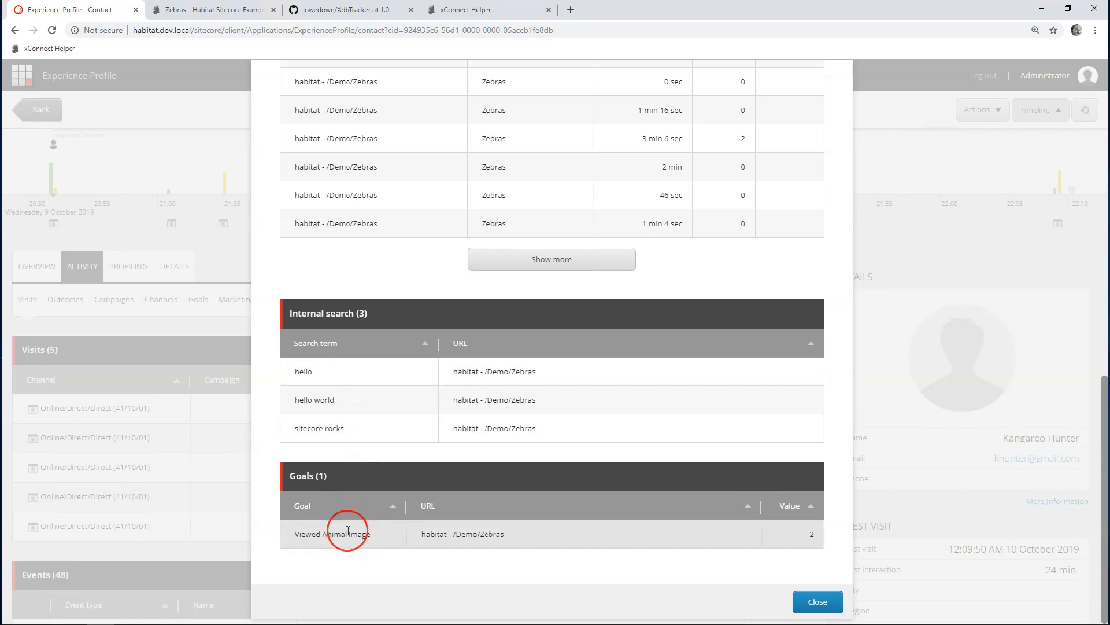
{"action": "mouse_move", "coordinate": [348, 534]}
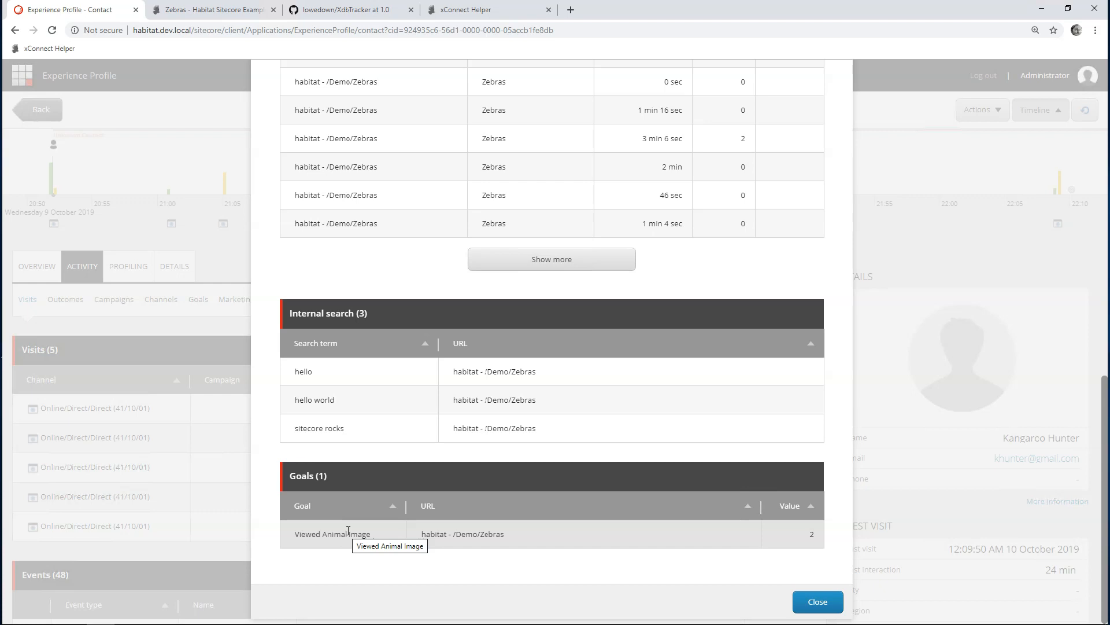
{"action": "left_click", "coordinate": [346, 528]}
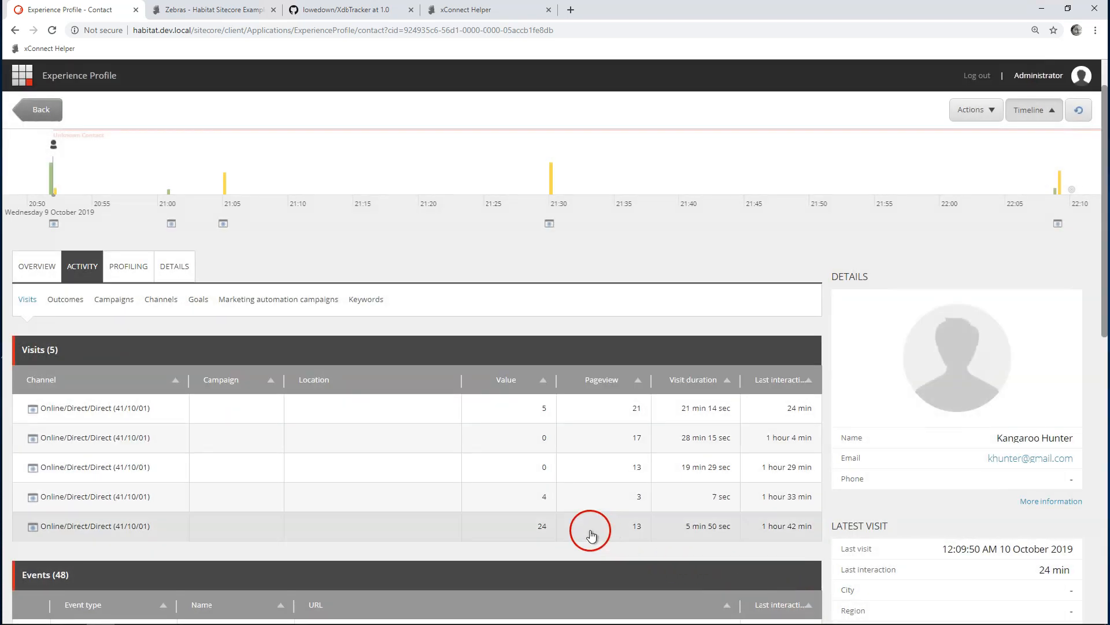
{"action": "mouse_move", "coordinate": [409, 324]}
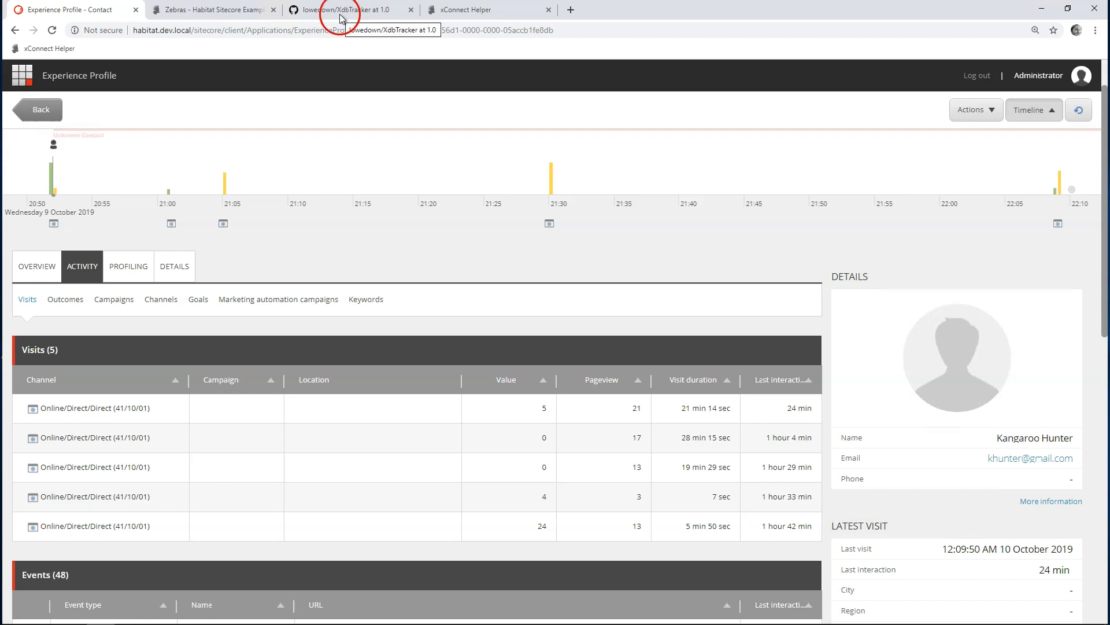
Go to the lowedown/XdbTracker GitHub page and scroll to its README usage examples
{"action": "left_click", "coordinate": [347, 9]}
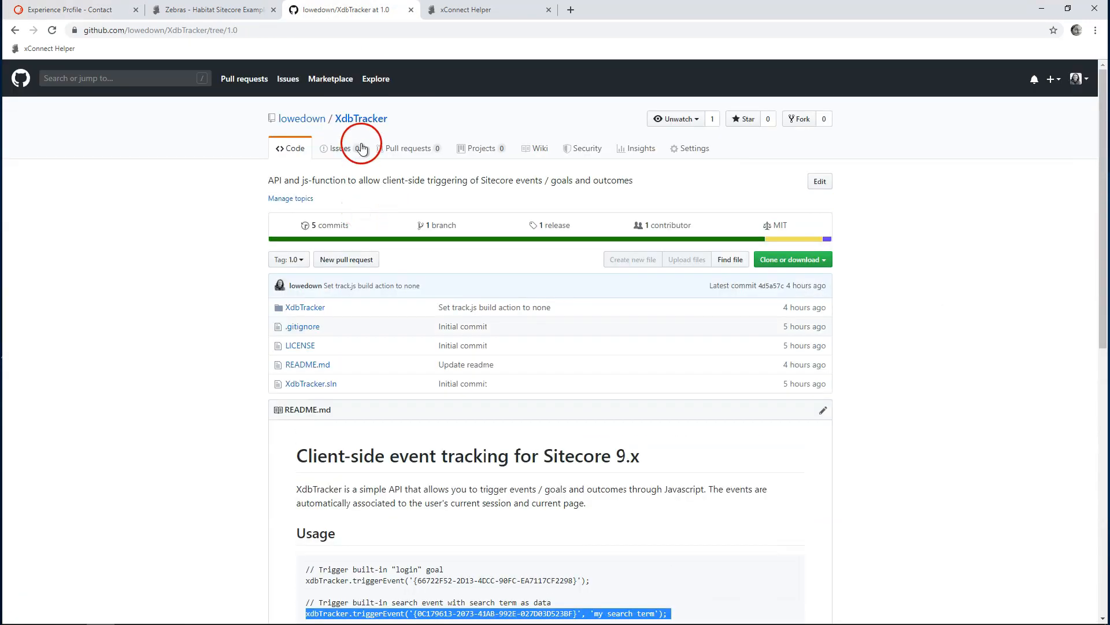
{"action": "scroll", "scroll_direction": "down", "scroll_amount": 3}
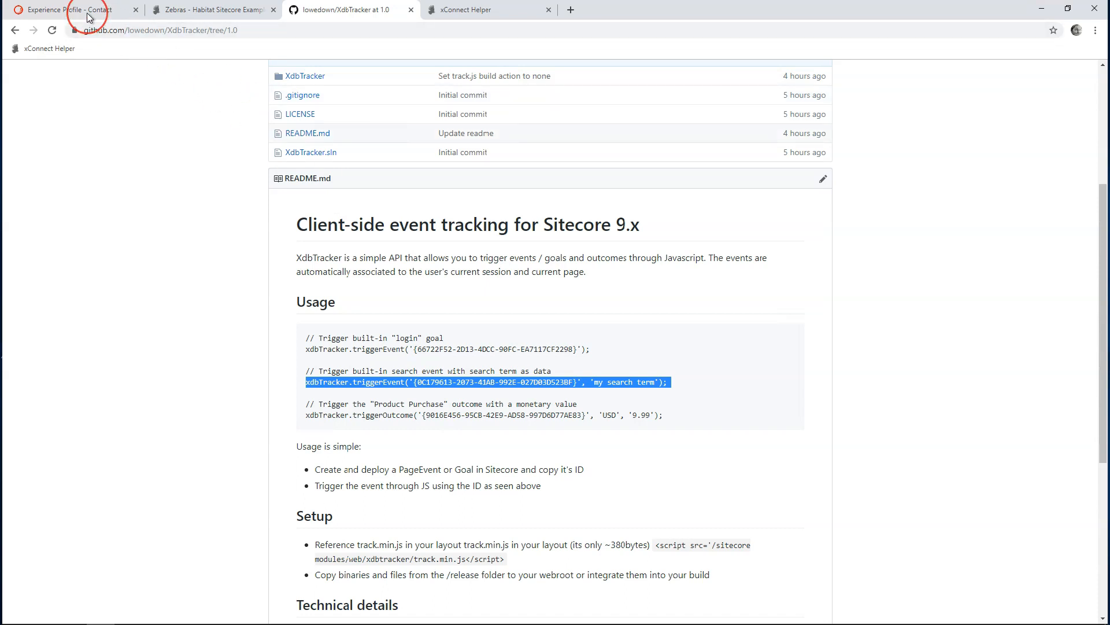
{"action": "mouse_move", "coordinate": [71, 10]}
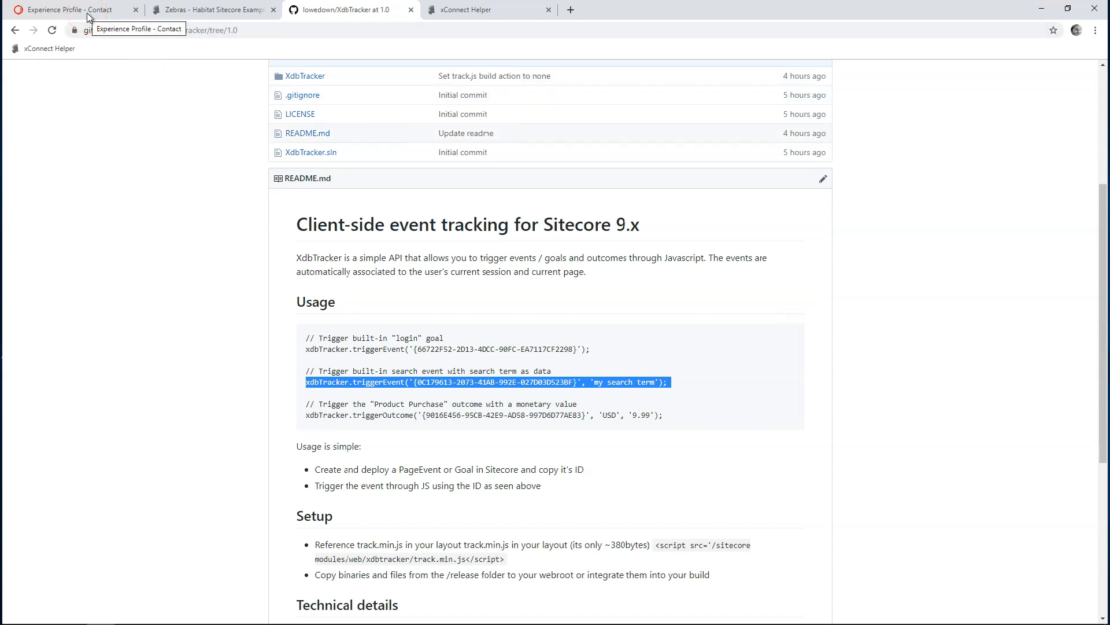